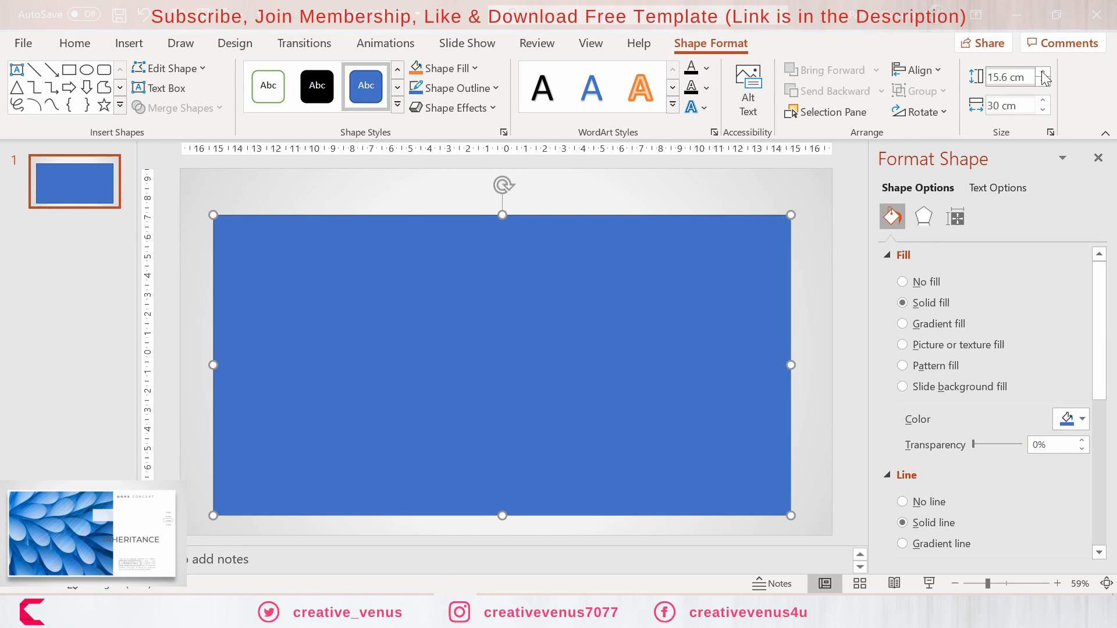
# Step: Resize the rectangle to 15.5 cm high by 29.9 cm wide with no outline
pyautogui.click(1042, 81)
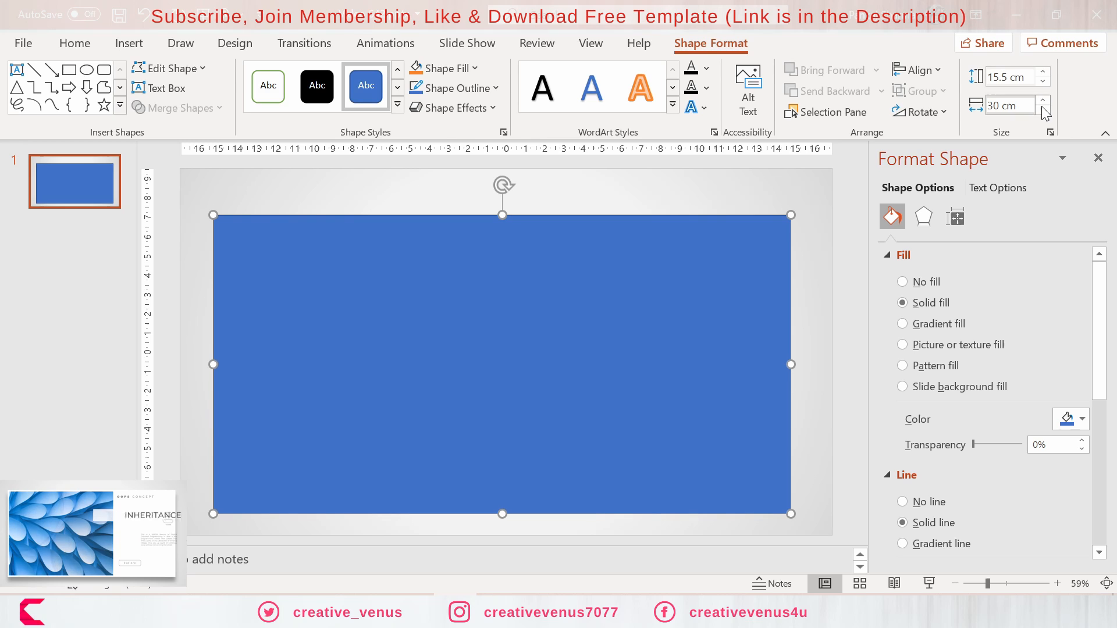
pyautogui.click(1043, 110)
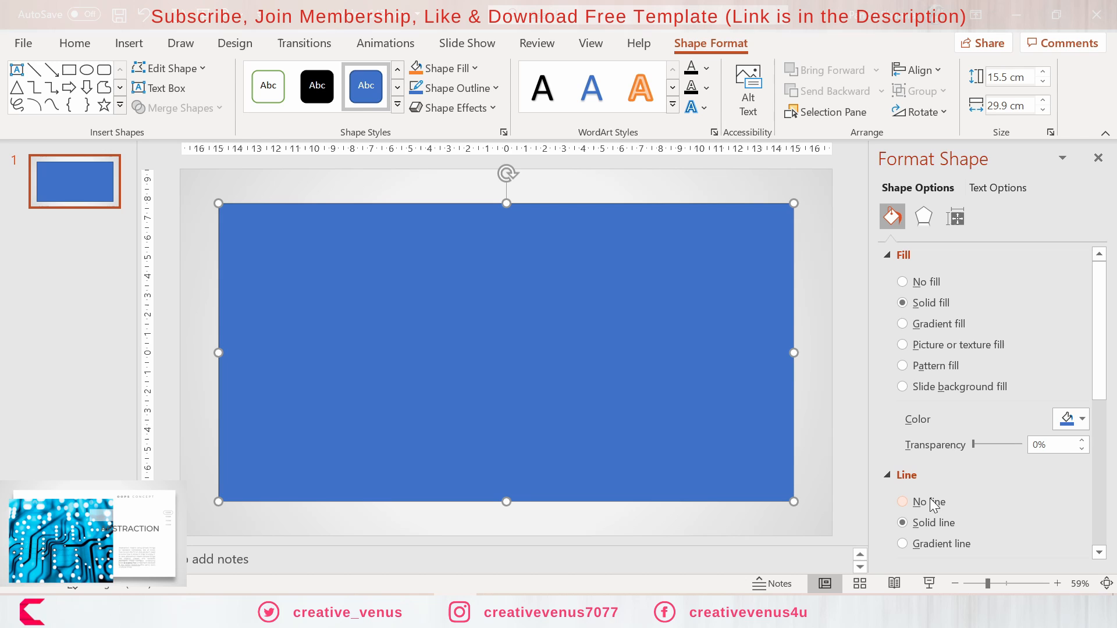
pyautogui.click(1082, 419)
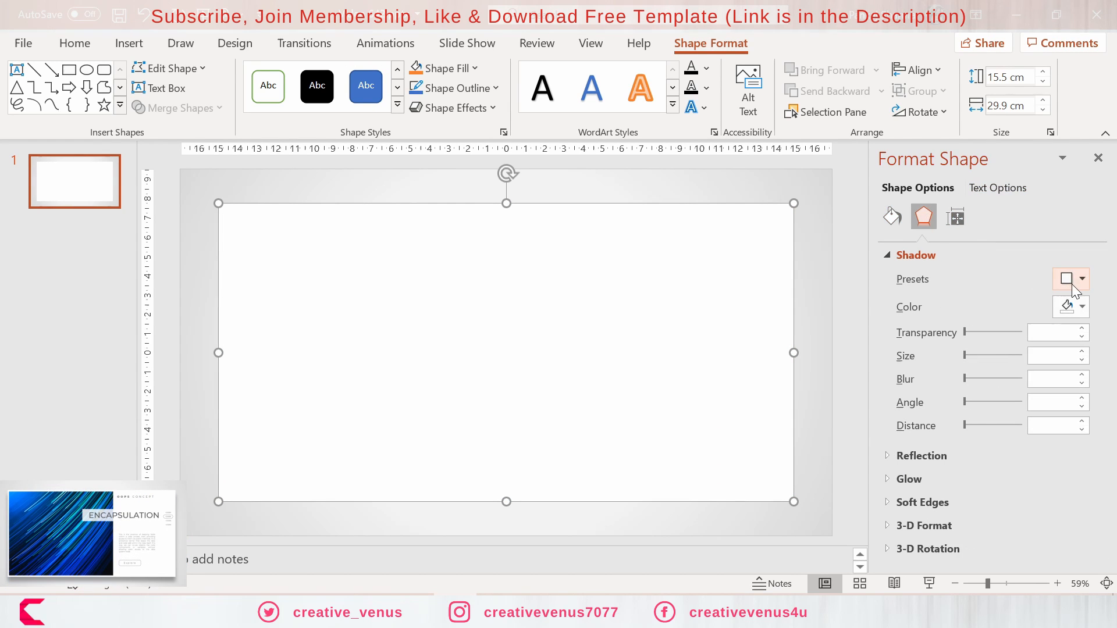
# Step: Apply an outer shadow with blur 22 pt, angle 90°, transparency 64%, distance 23 pt
pyautogui.click(1065, 279)
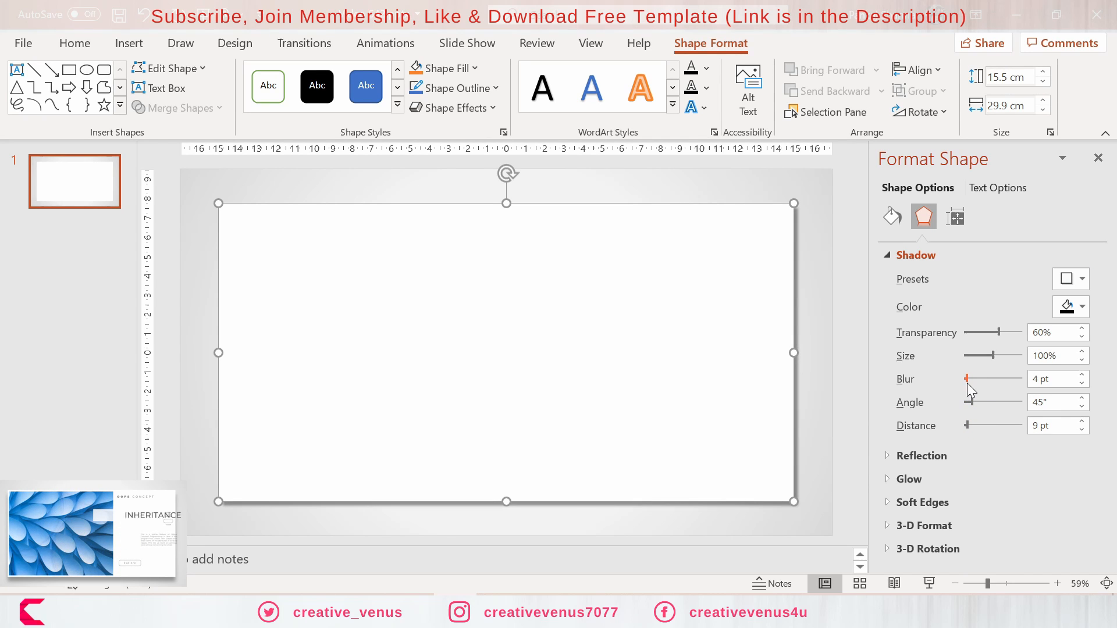
pyautogui.moveTo(967, 379); pyautogui.dragTo(978, 378)
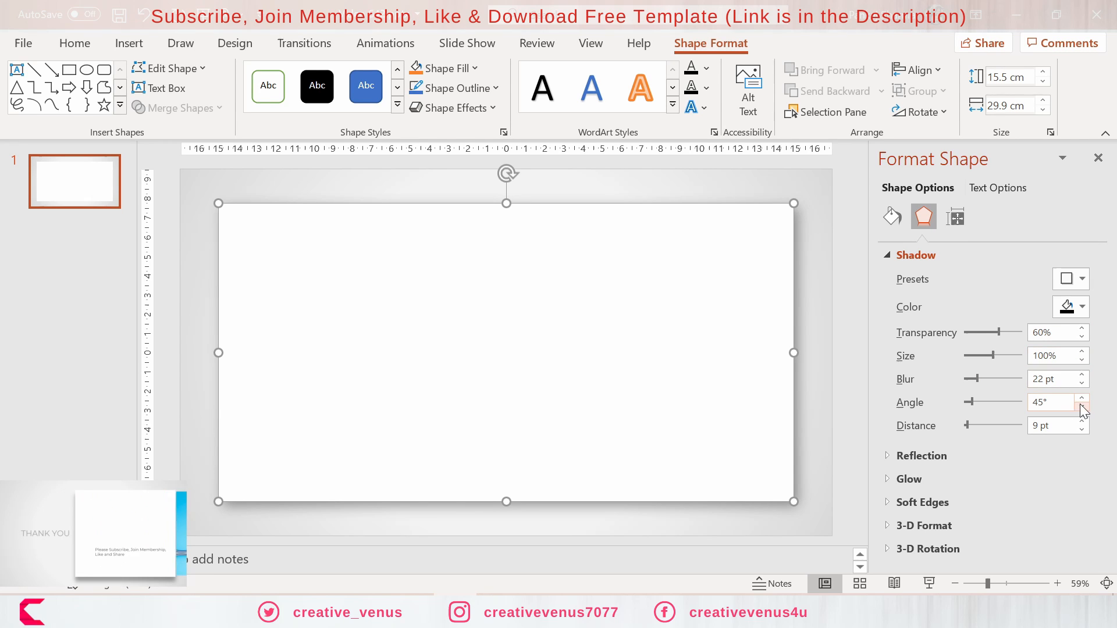
pyautogui.click(1081, 398)
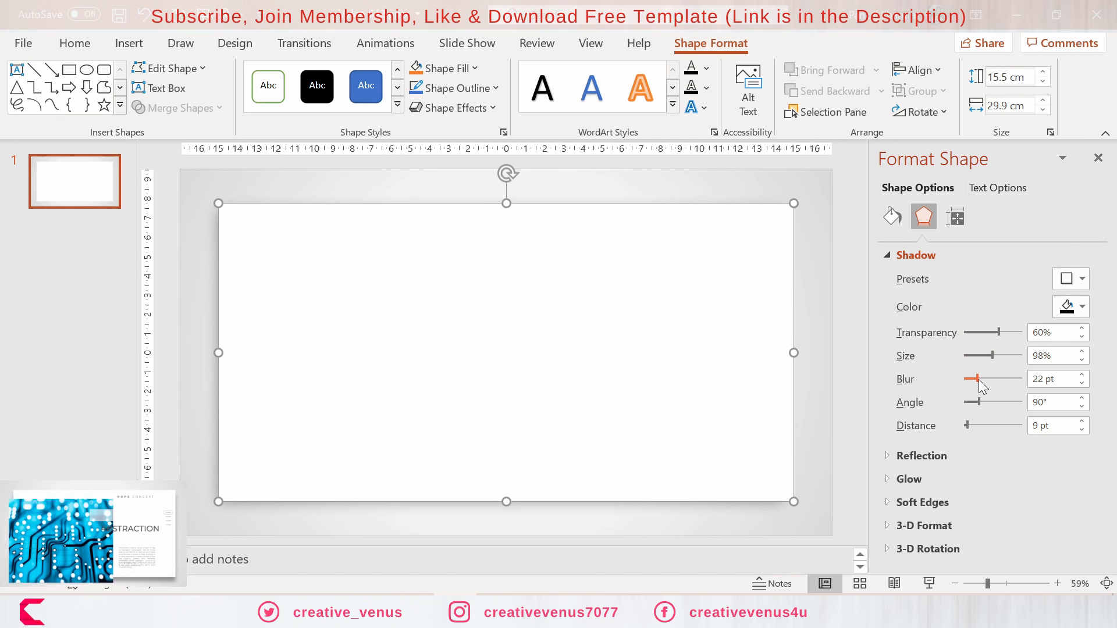
pyautogui.moveTo(1005, 333); pyautogui.dragTo(997, 333)
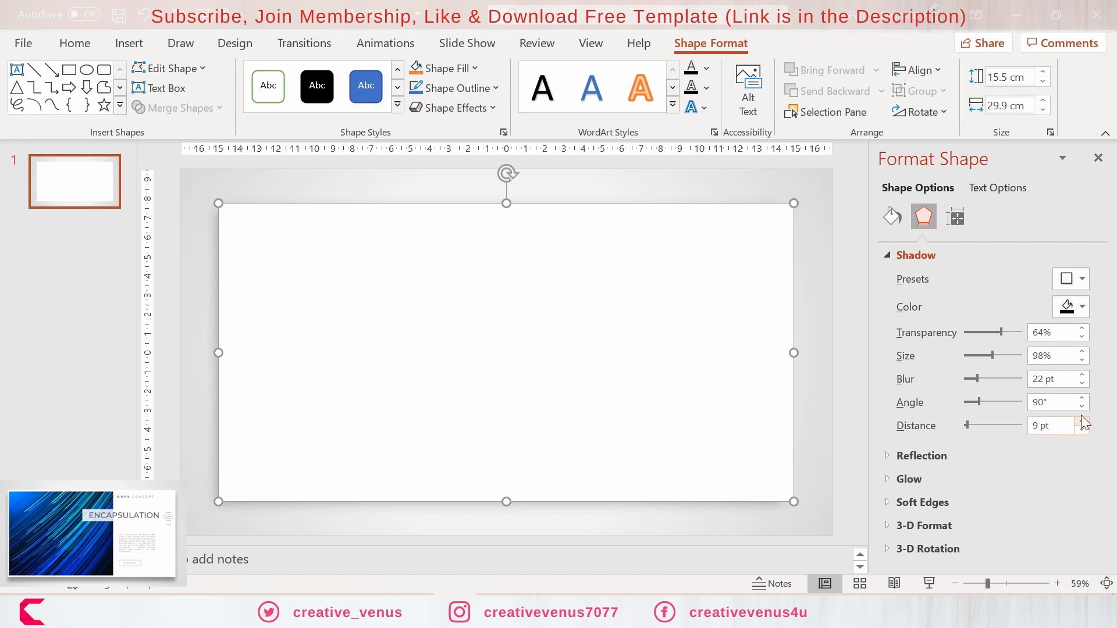
pyautogui.click(1082, 351)
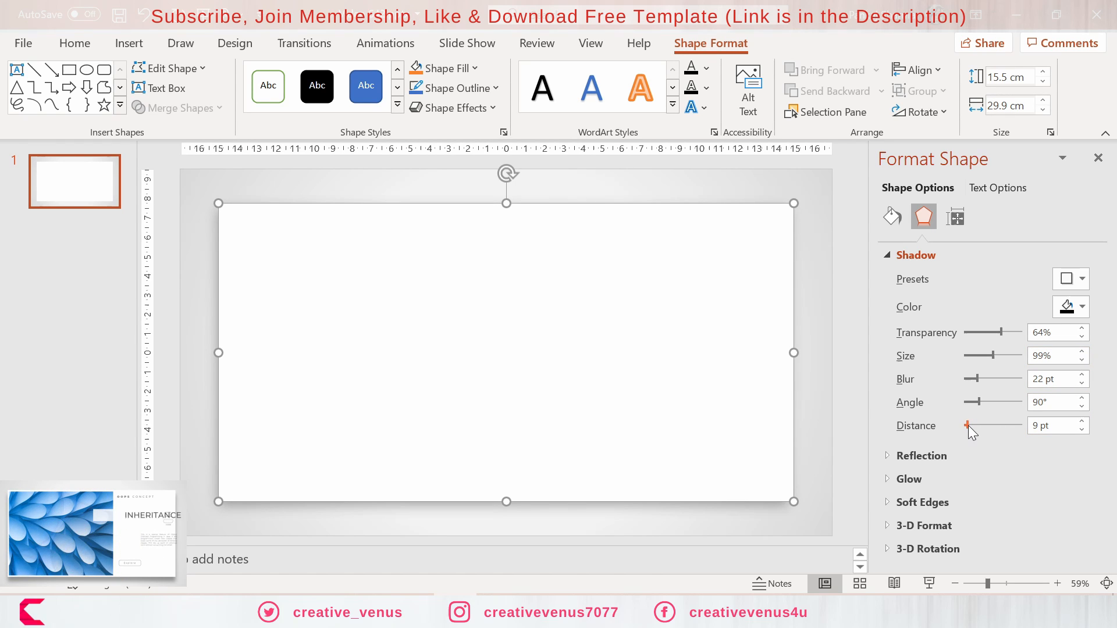
pyautogui.moveTo(968, 426); pyautogui.dragTo(980, 425)
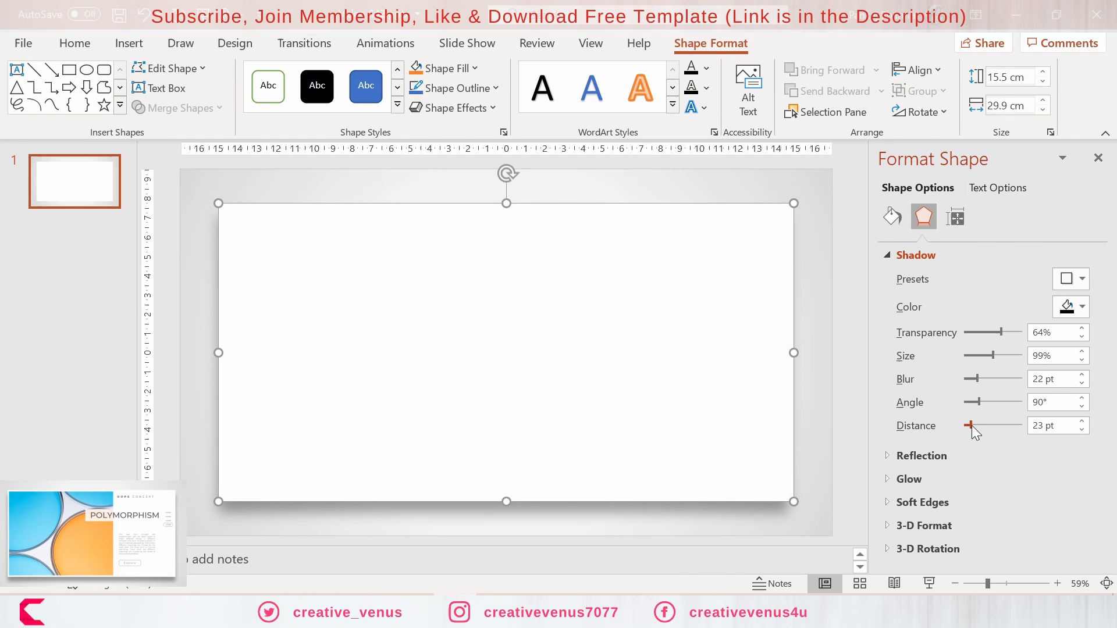
pyautogui.click(1080, 351)
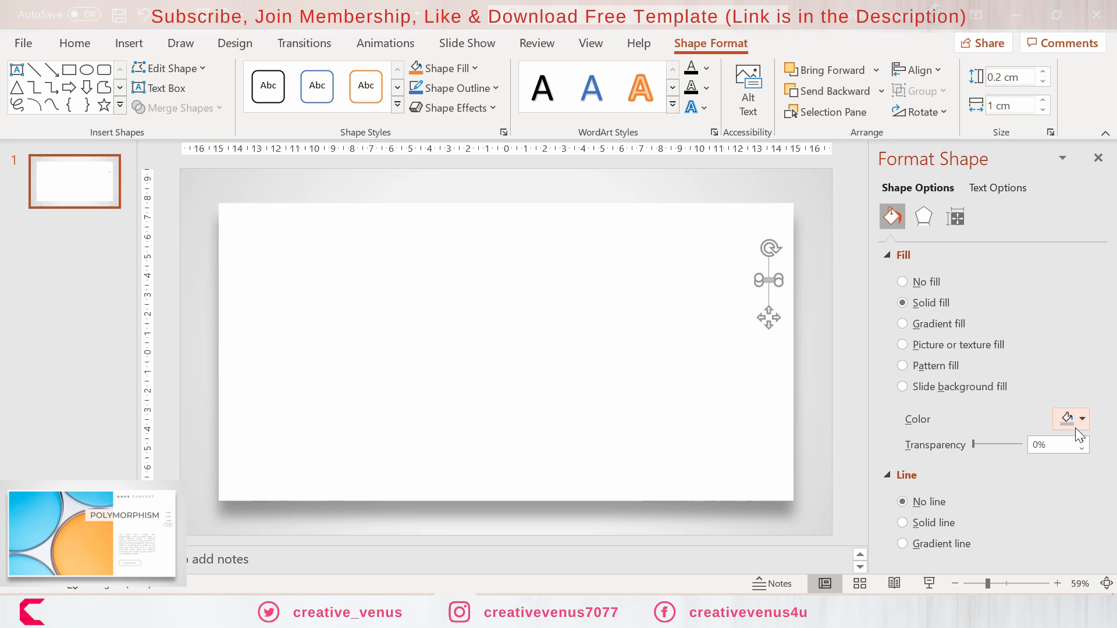
# Step: Give the thin bar a 0° linear gradient fill, adjusting each stop's grey colour
pyautogui.click(902, 324)
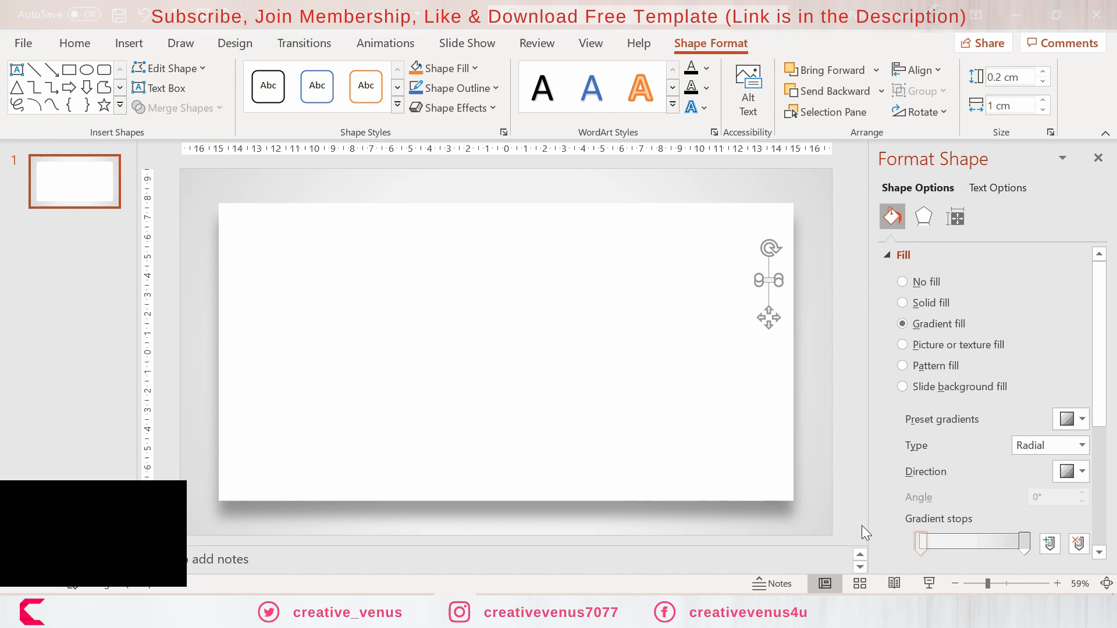
pyautogui.click(1084, 445)
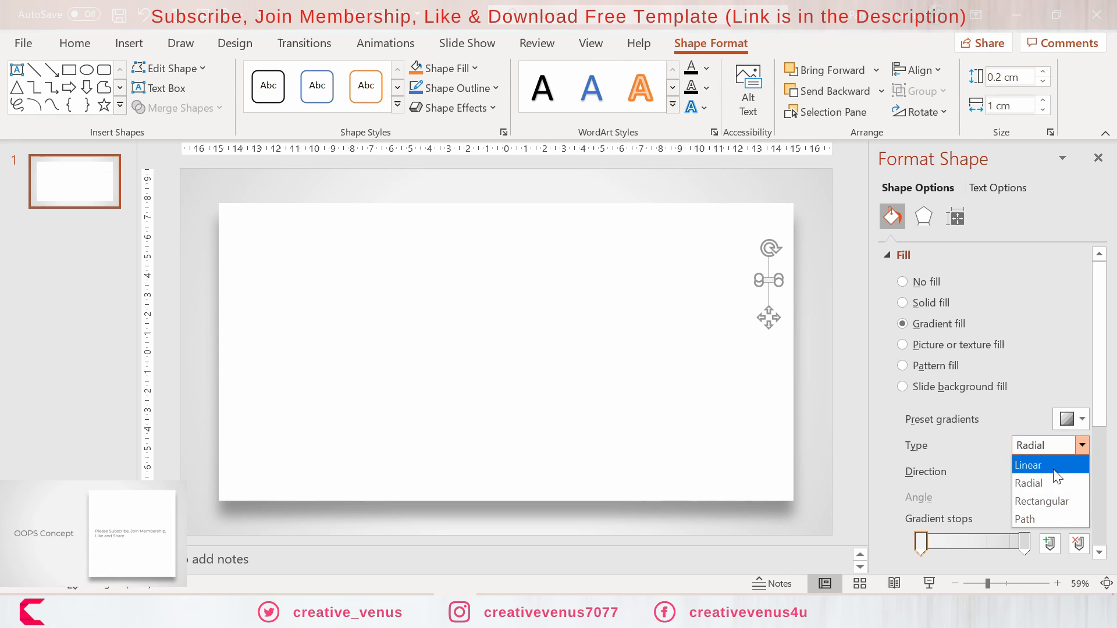
pyautogui.click(1028, 465)
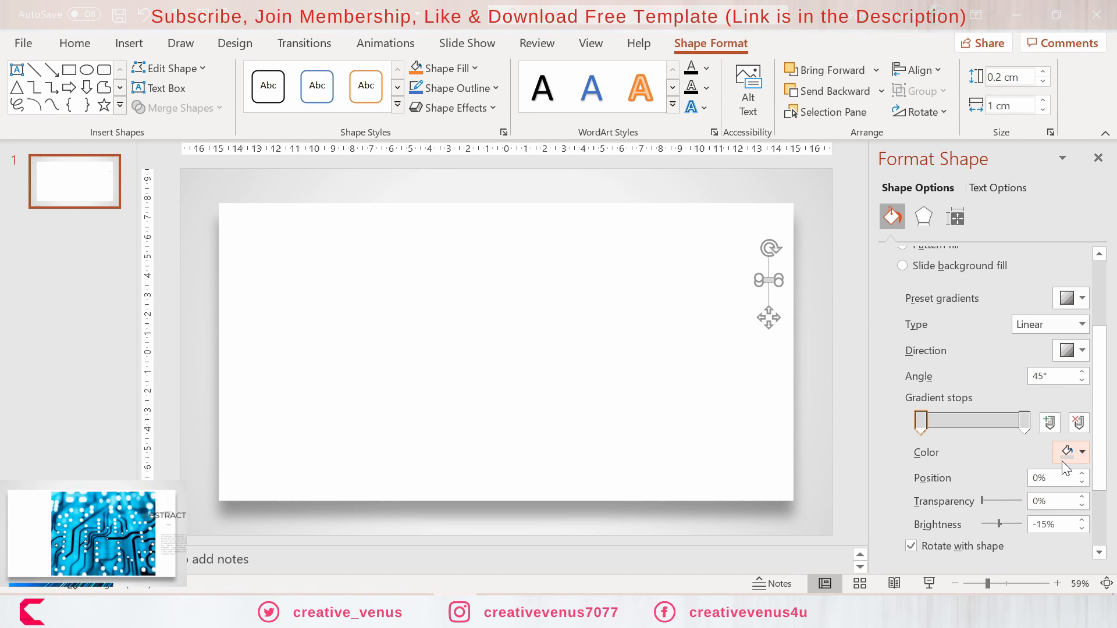
pyautogui.click(1085, 452)
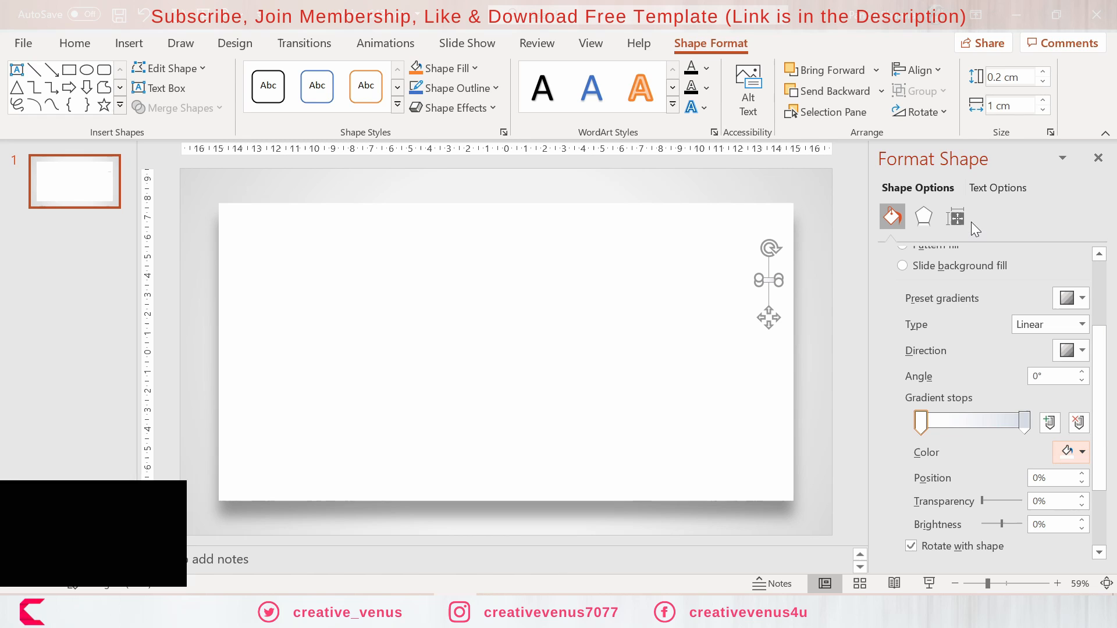
pyautogui.click(1084, 452)
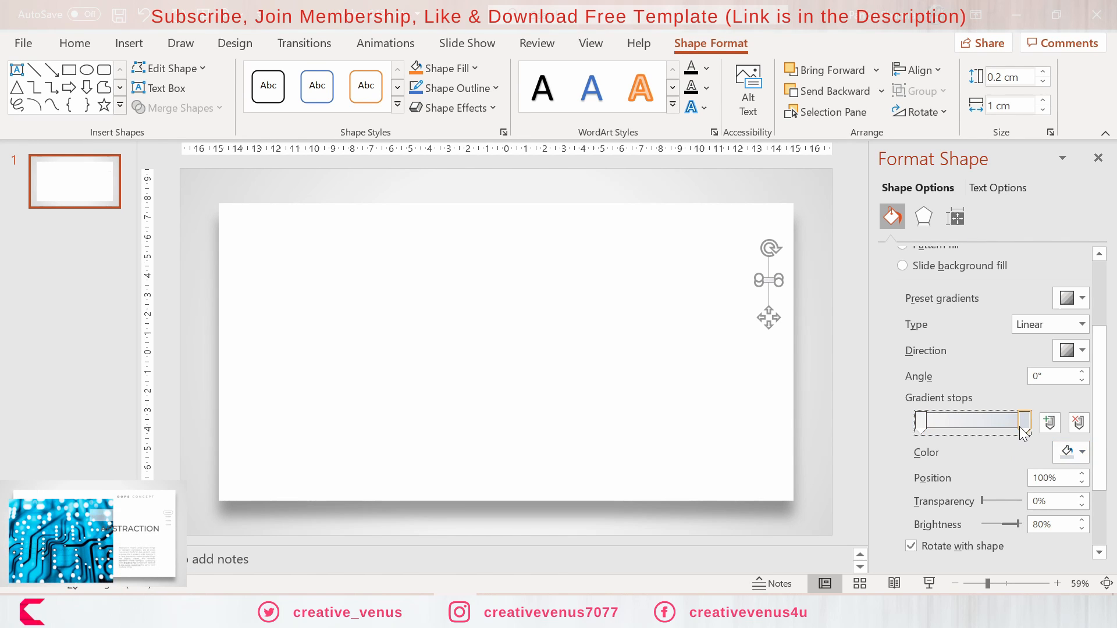
pyautogui.click(1084, 452)
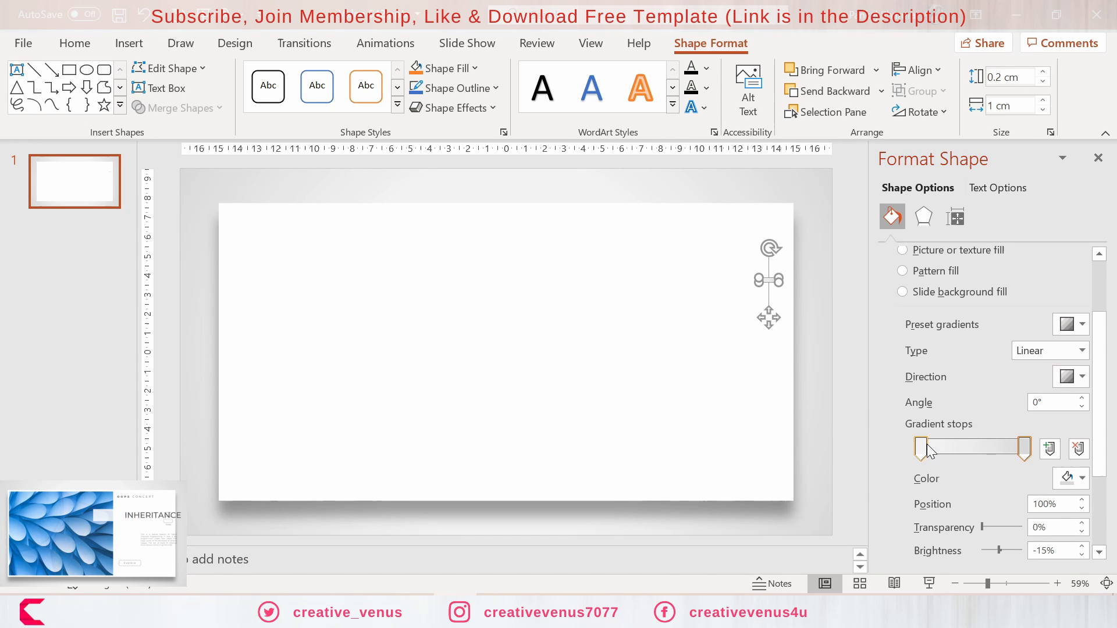
pyautogui.click(920, 449)
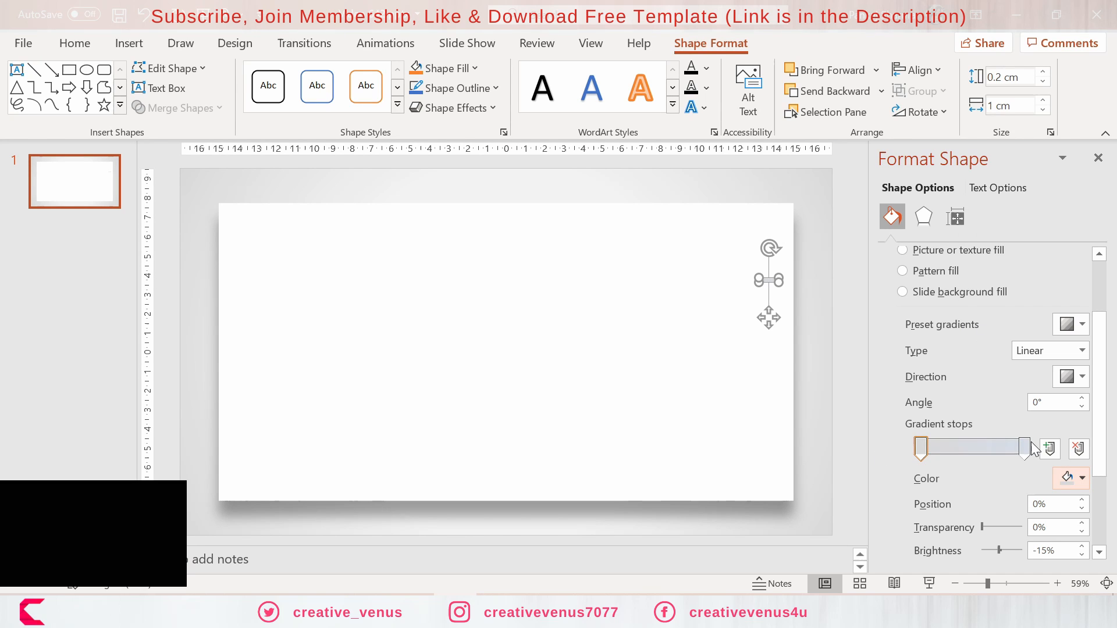
pyautogui.click(1084, 478)
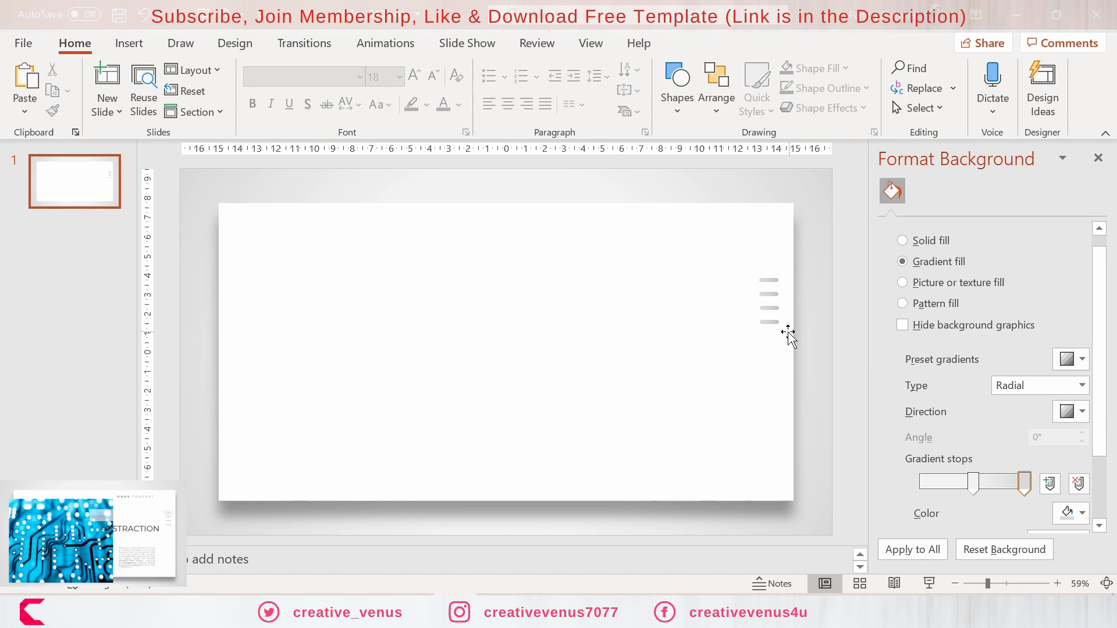
# Step: Duplicate the grey gradient bar into a vertical column of four bars
pyautogui.click(769, 322)
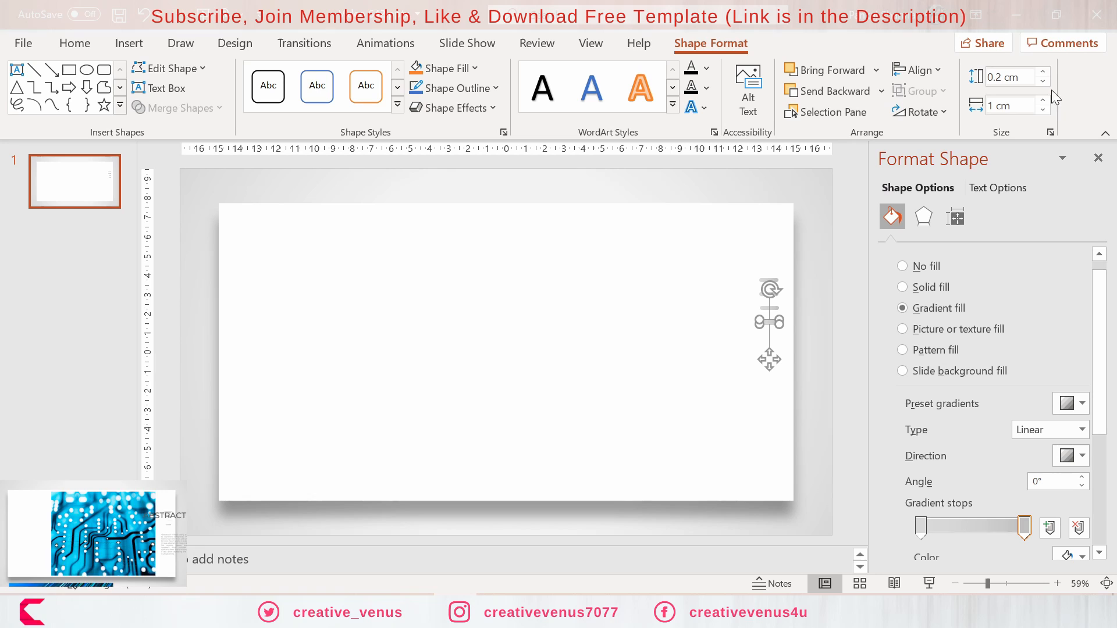
pyautogui.moveTo(1044, 75)
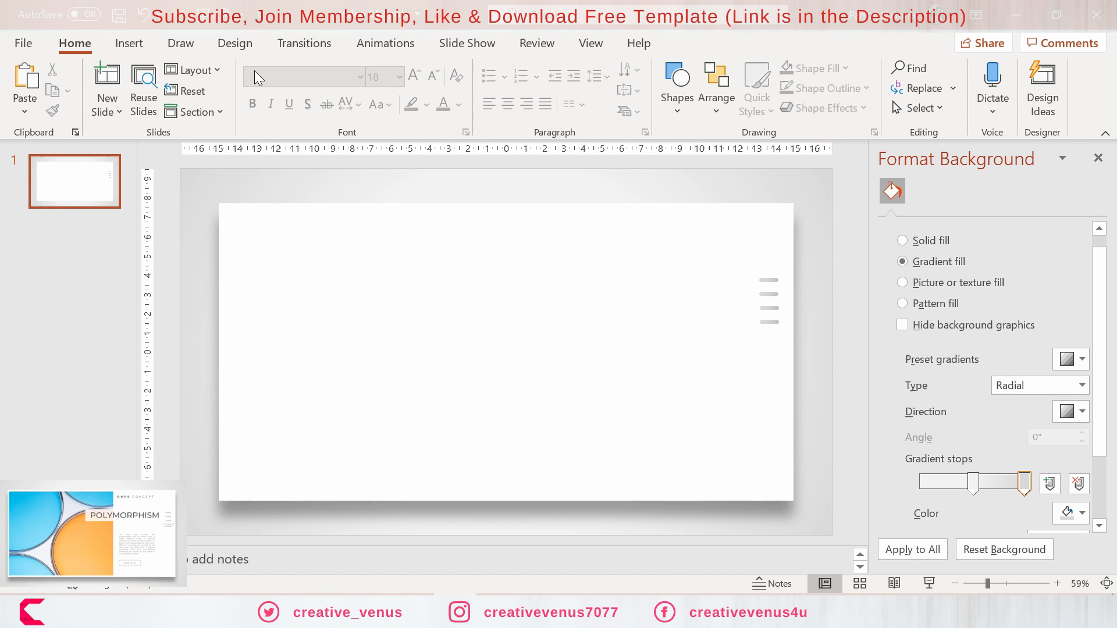
pyautogui.click(314, 82)
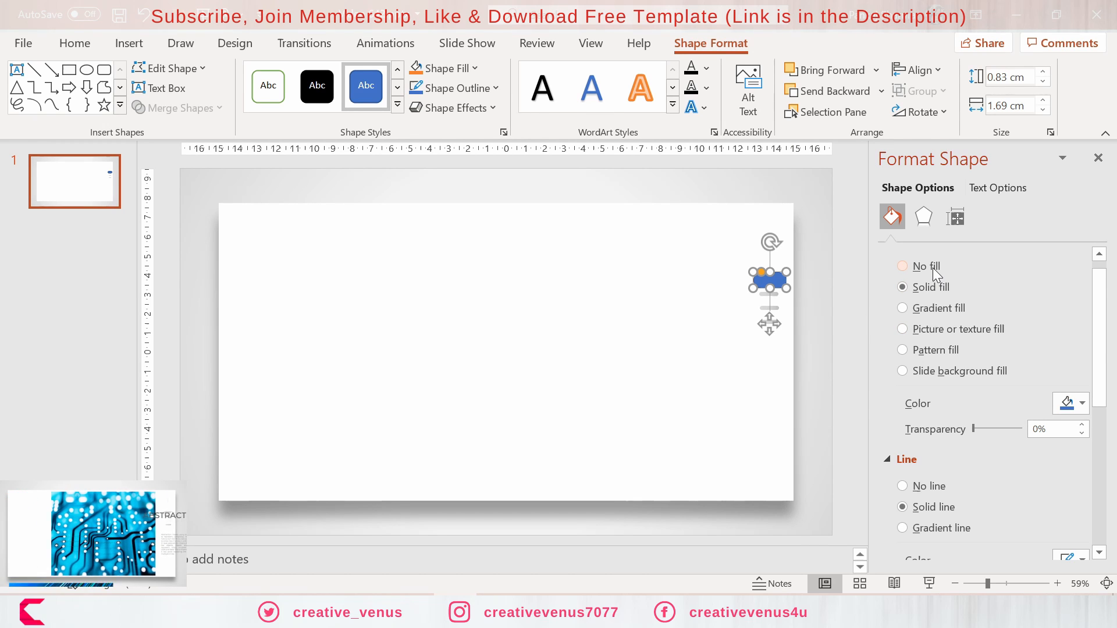
# Step: Add a light, outline-free rounded capsule over the top grey bar and send it behind
pyautogui.click(1082, 403)
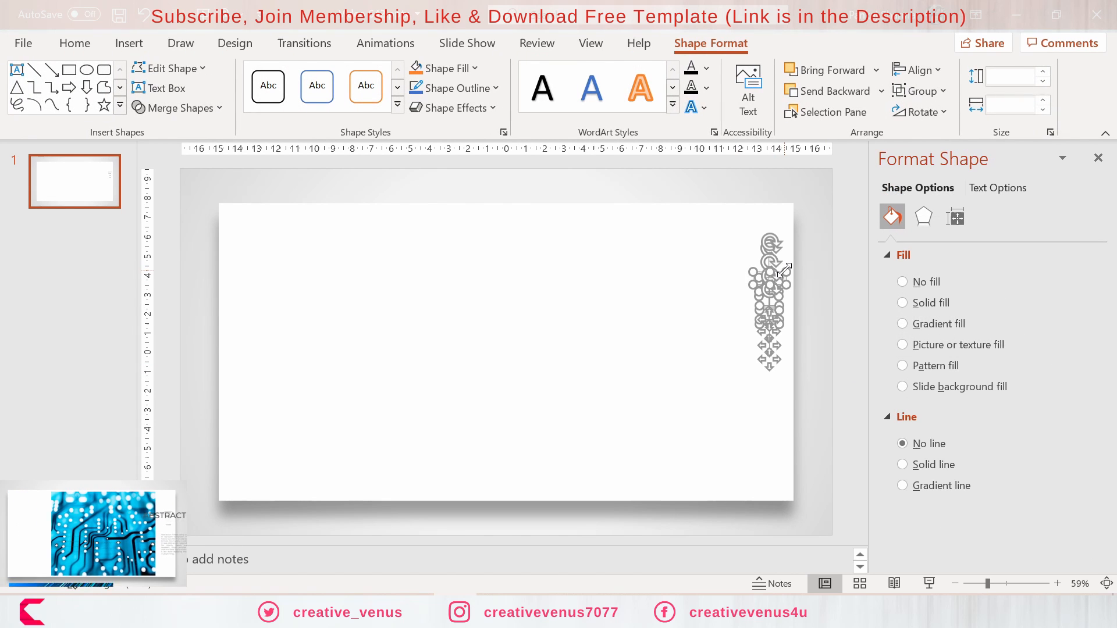
pyautogui.rightClick(769, 278)
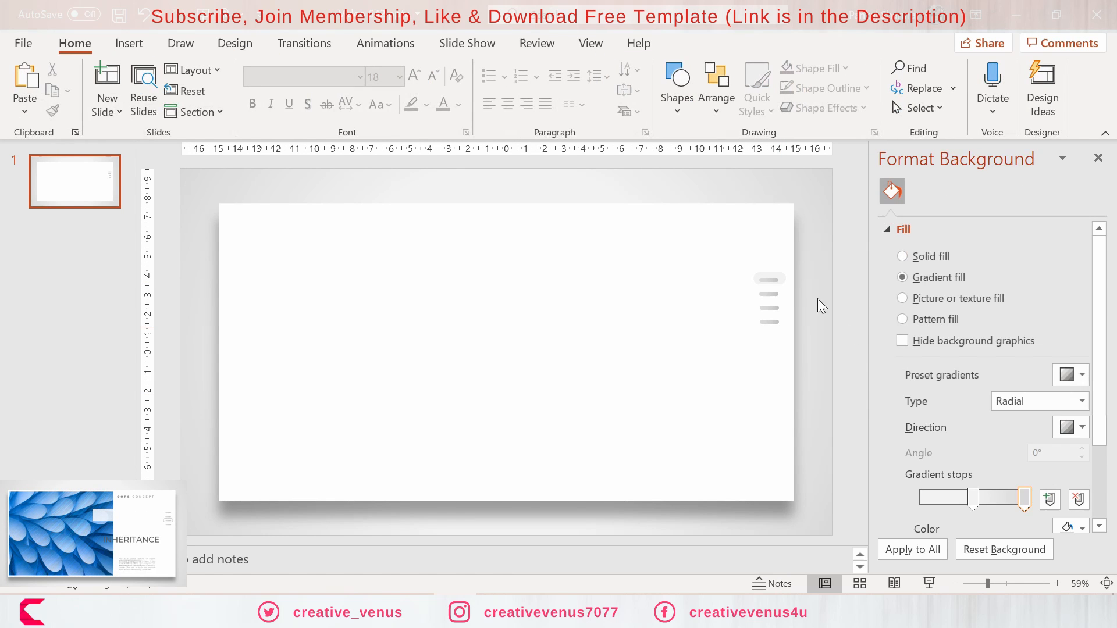
pyautogui.click(769, 299)
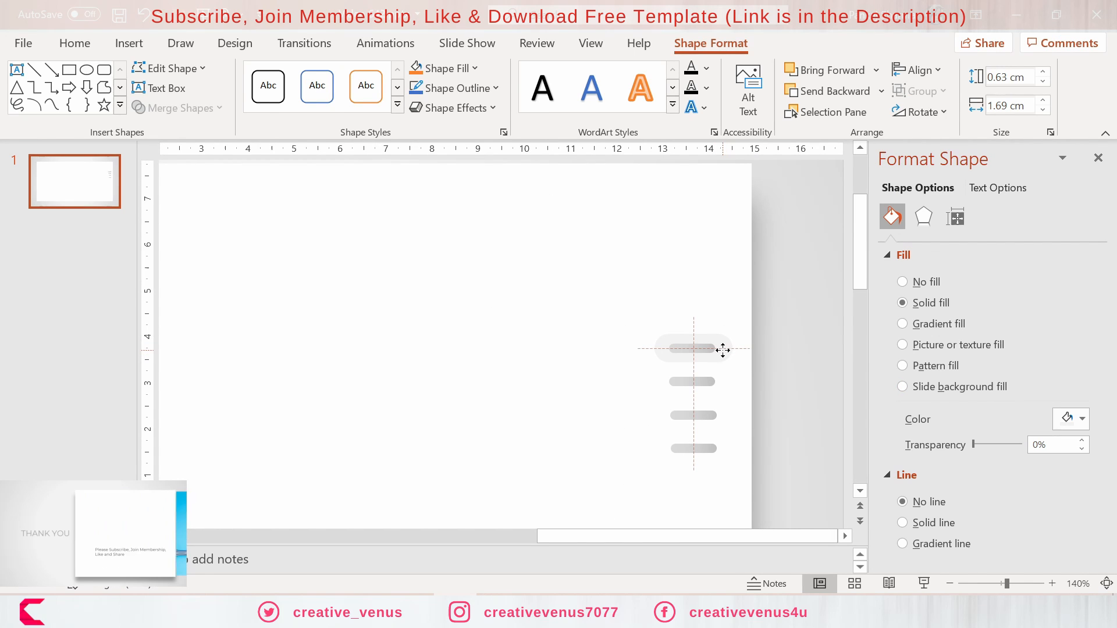
# Step: Set the top capsule to No fill with a thin solid outline
pyautogui.click(693, 349)
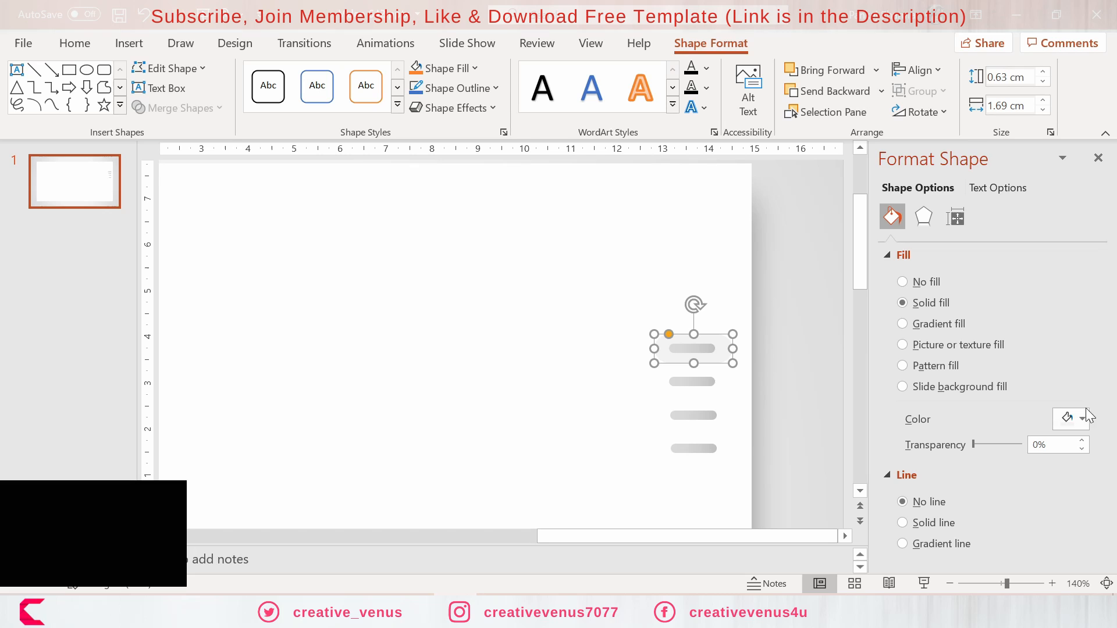
pyautogui.click(1082, 419)
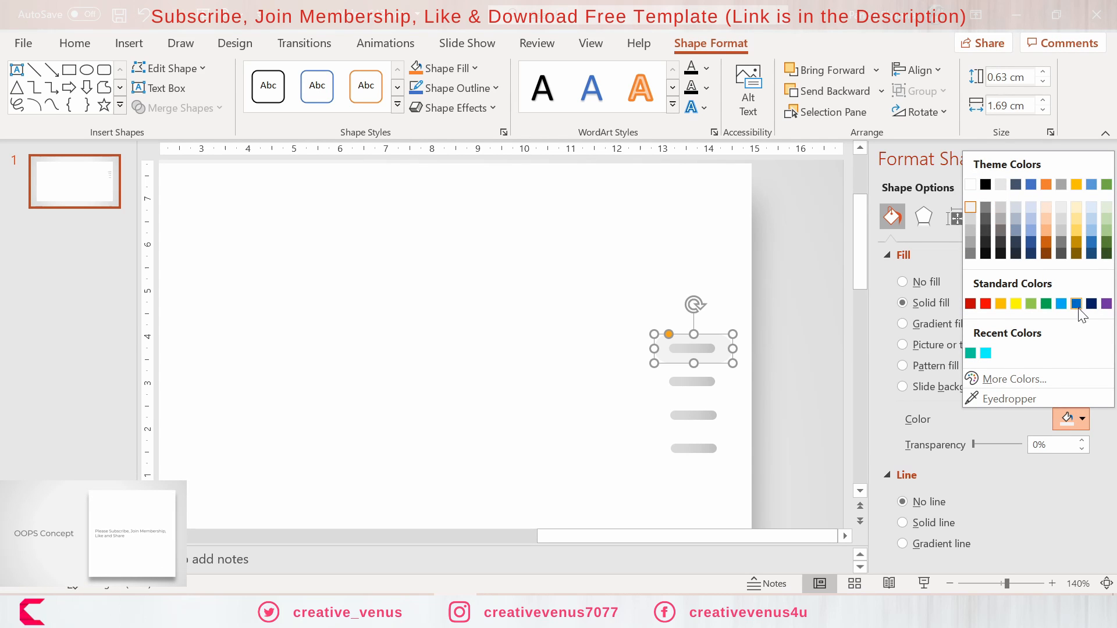
pyautogui.click(1076, 303)
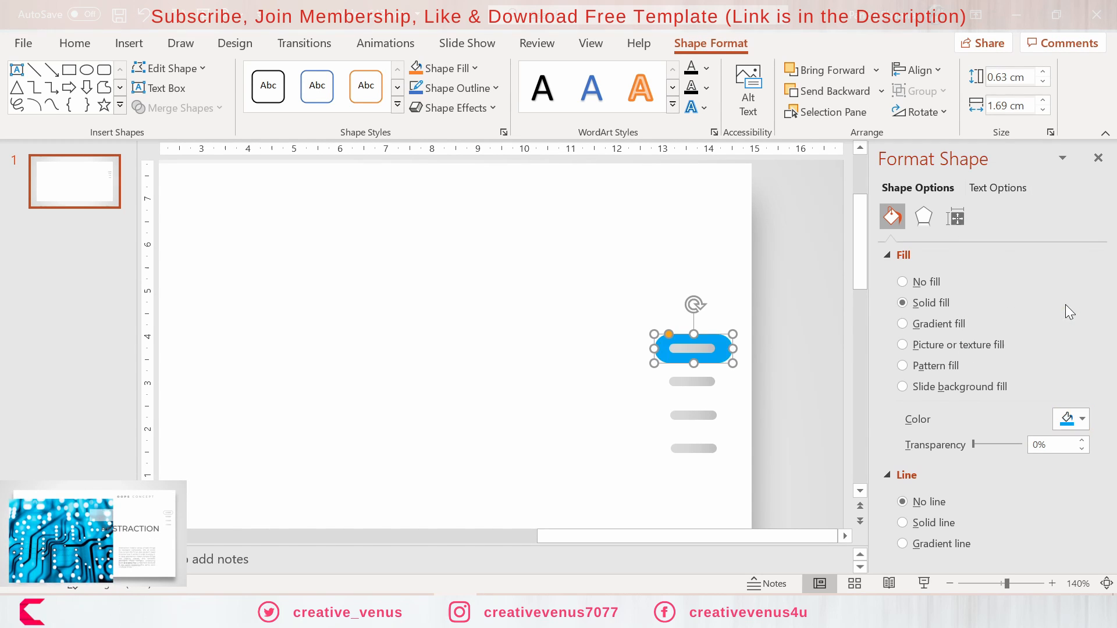
pyautogui.click(1081, 419)
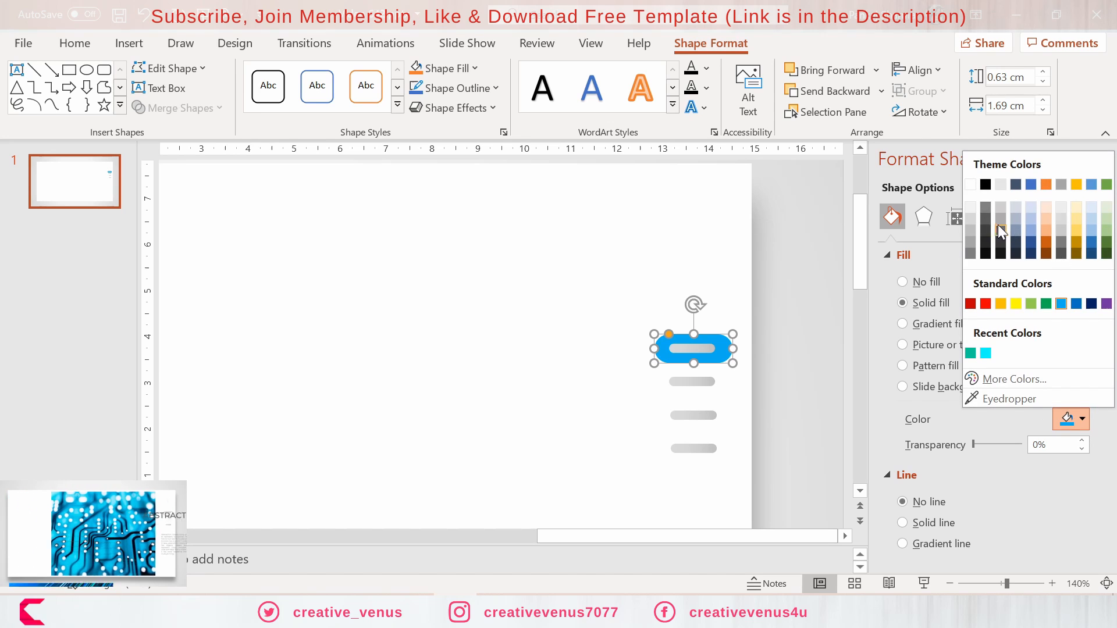
pyautogui.click(986, 218)
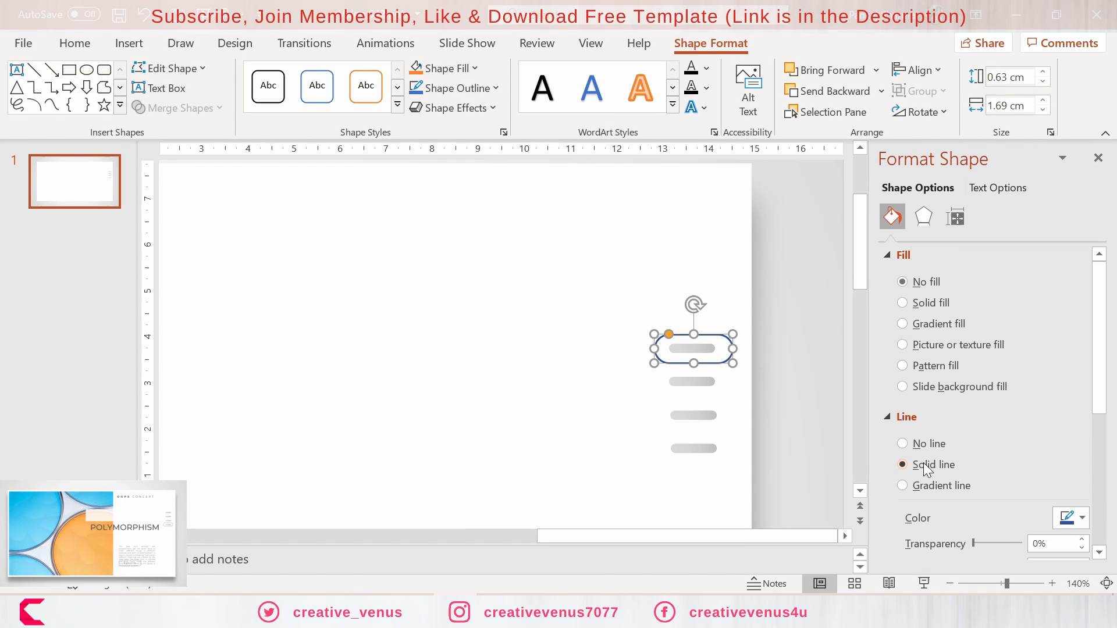
pyautogui.click(1082, 518)
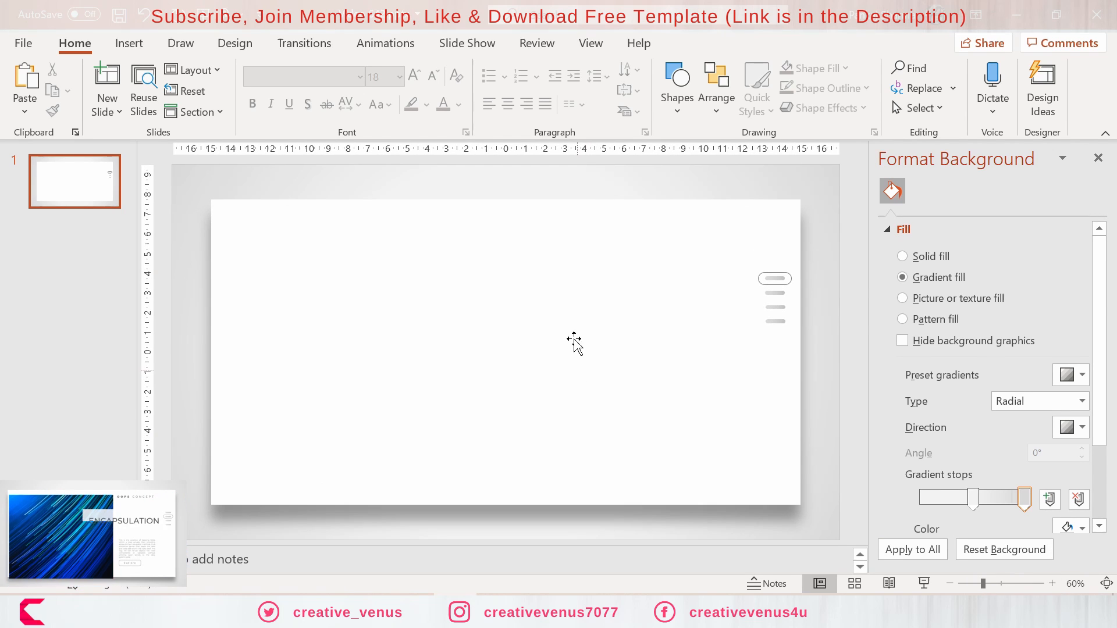
# Step: Draw a tall outline-free blue rectangle over the slide's left side, then widen it slightly
pyautogui.click(128, 43)
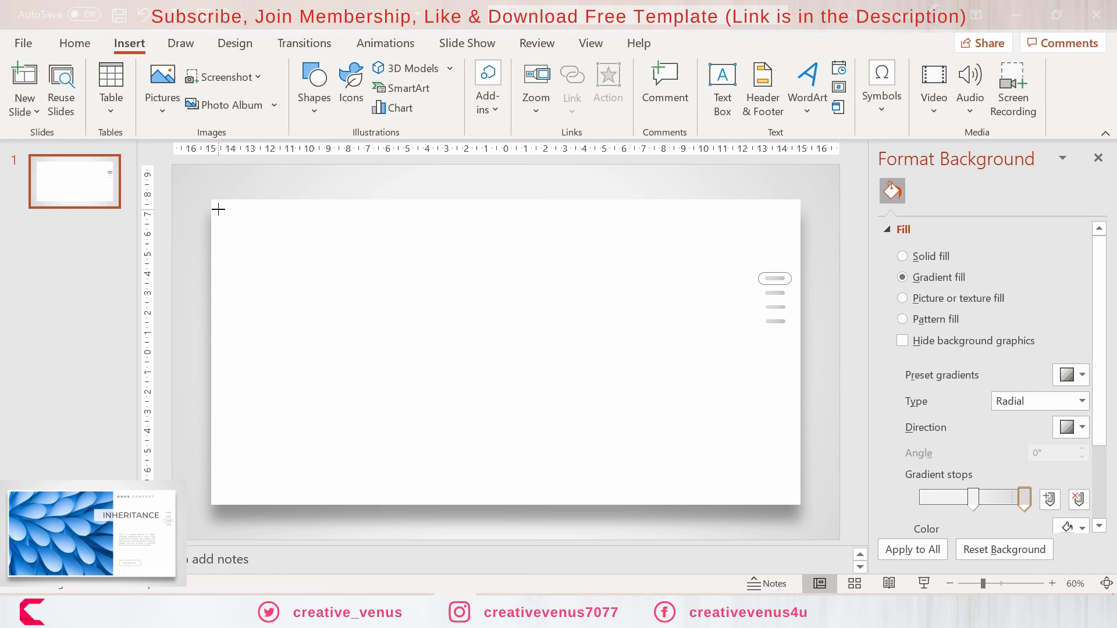
pyautogui.moveTo(219, 210); pyautogui.dragTo(607, 484)
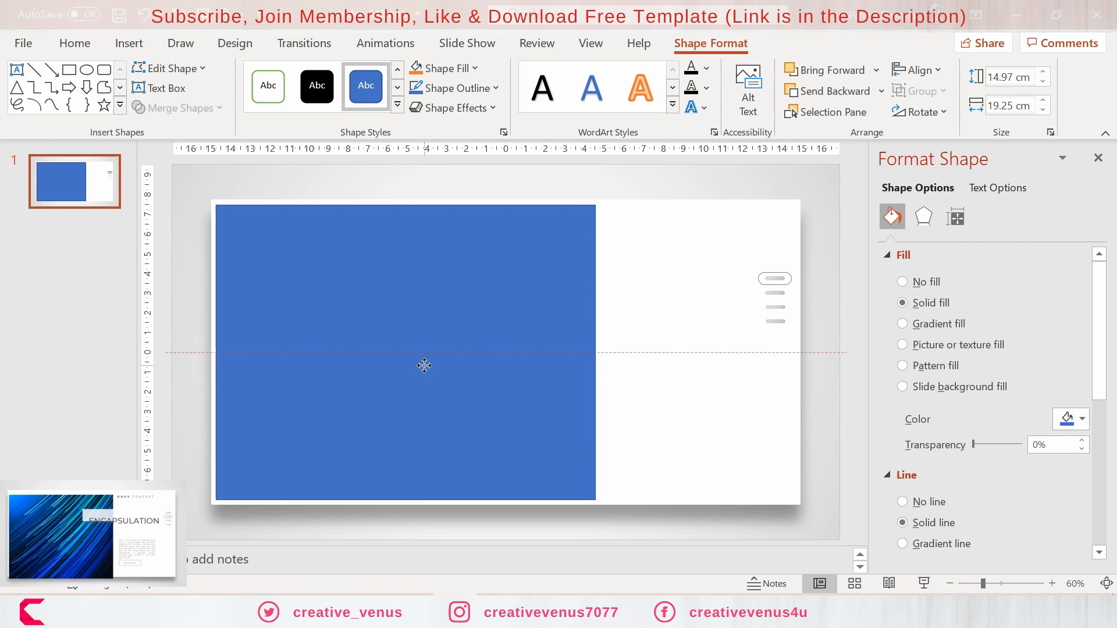
pyautogui.click(423, 366)
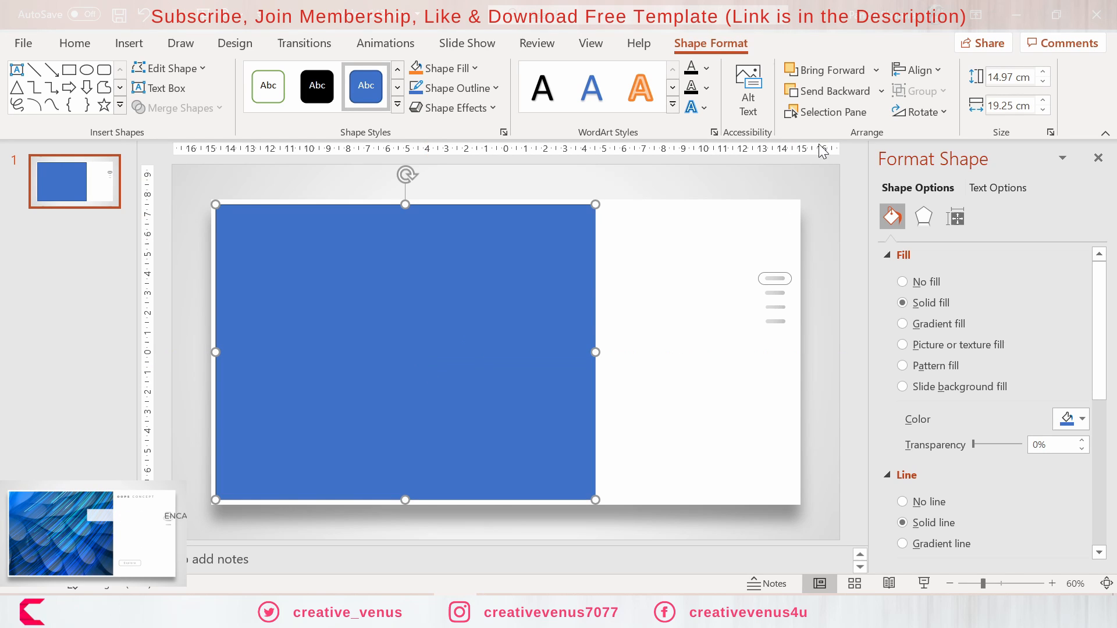
pyautogui.click(917, 70)
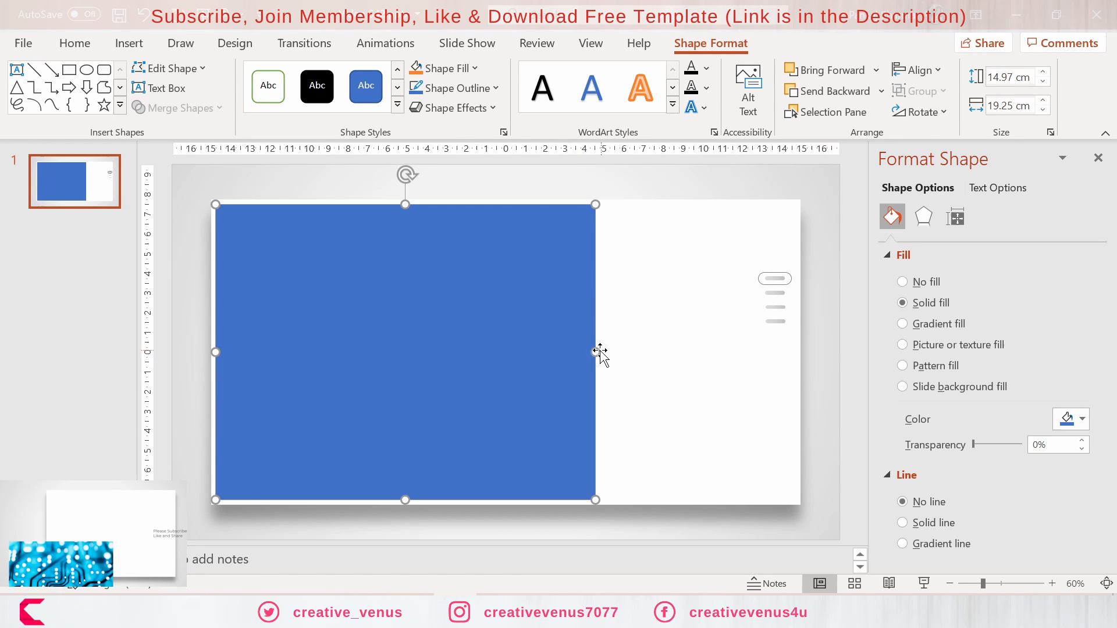
pyautogui.moveTo(595, 352); pyautogui.dragTo(609, 352)
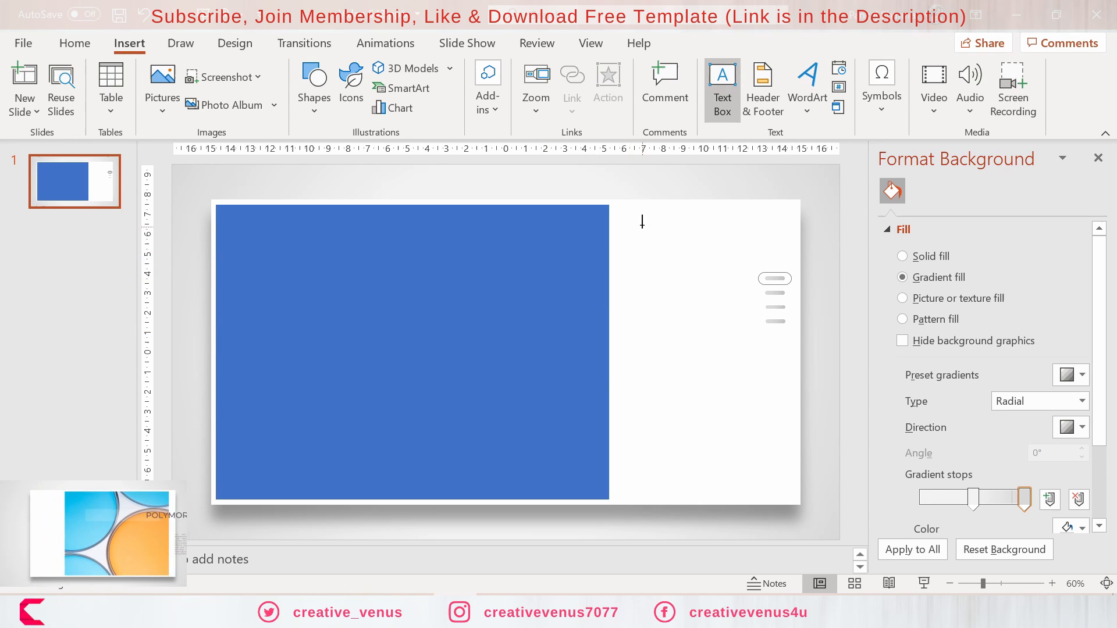
pyautogui.moveTo(626, 217); pyautogui.dragTo(756, 247)
pyautogui.write('o')
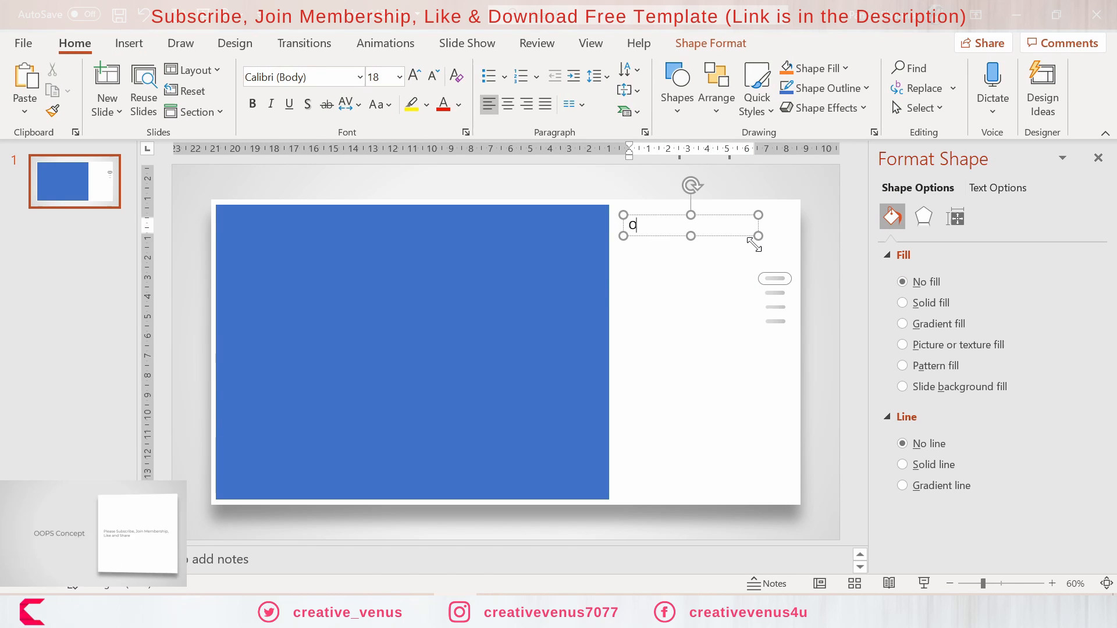
# Step: Type 'OOPS Concept' on two lines in Montserrat and colour it grey
pyautogui.write('OOPS')
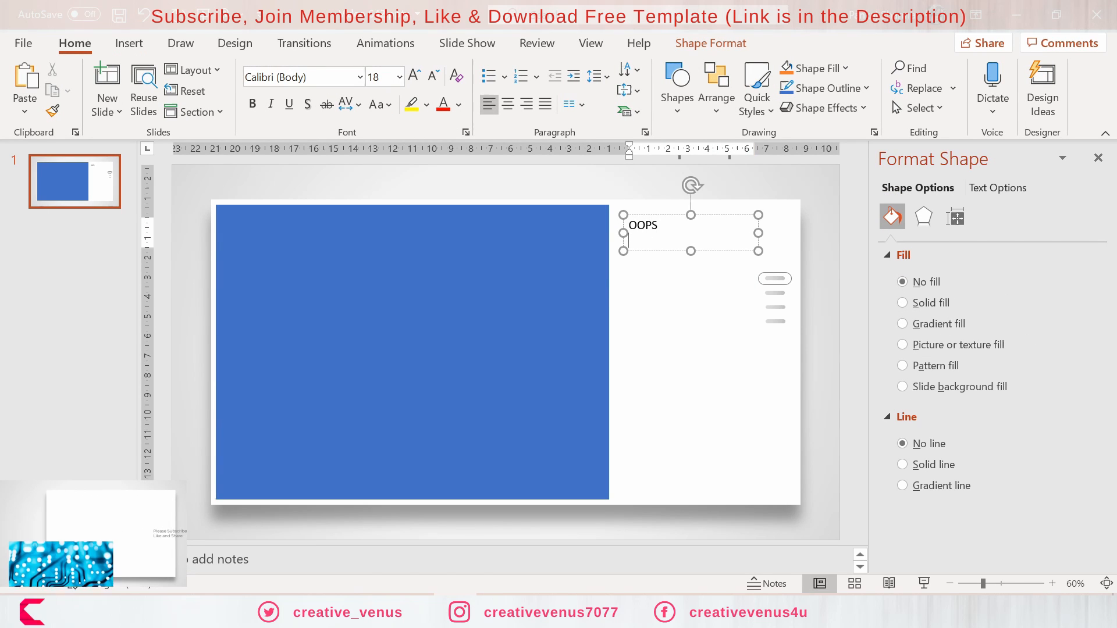
pyautogui.write('Concept')
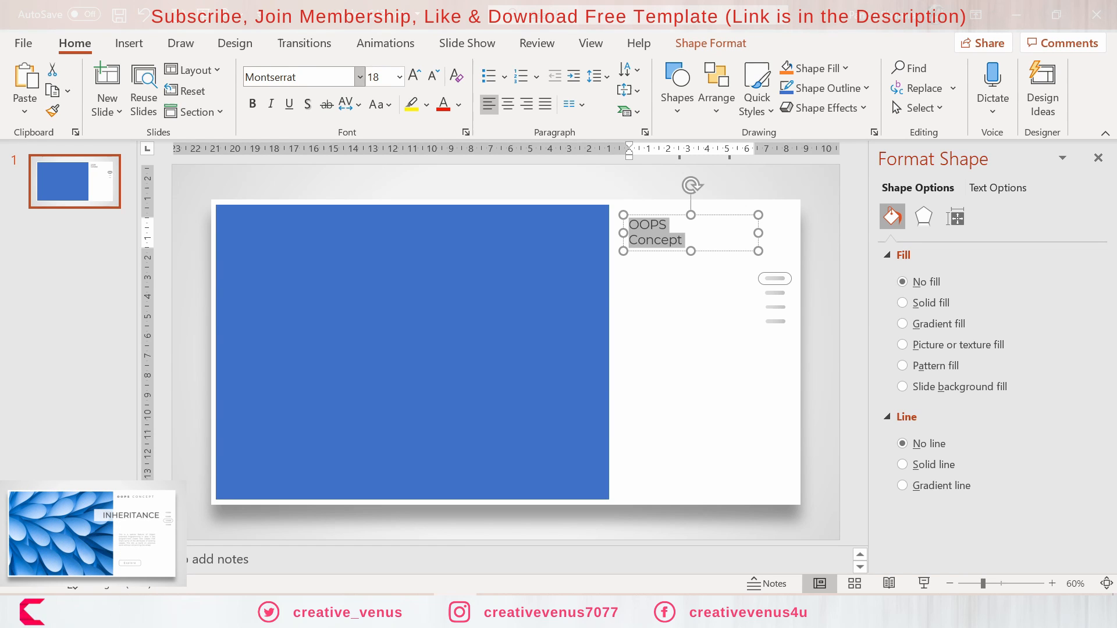
pyautogui.click(456, 104)
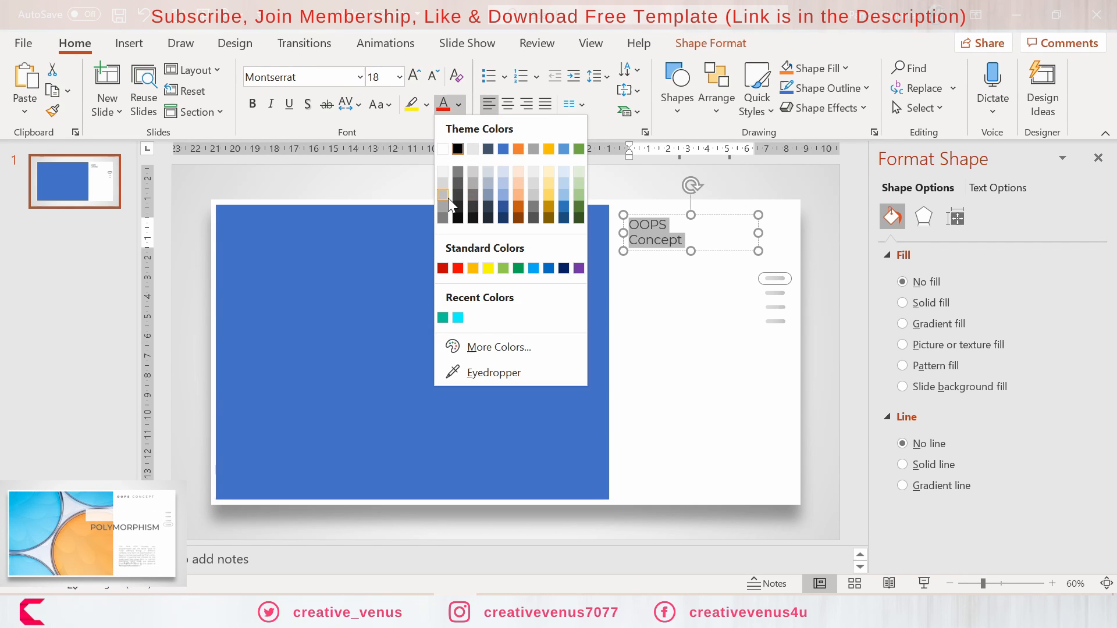
pyautogui.click(443, 195)
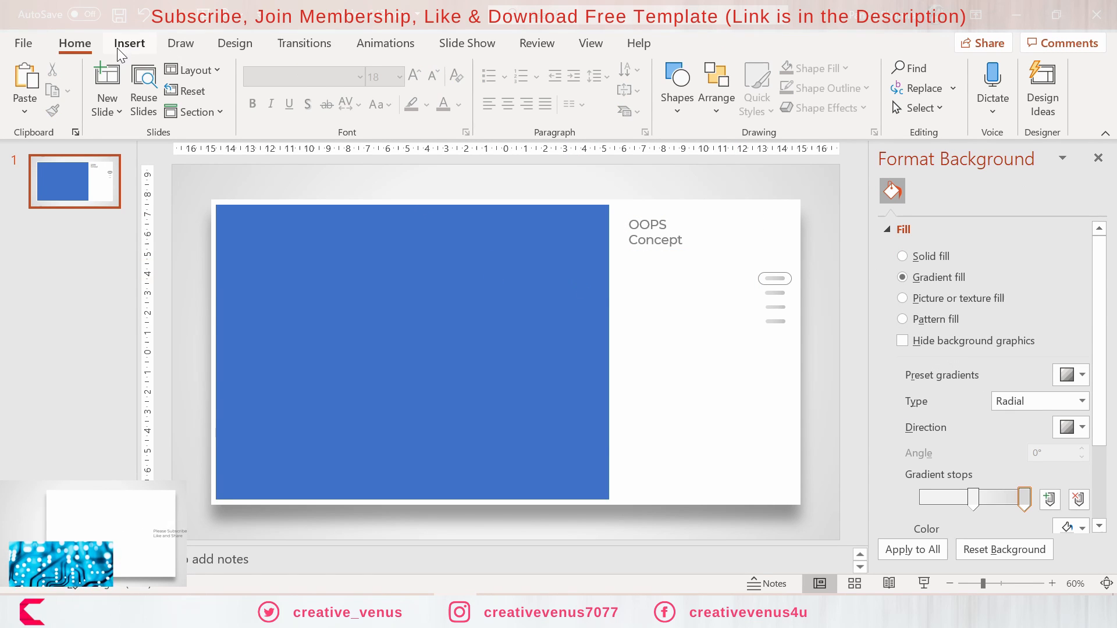
# Step: Add a black 'ABSTRACTION' heading in Montserrat Medium, 40 pt, across the rectangle's edge
pyautogui.click(129, 43)
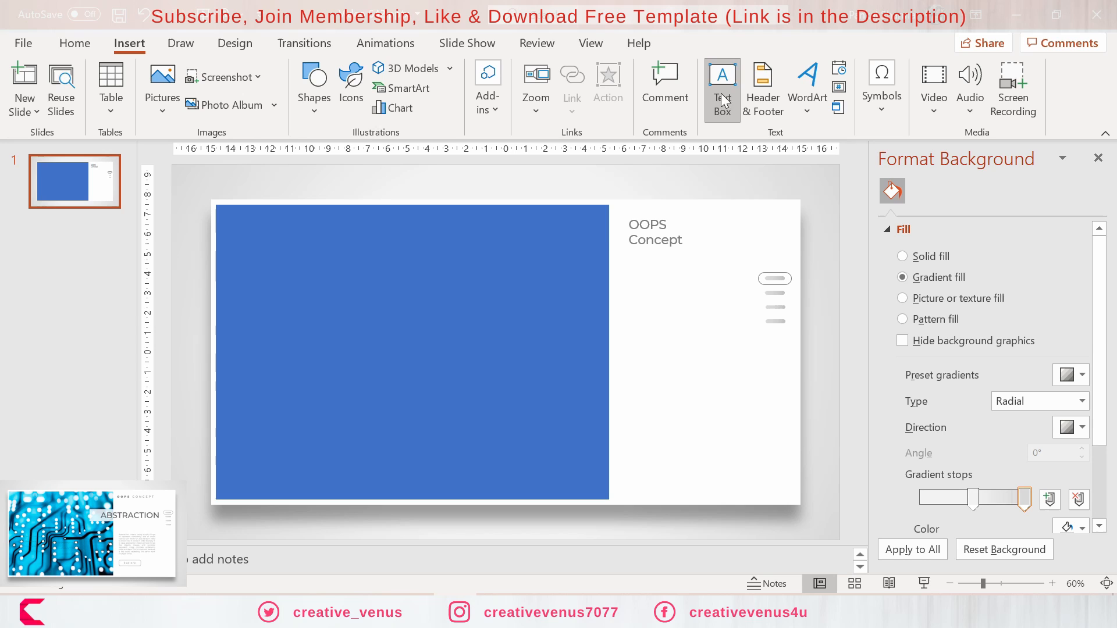
pyautogui.moveTo(488, 270); pyautogui.dragTo(723, 321)
pyautogui.write('abstr')
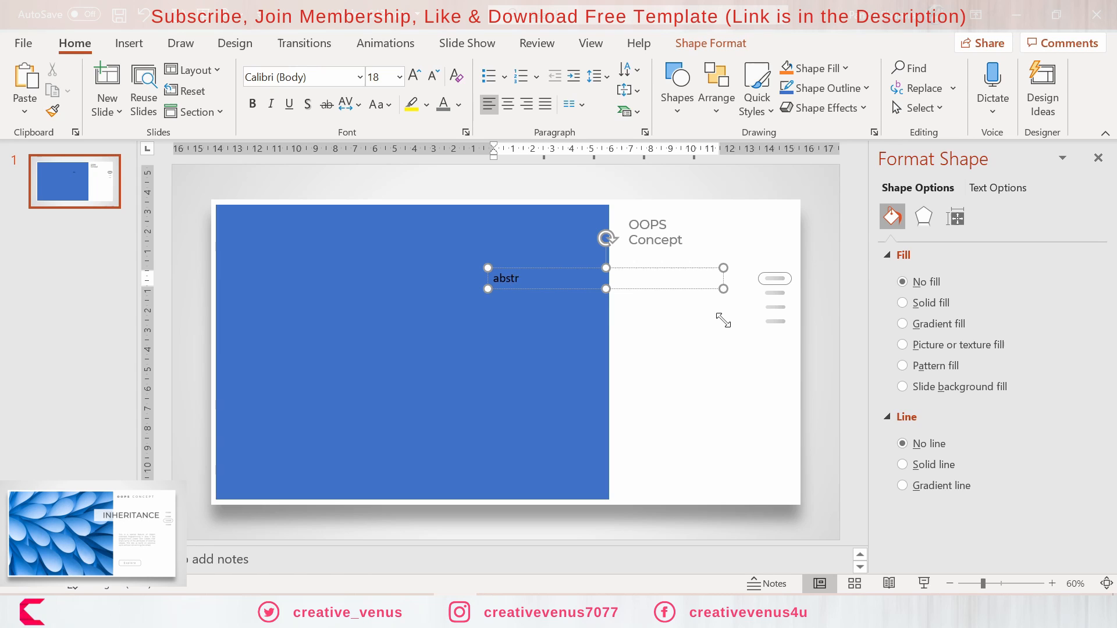
pyautogui.write('action')
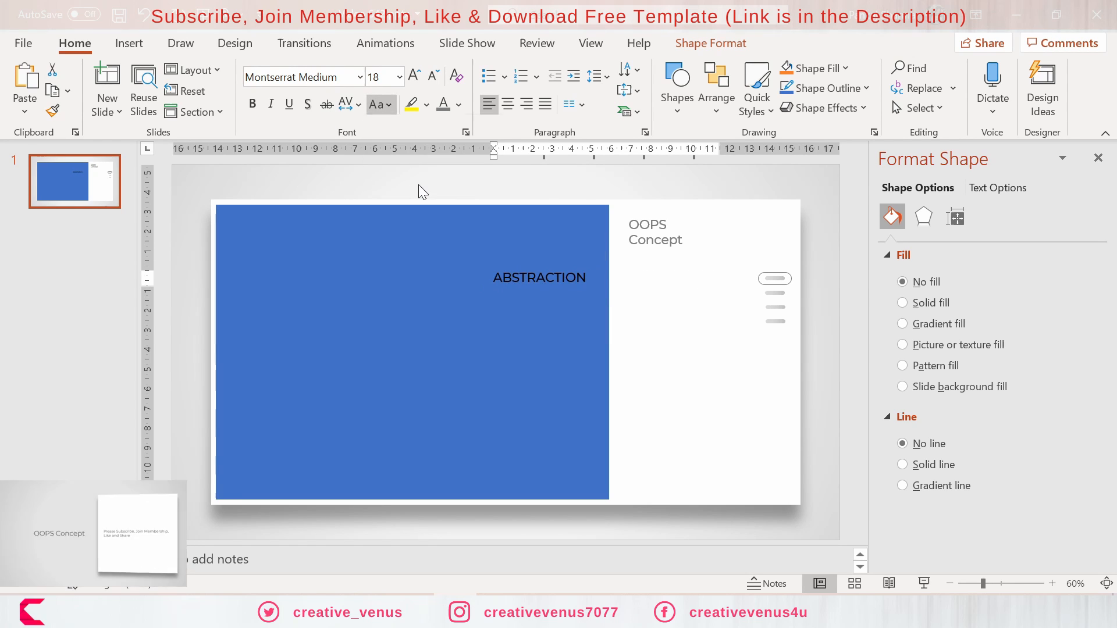
pyautogui.click(413, 76)
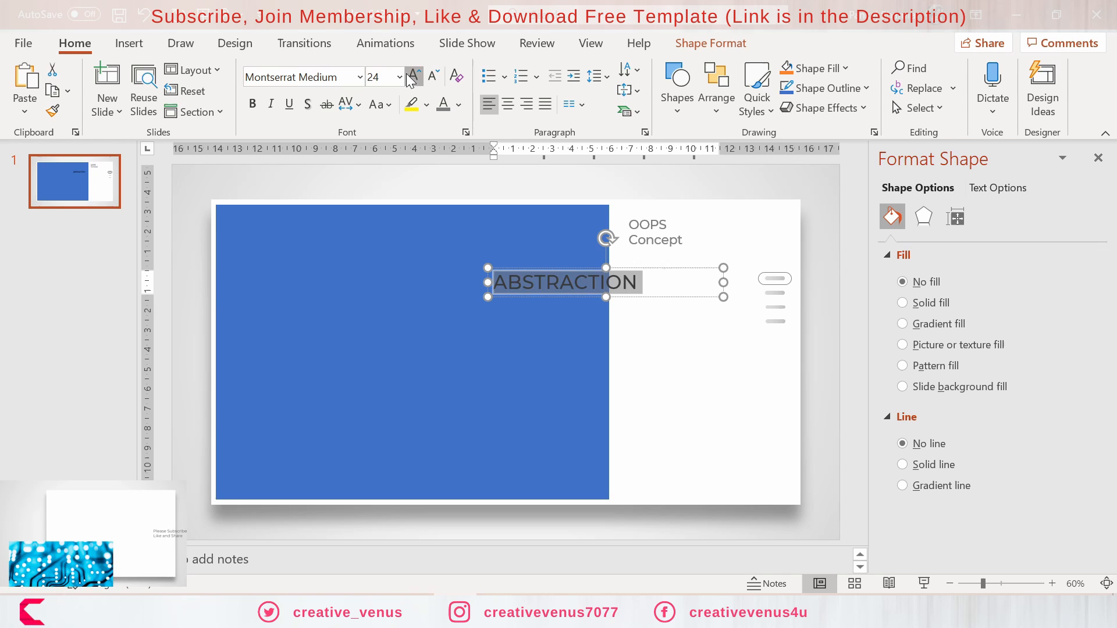
pyautogui.click(413, 72)
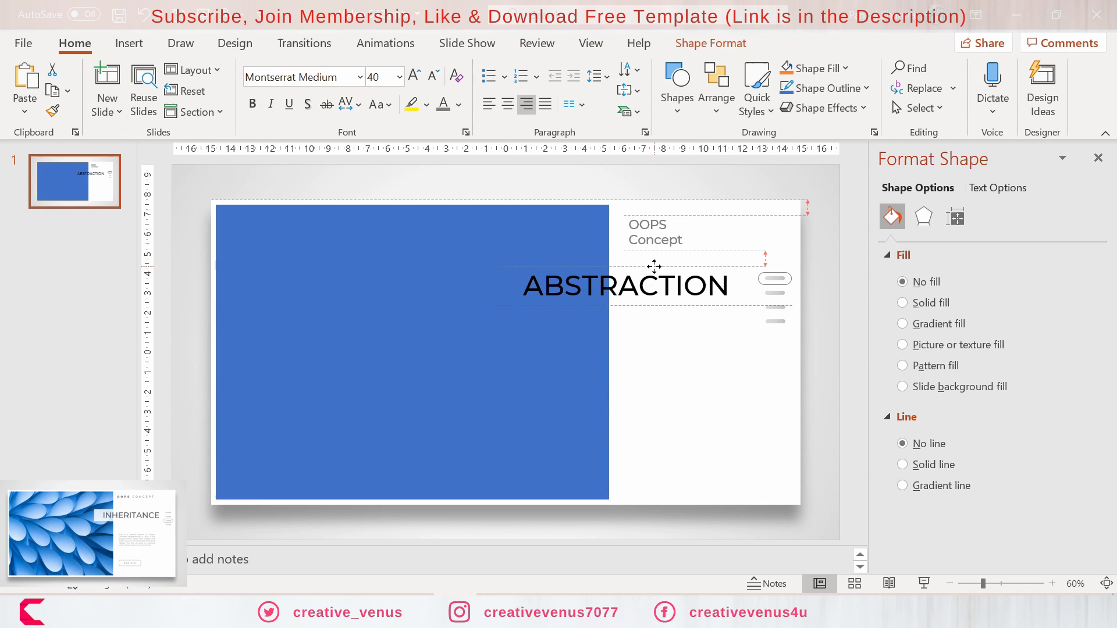
pyautogui.click(624, 286)
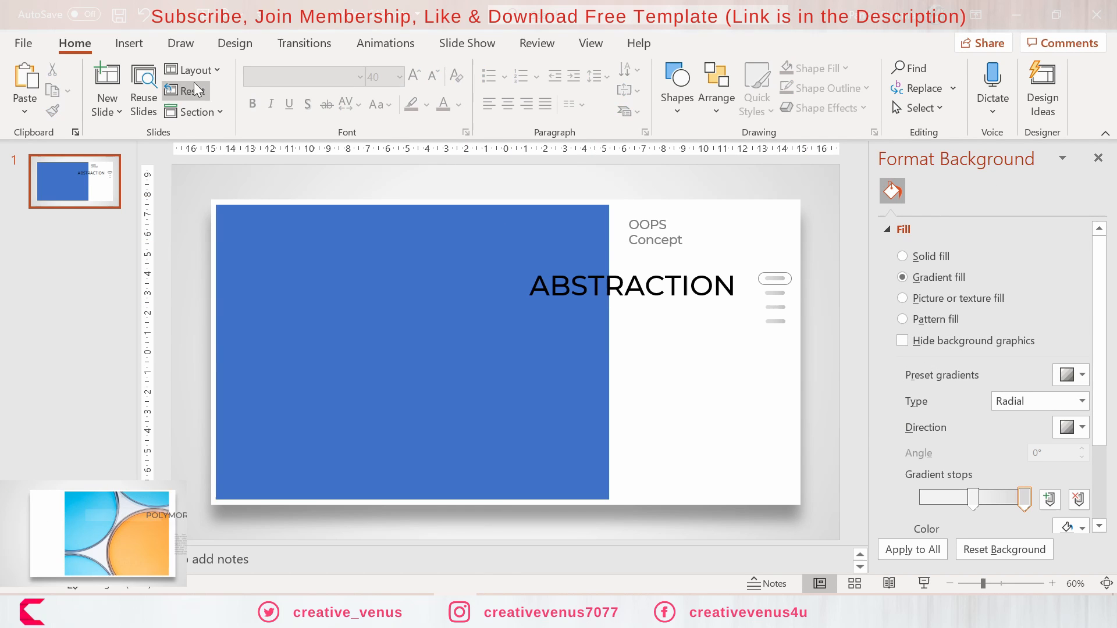
# Step: Give the ABSTRACTION text box a solid white fill and no outline
pyautogui.click(314, 87)
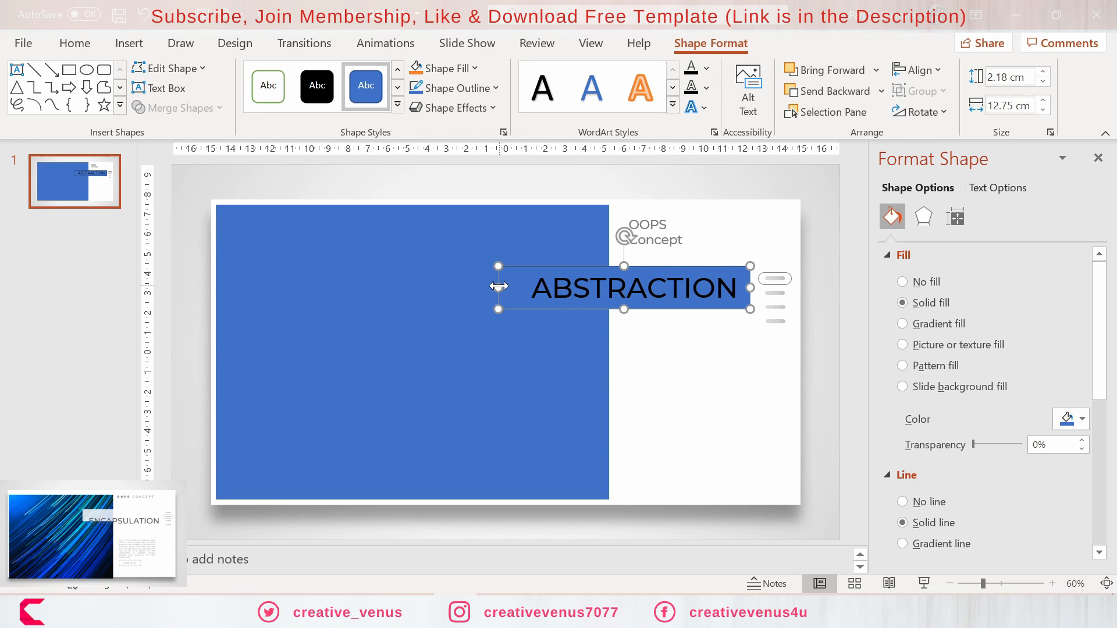
pyautogui.click(1082, 419)
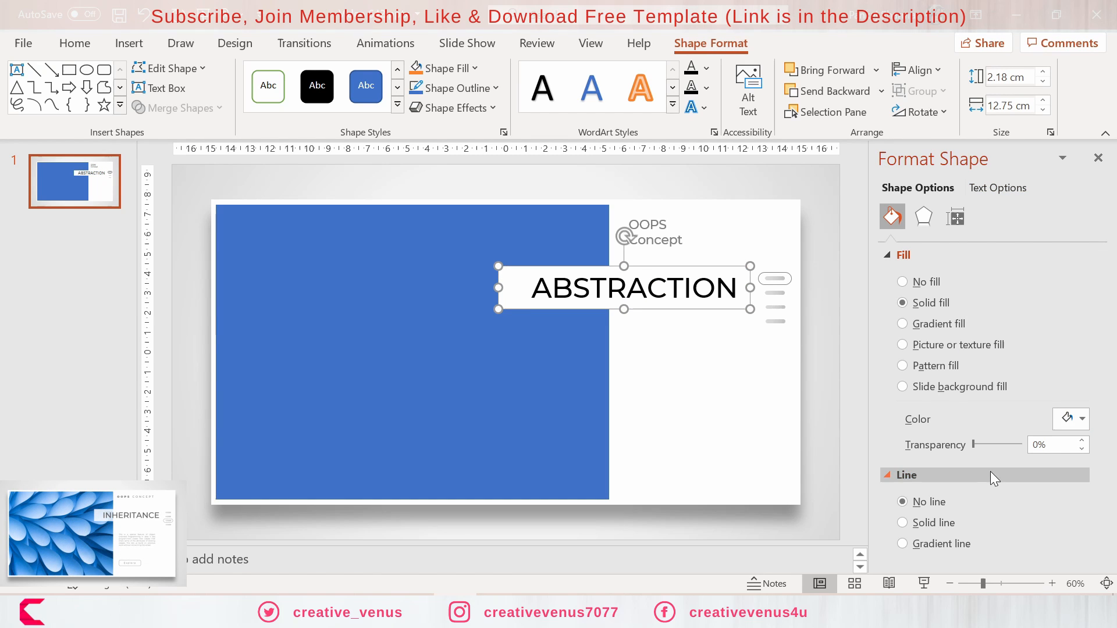
pyautogui.moveTo(974, 445); pyautogui.dragTo(987, 445)
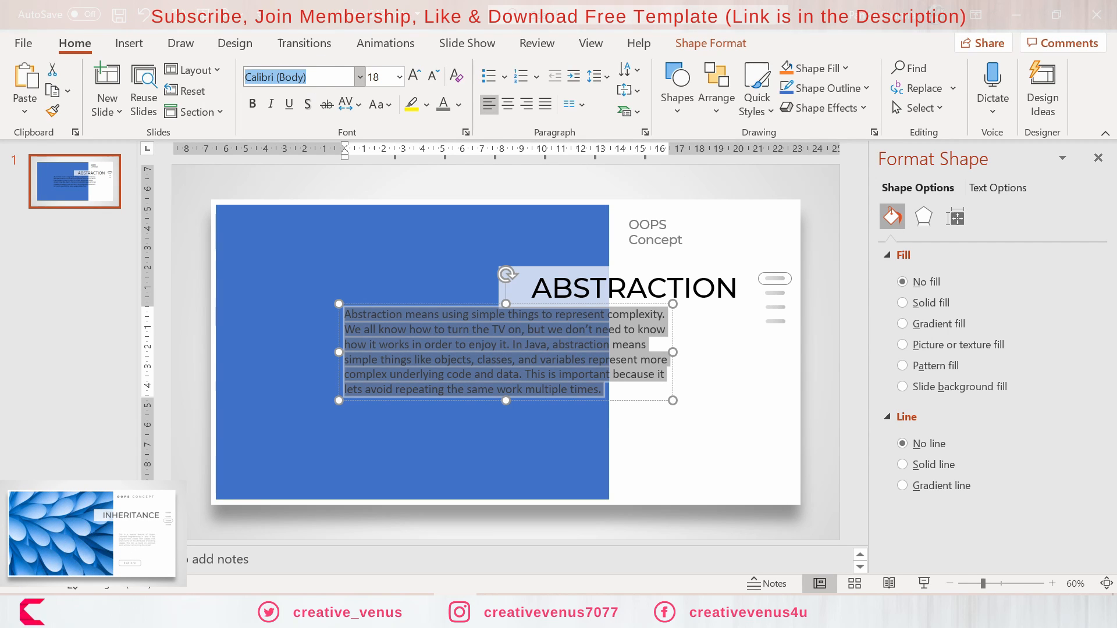
# Step: Set the Abstraction description to Montserrat Medium, shrink it and justify it
pyautogui.write('Montserrat Medium')
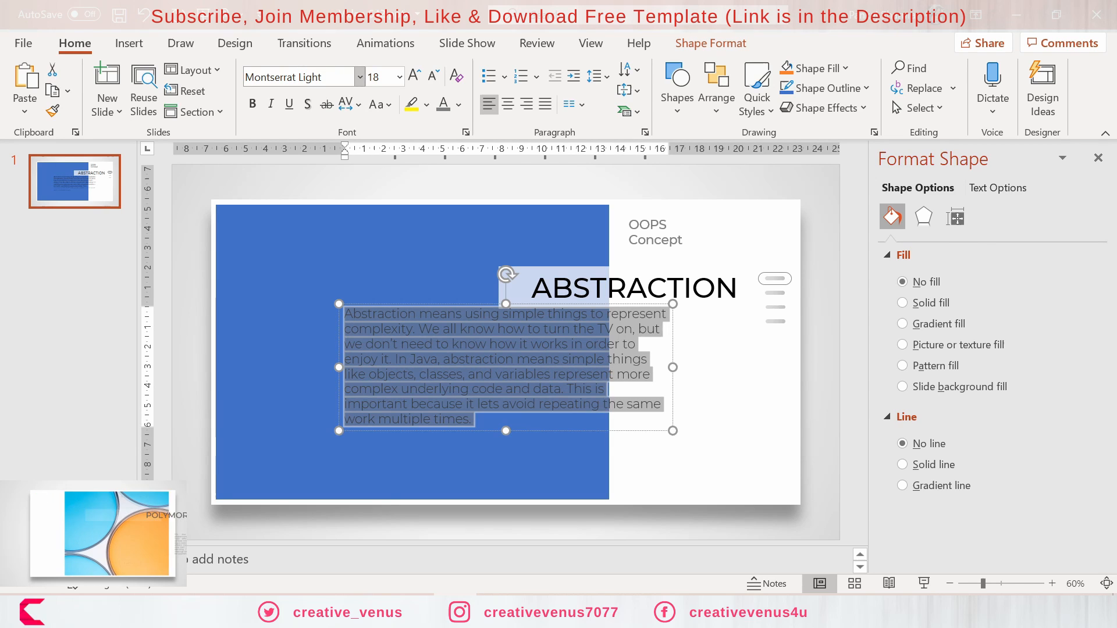
pyautogui.click(432, 74)
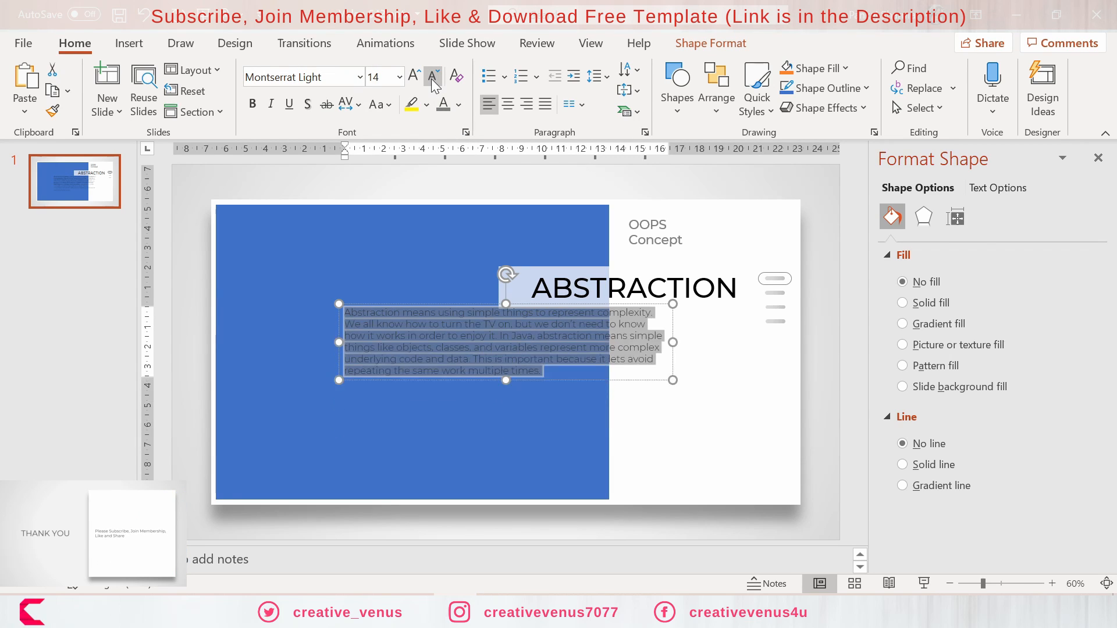
pyautogui.click(431, 75)
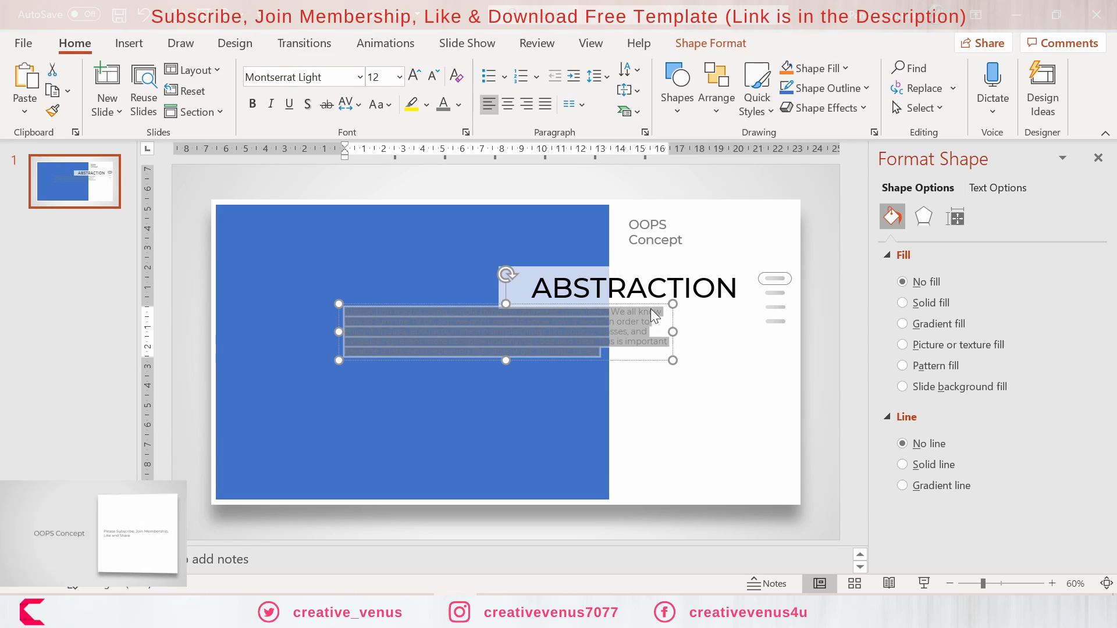
pyautogui.click(458, 105)
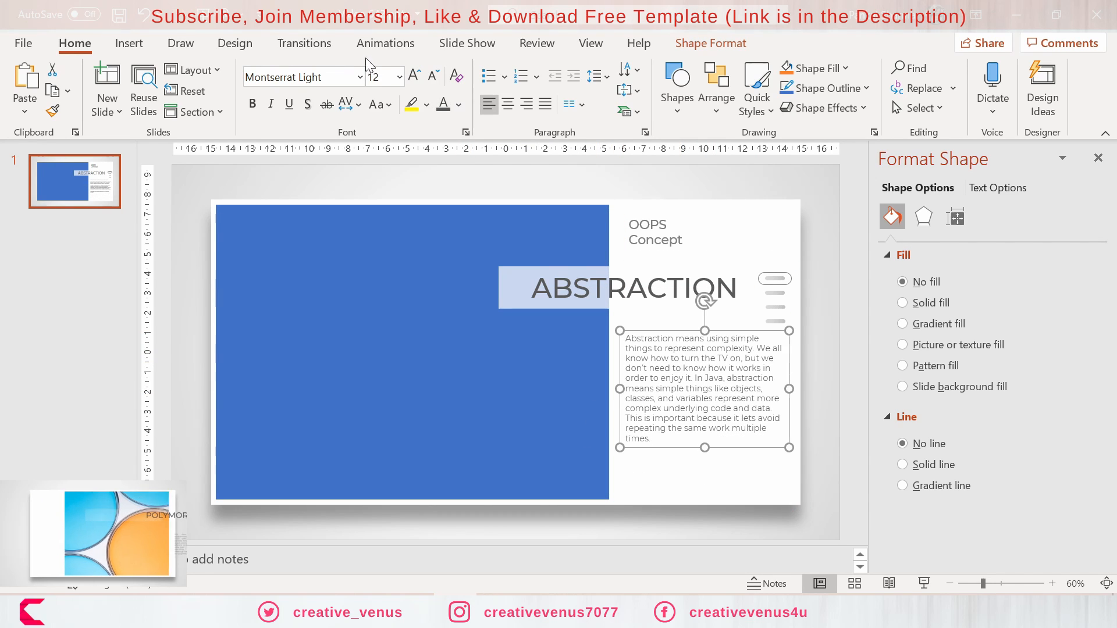
# Step: Reduce the description to size 9, move it lower left, and select the header
pyautogui.click(431, 75)
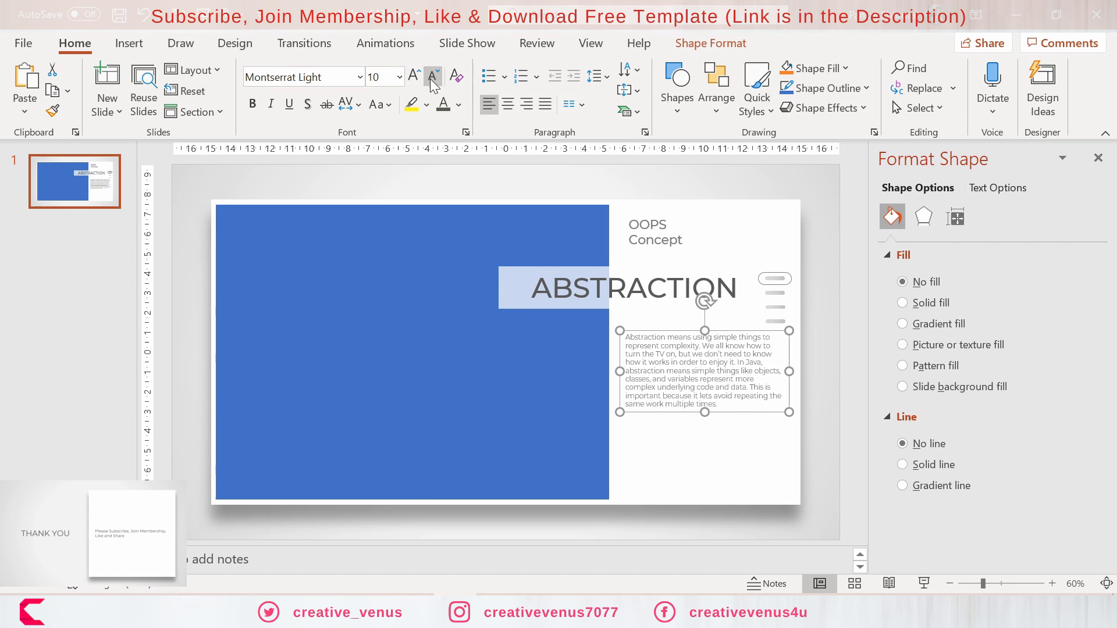
pyautogui.click(431, 75)
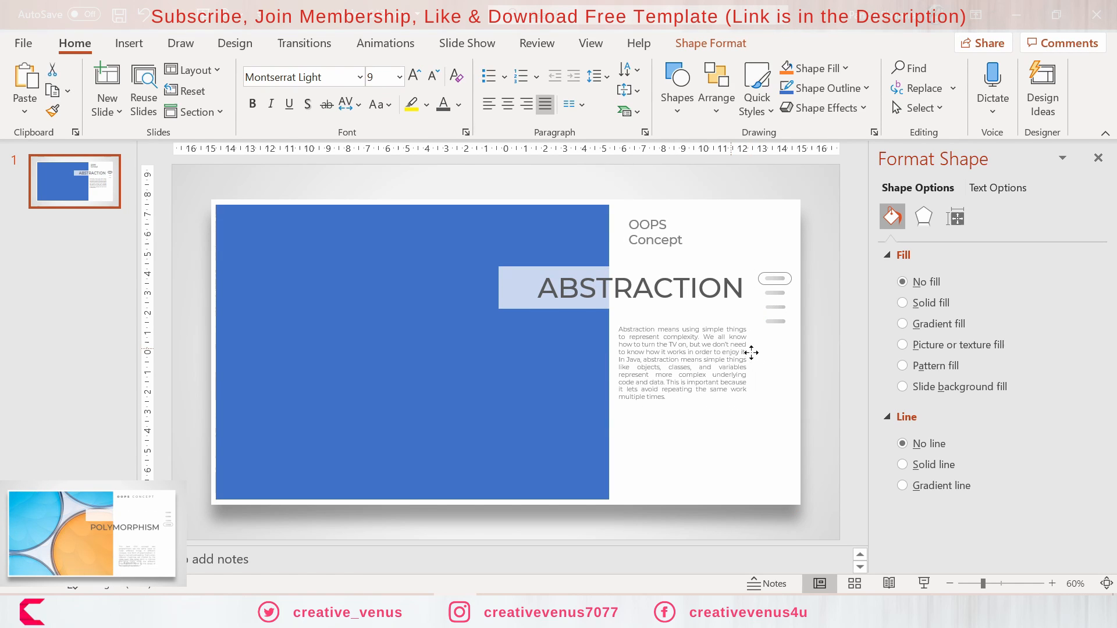
pyautogui.click(903, 302)
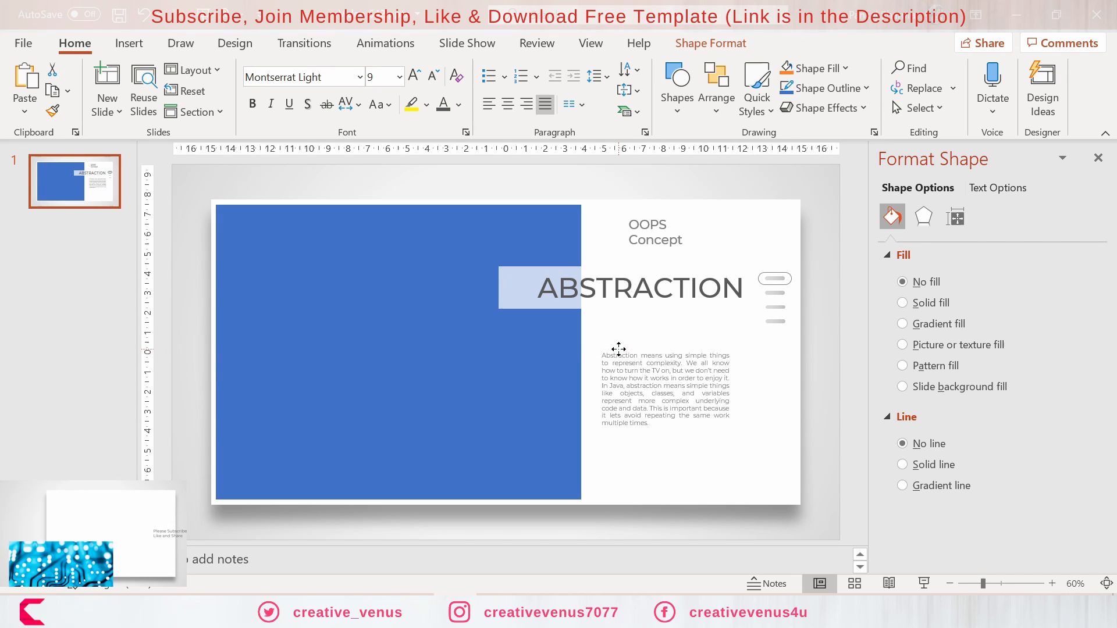
pyautogui.click(655, 232)
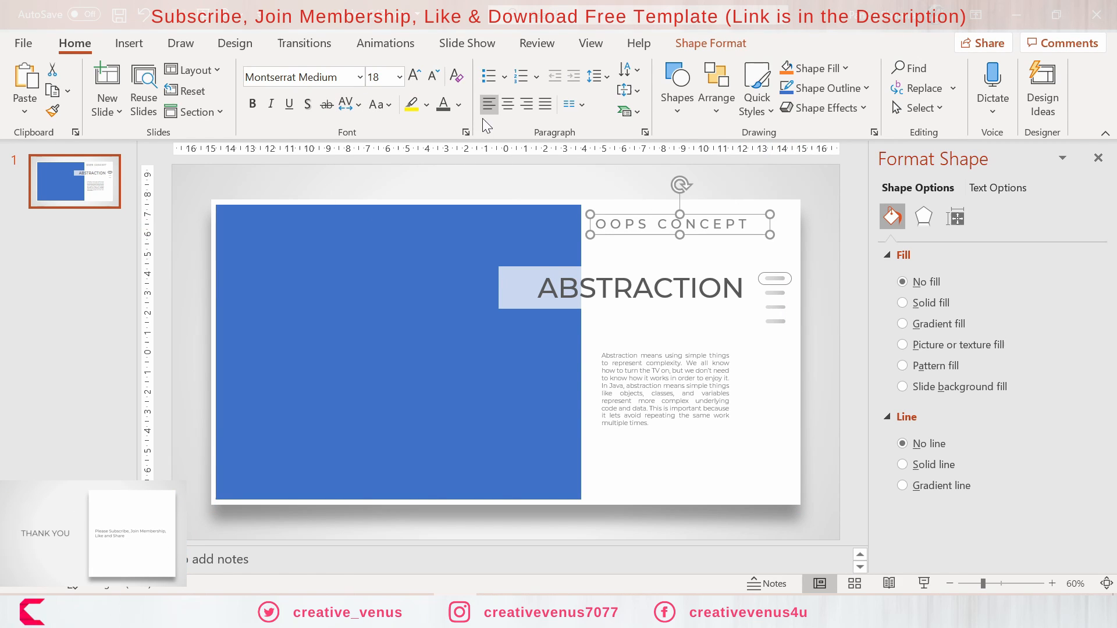
# Step: Set OOPS in the header to Montserrat Black, size 14
pyautogui.click(432, 76)
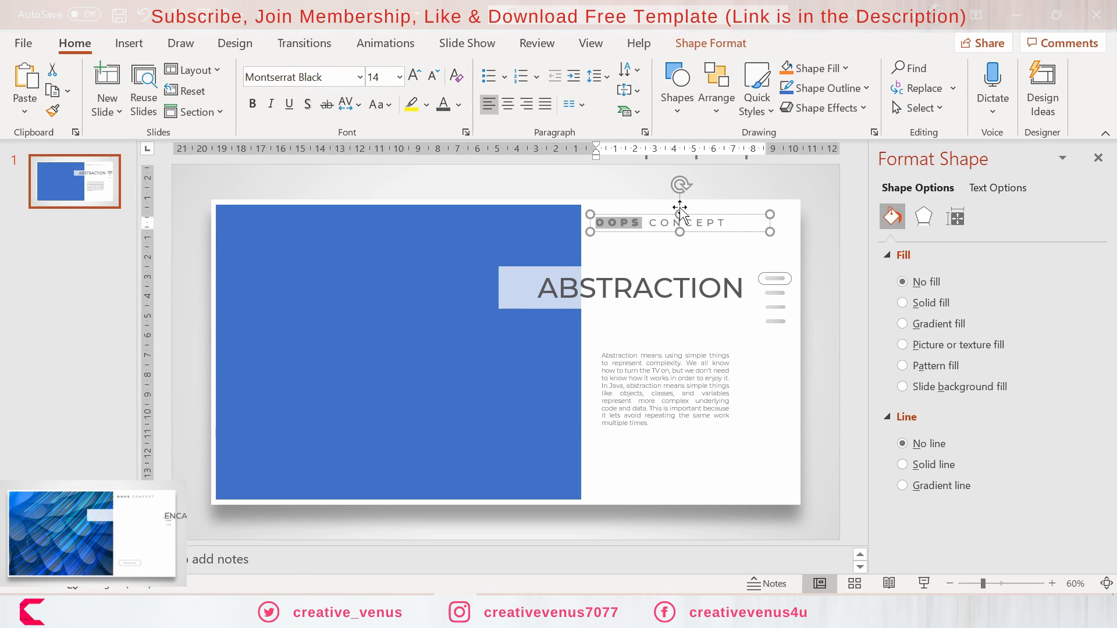
pyautogui.click(855, 291)
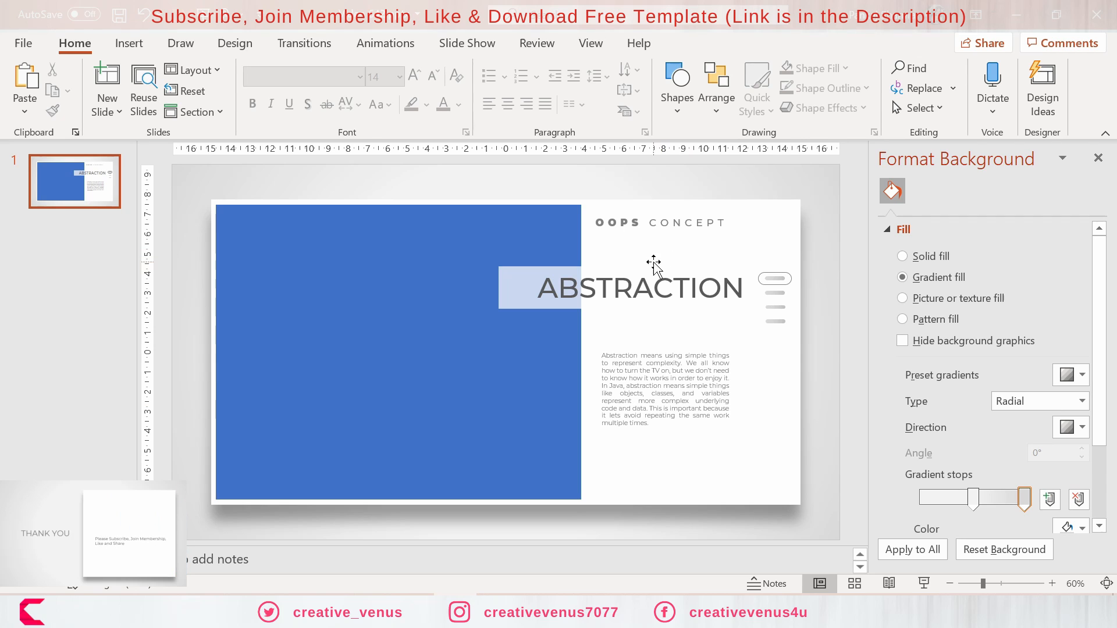
pyautogui.moveTo(794, 286)
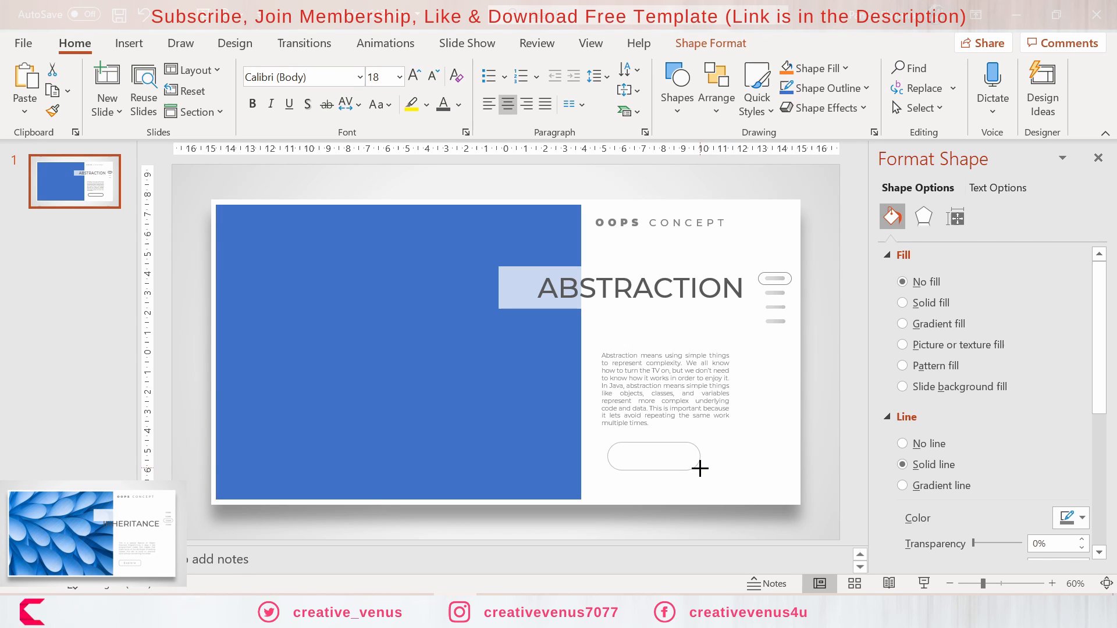
# Step: Label the rounded outline button 'Explore' in small grey Montserrat 11 with character spacing
pyautogui.click(653, 456)
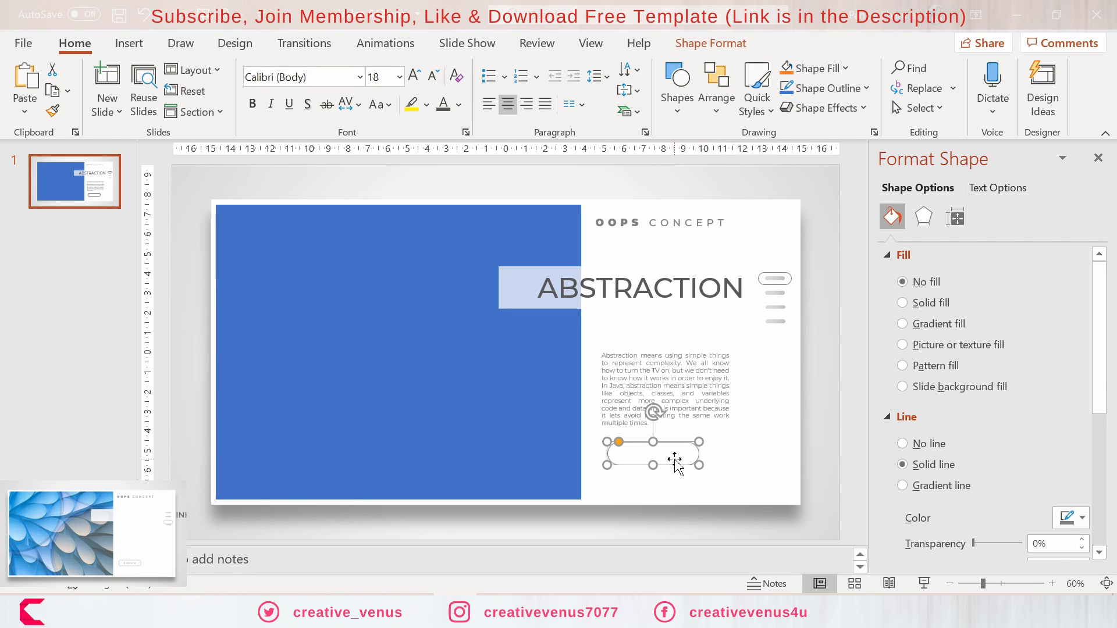
pyautogui.click(710, 44)
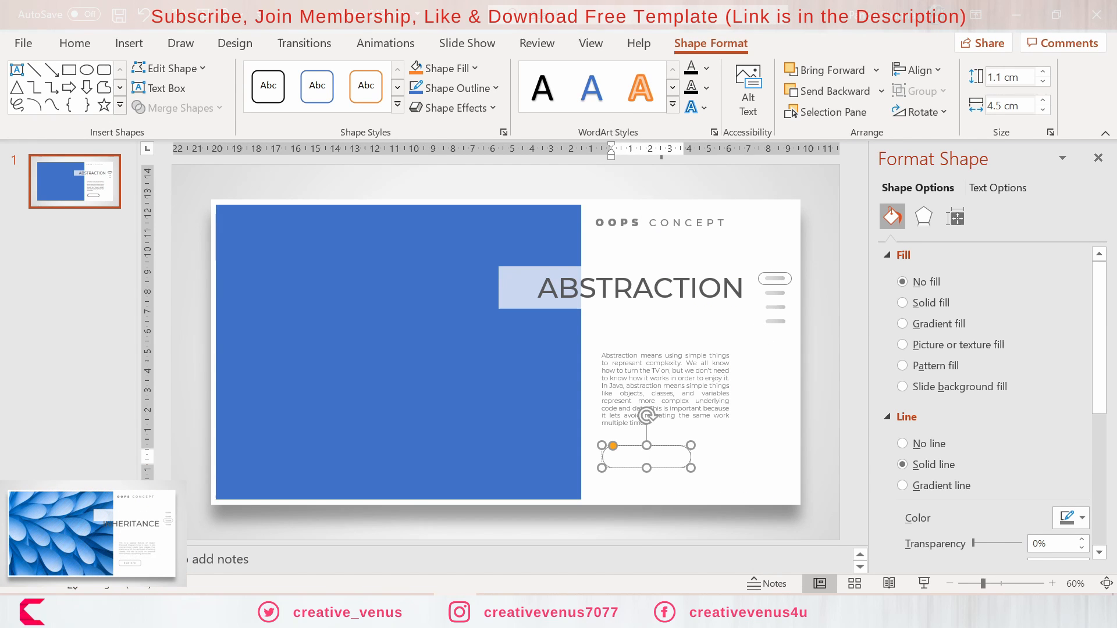
pyautogui.click(75, 43)
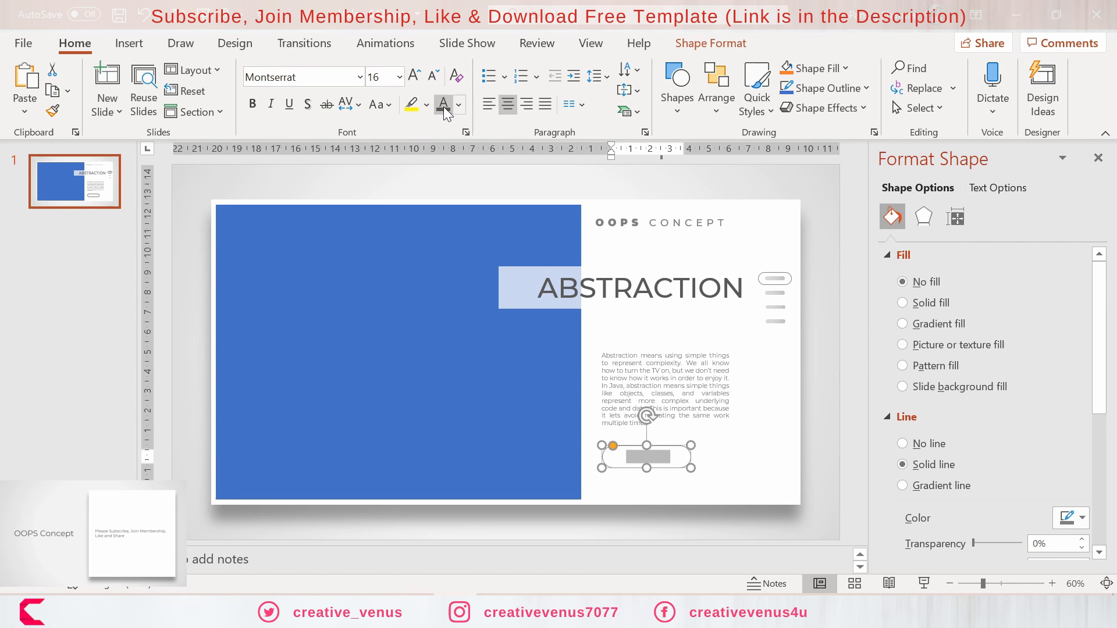
pyautogui.click(345, 105)
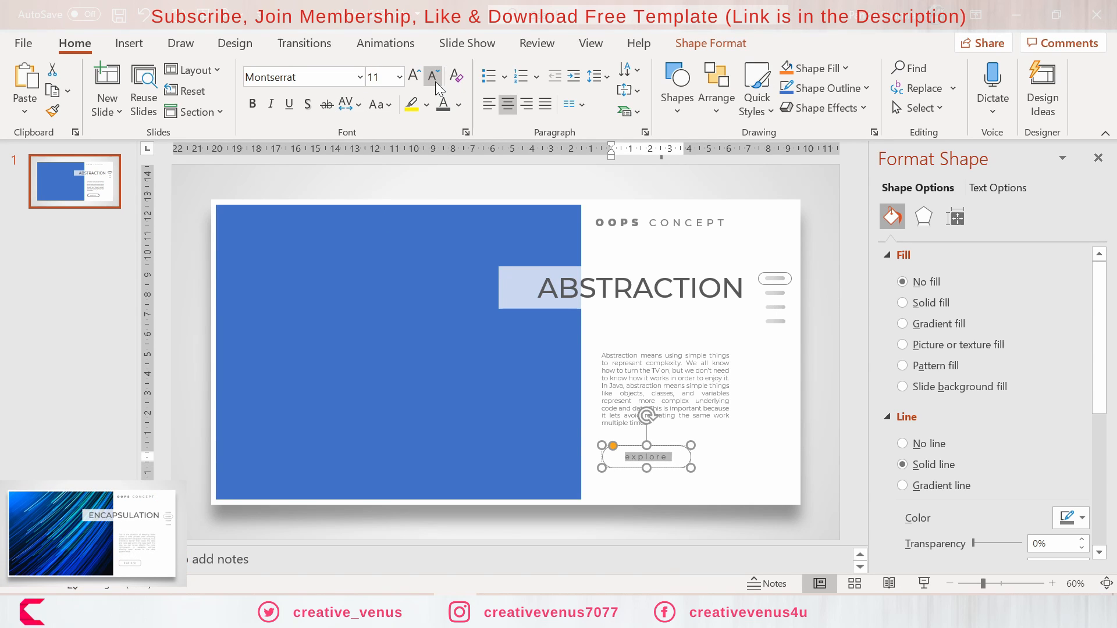
pyautogui.click(376, 104)
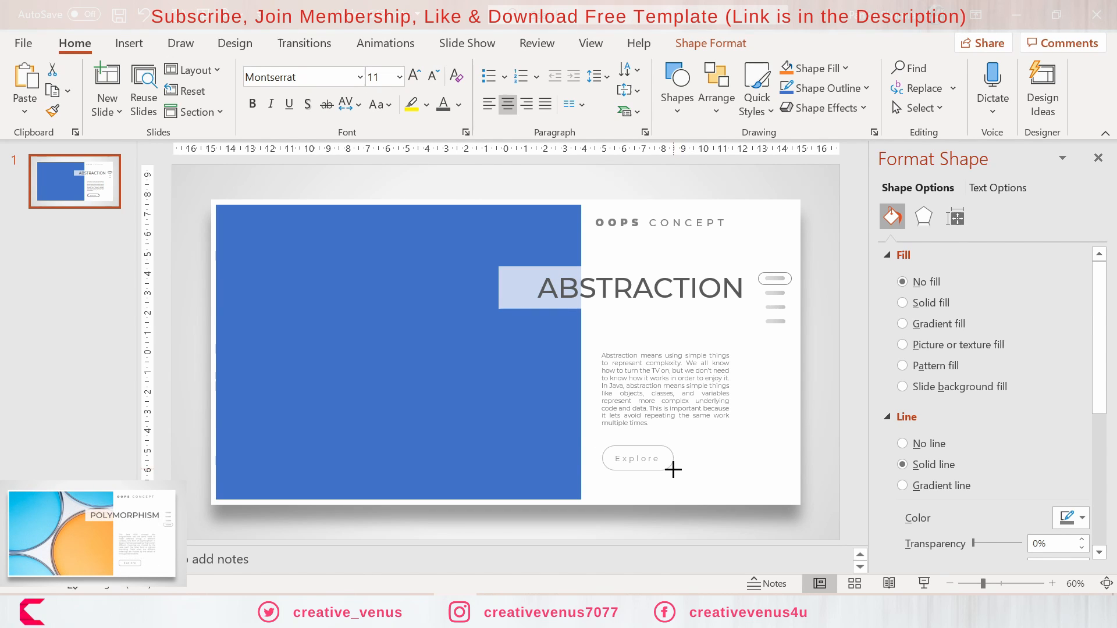
pyautogui.click(638, 458)
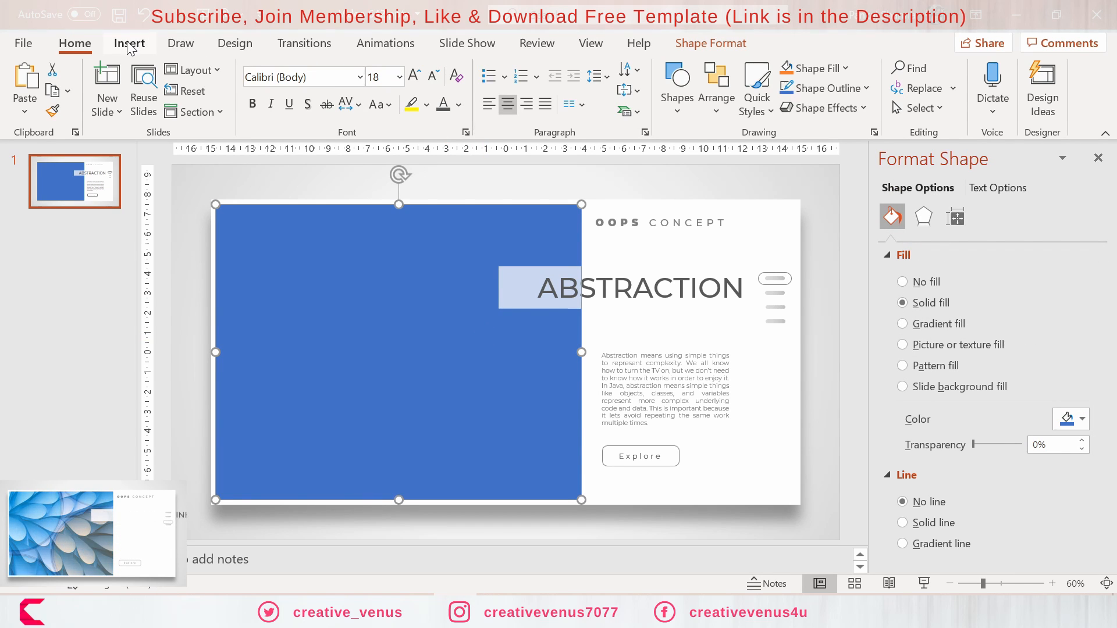
# Step: Insert the blue circuit board stock photo from an 'Innovation' search onto the panel
pyautogui.click(129, 43)
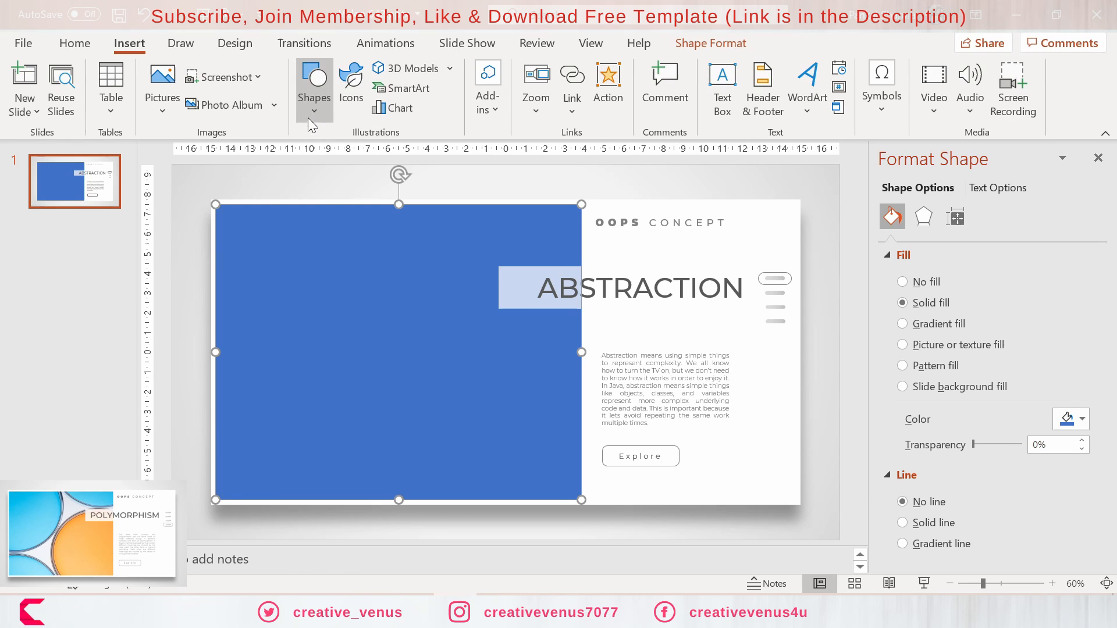
pyautogui.click(162, 84)
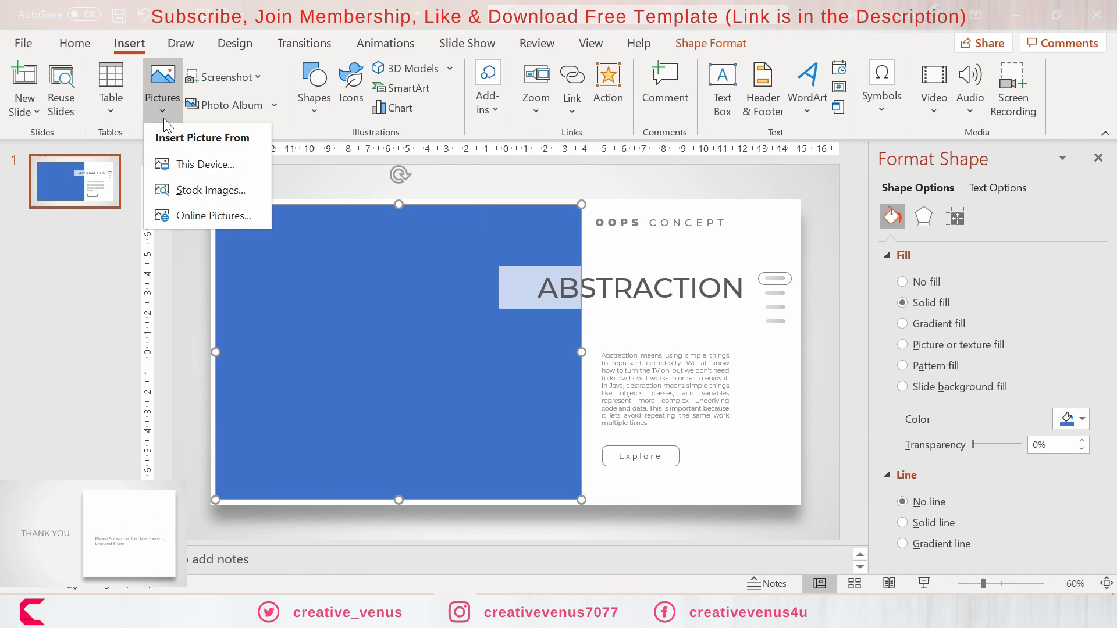
pyautogui.moveTo(205, 190)
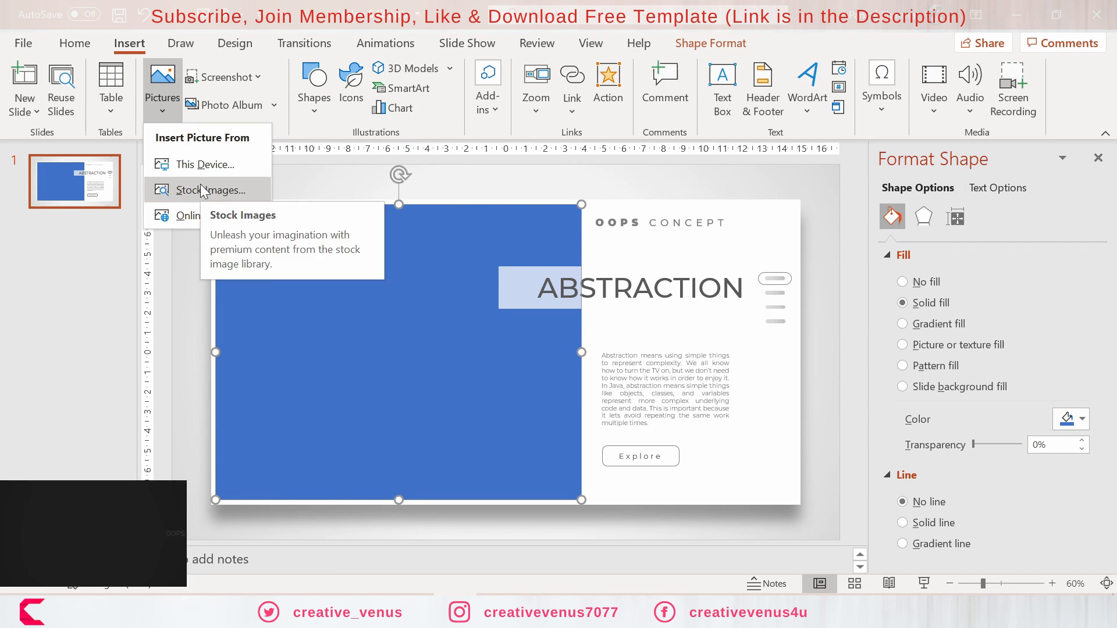
pyautogui.click(210, 190)
pyautogui.write('Innovation')
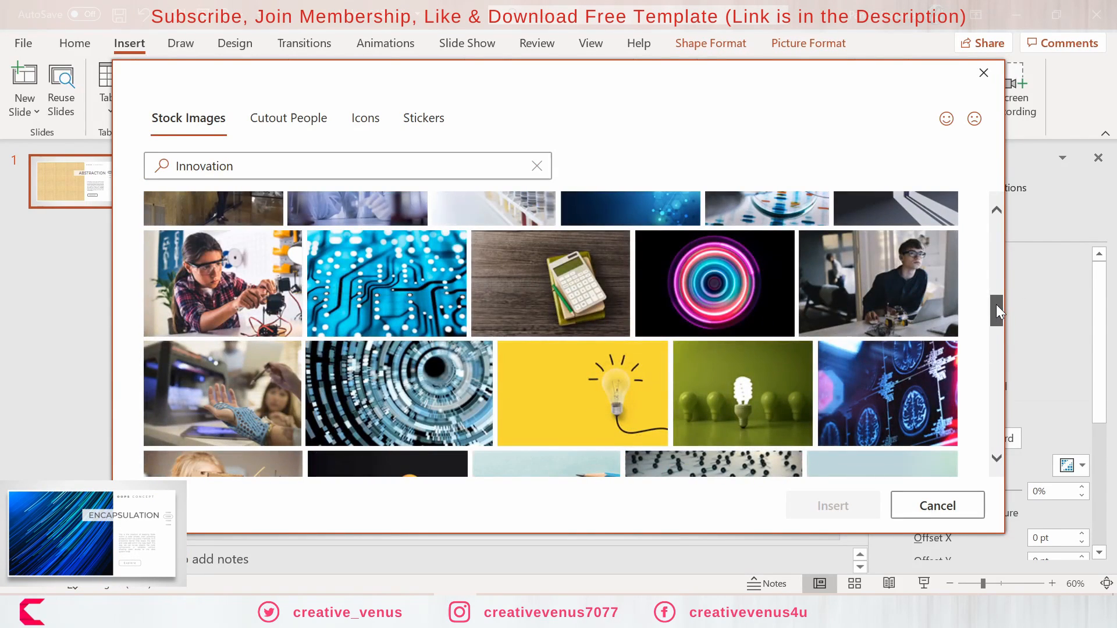
pyautogui.click(388, 284)
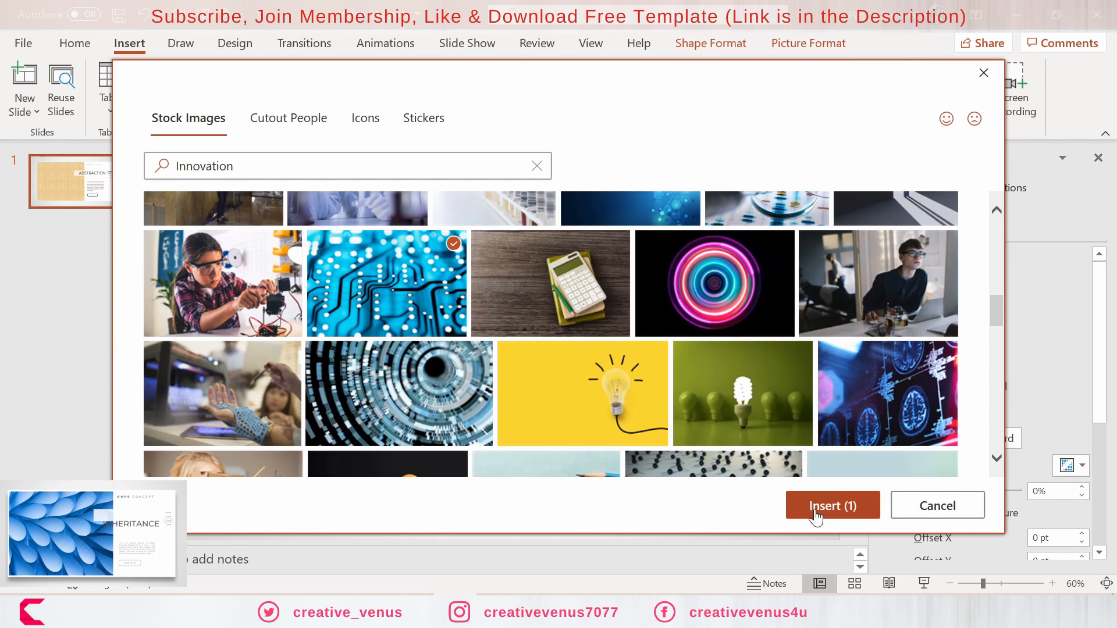
pyautogui.click(832, 506)
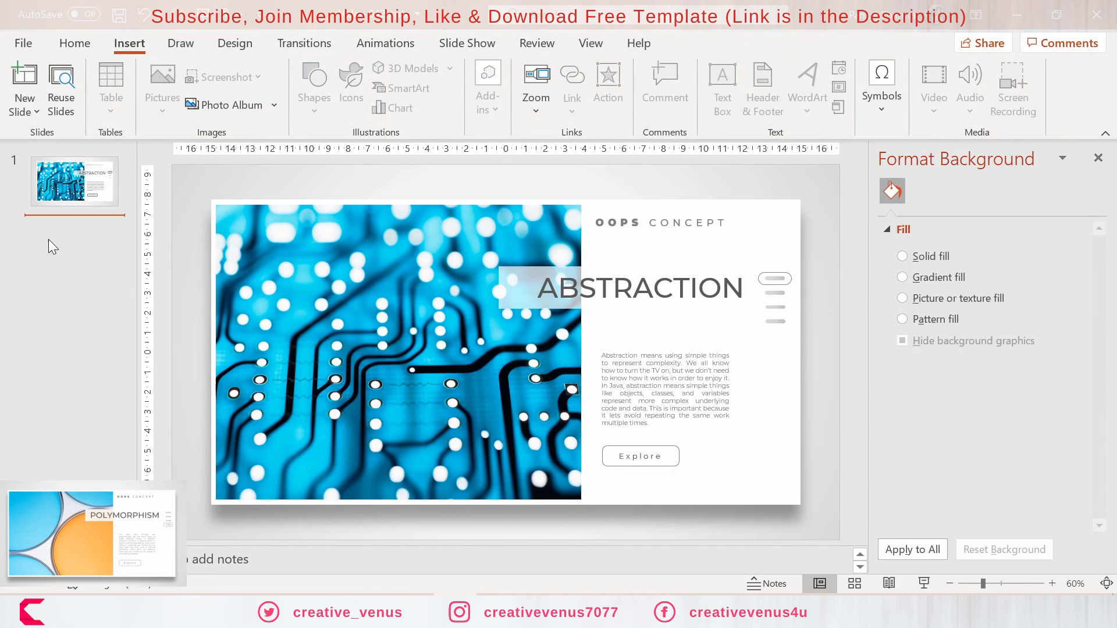
# Step: Fill the ABSTRACTION title band with white at 28% transparency
pyautogui.click(628, 288)
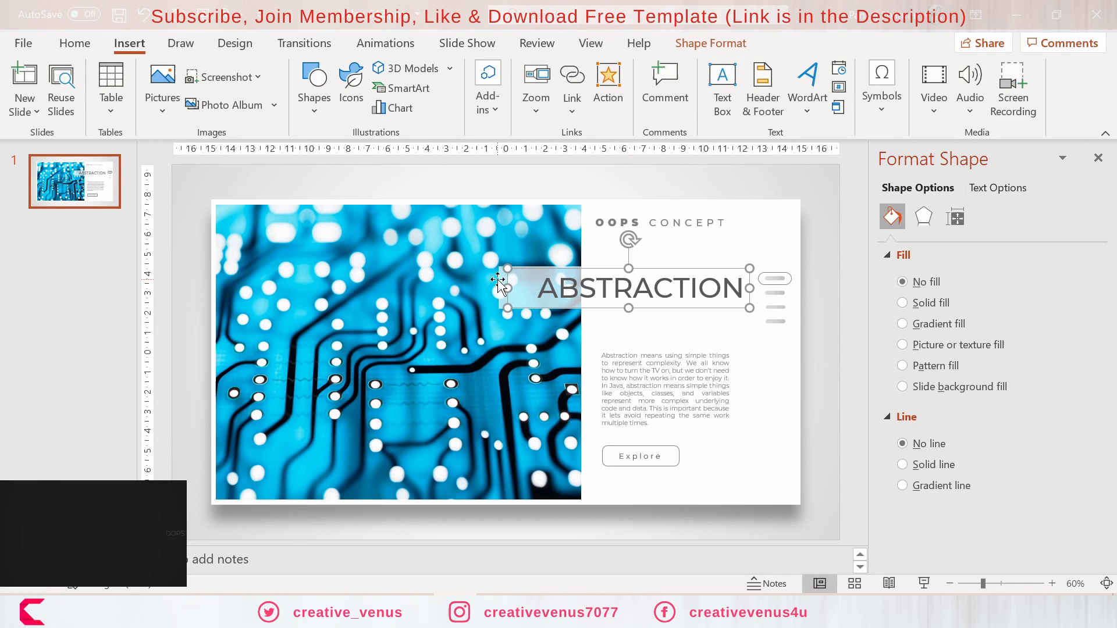
pyautogui.click(902, 303)
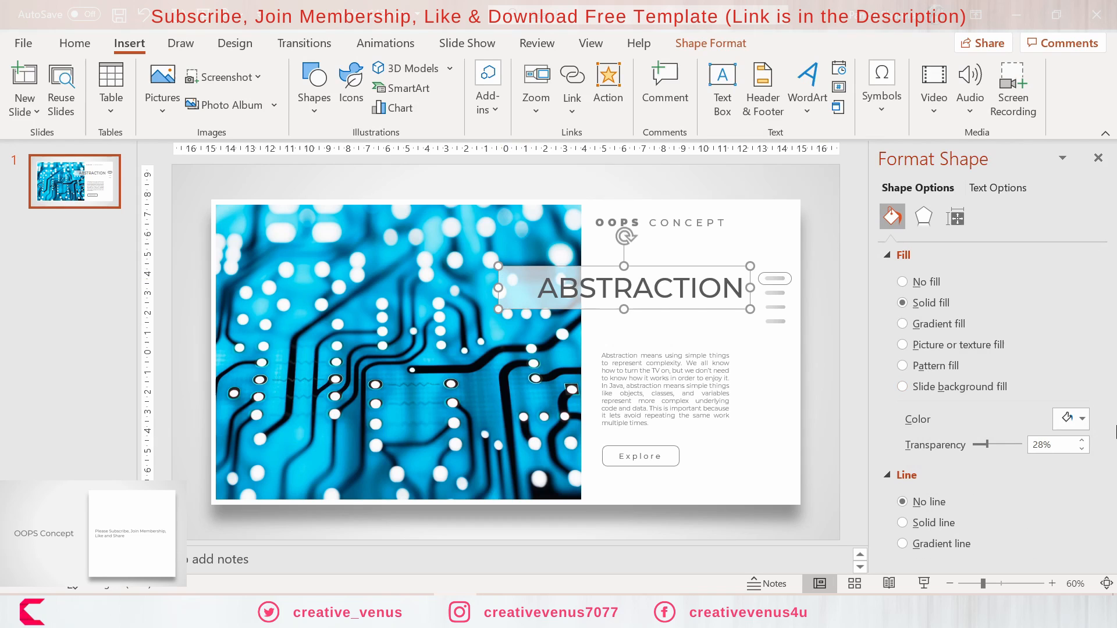
pyautogui.click(1082, 418)
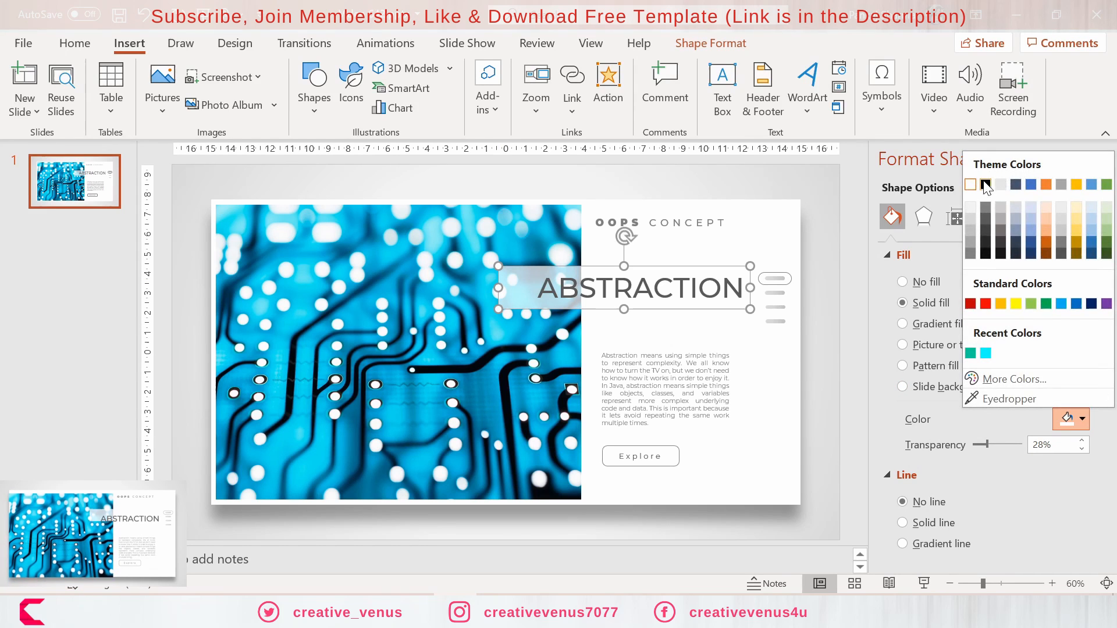
pyautogui.click(986, 185)
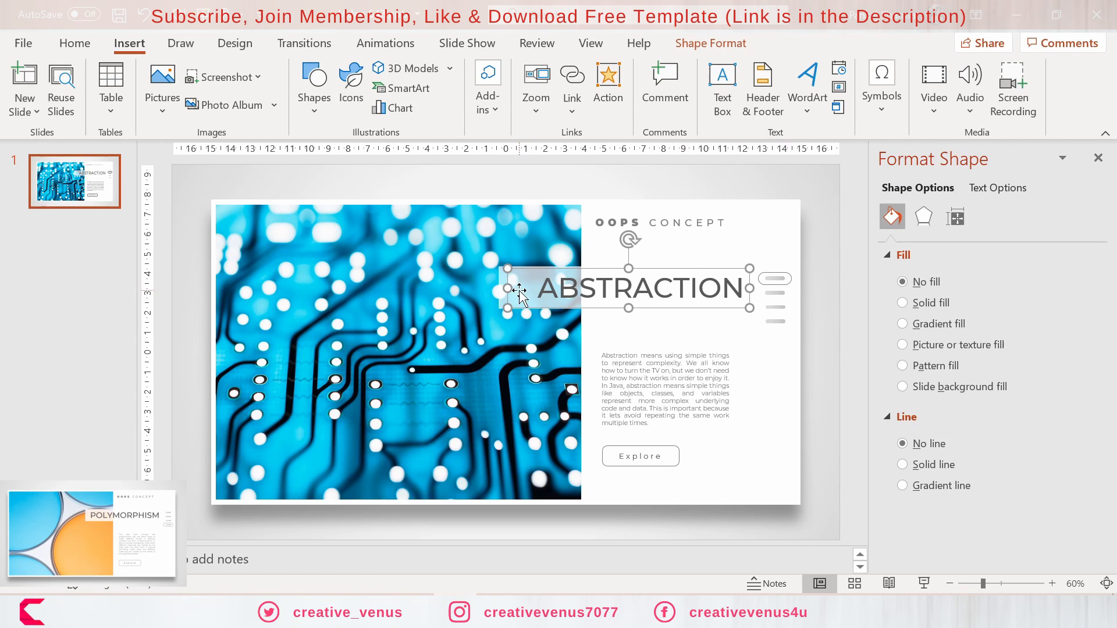
pyautogui.click(902, 303)
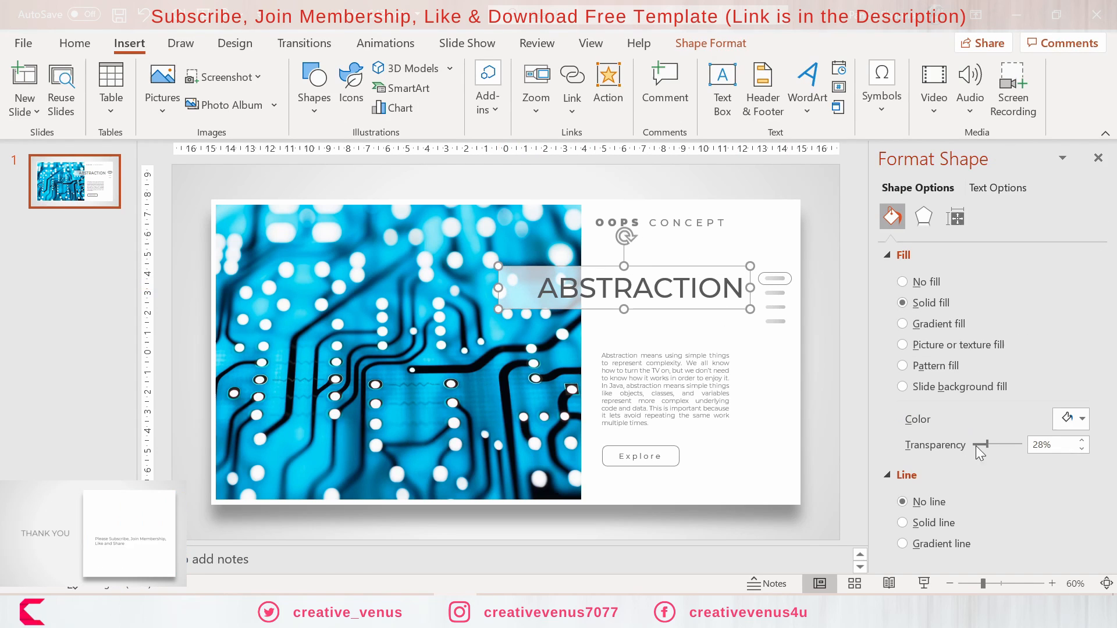
pyautogui.moveTo(987, 445); pyautogui.dragTo(981, 445)
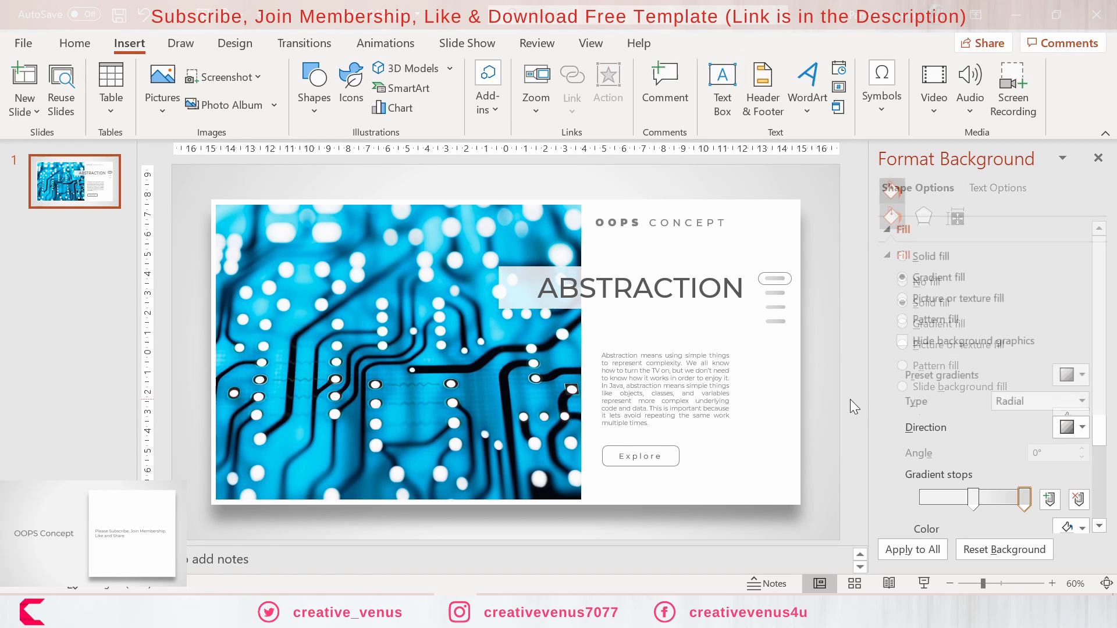
# Step: Duplicate the Abstraction slide from its thumbnail to create slide 2
pyautogui.click(438, 229)
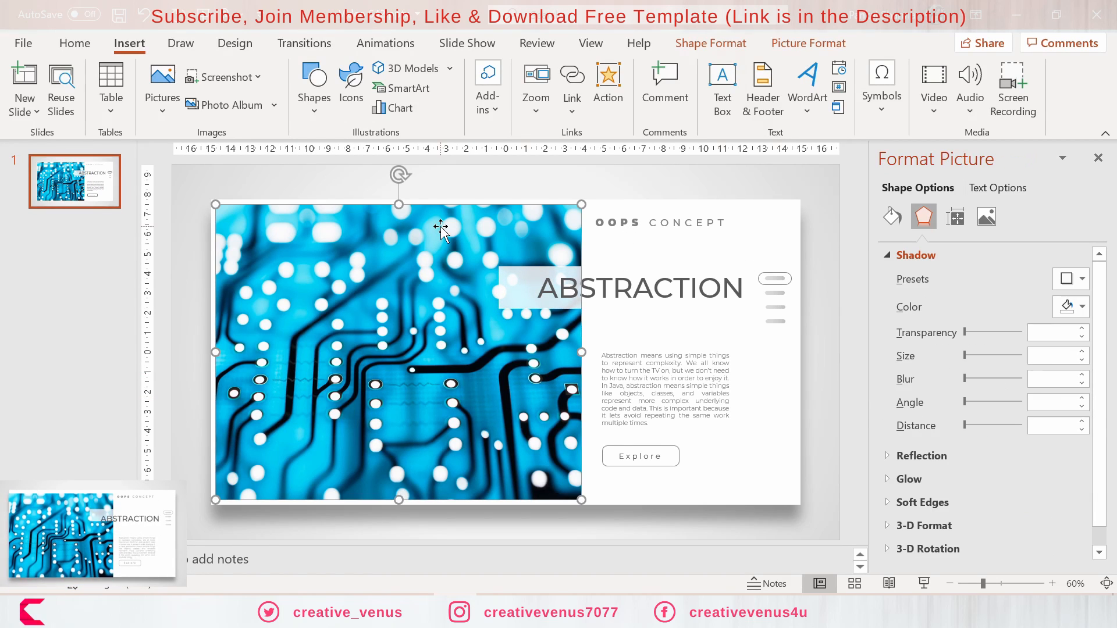
pyautogui.rightClick(64, 181)
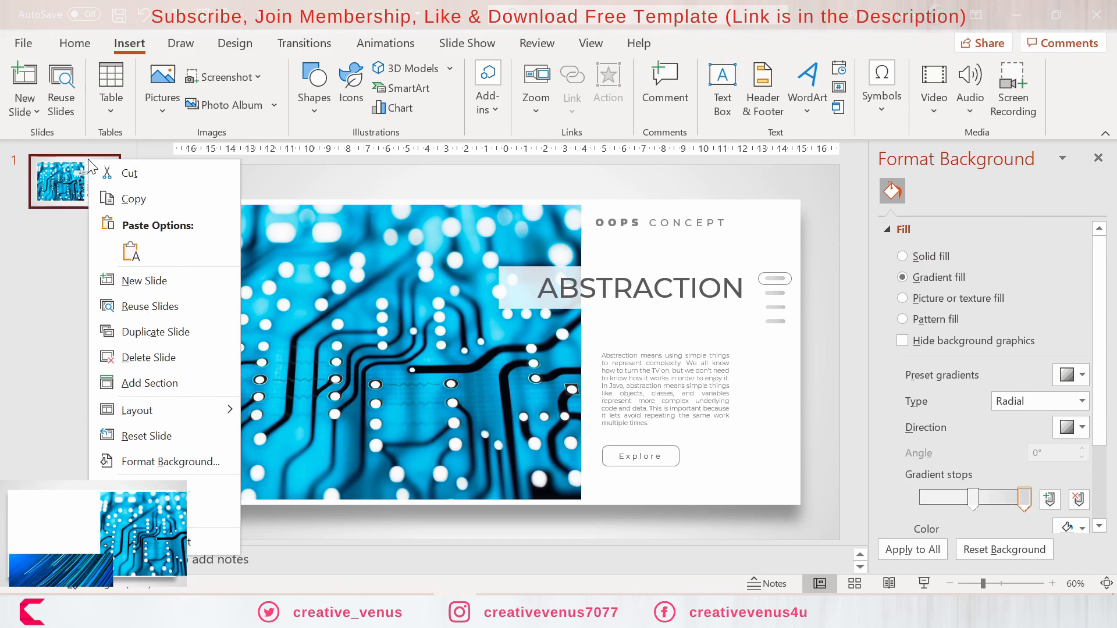
pyautogui.click(156, 331)
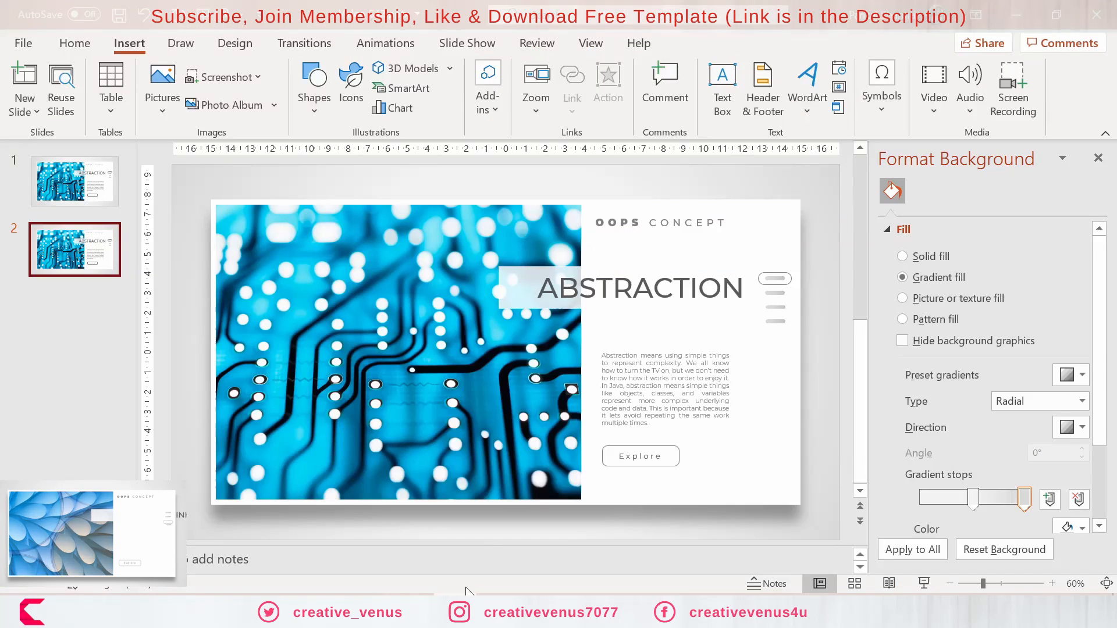
# Step: Retitle slide 2 'Encapsulation', replace its description, and select the photo for replacement
pyautogui.click(637, 288)
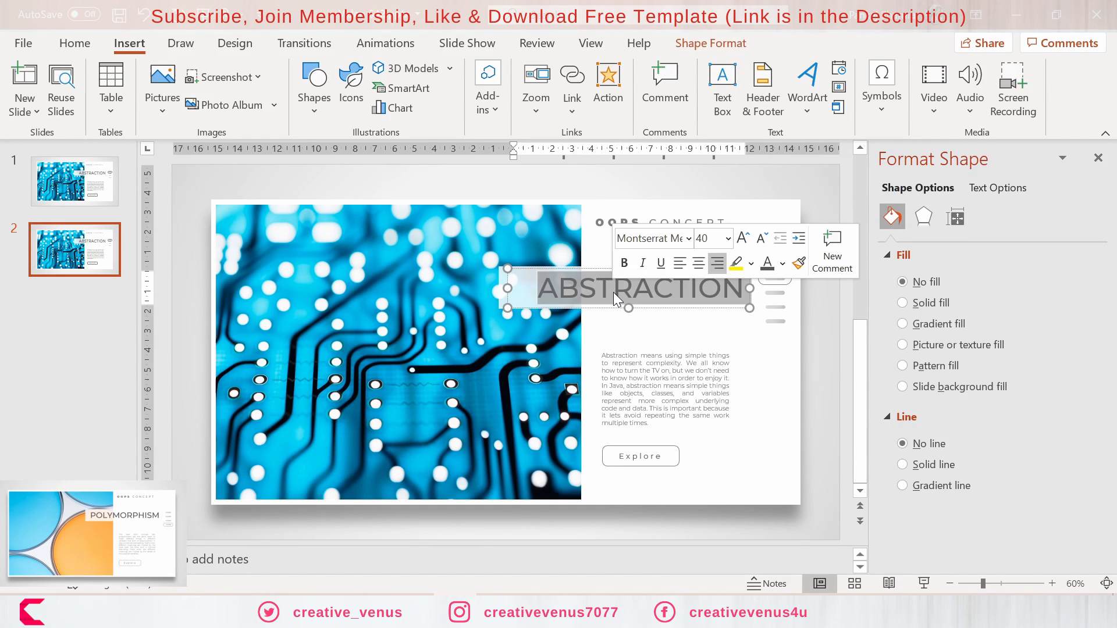
pyautogui.write('Encapsulation')
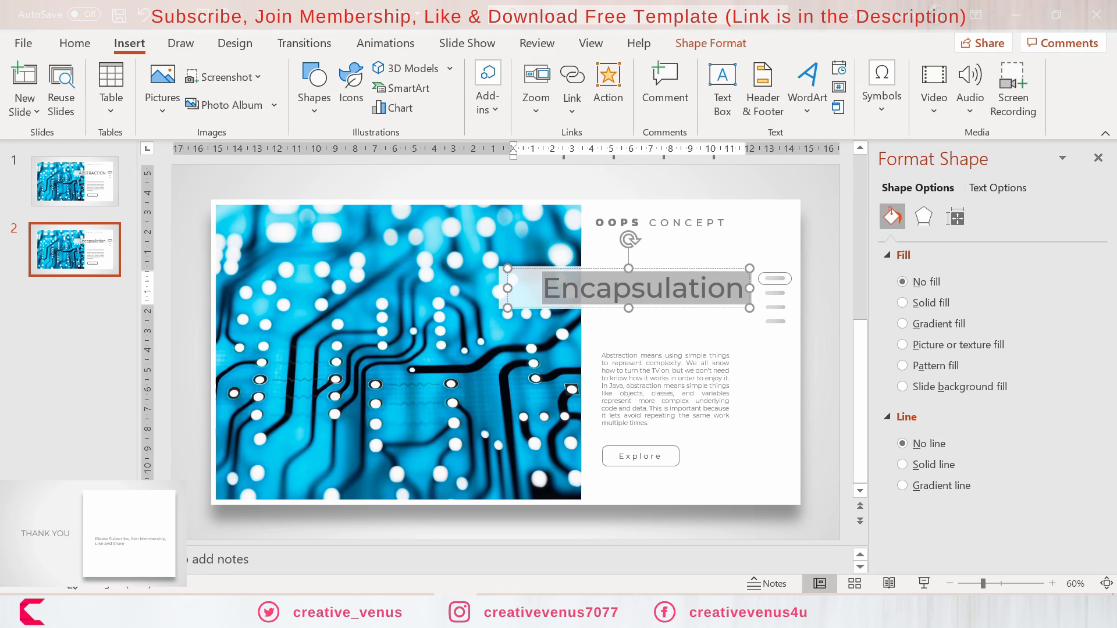
pyautogui.click(74, 43)
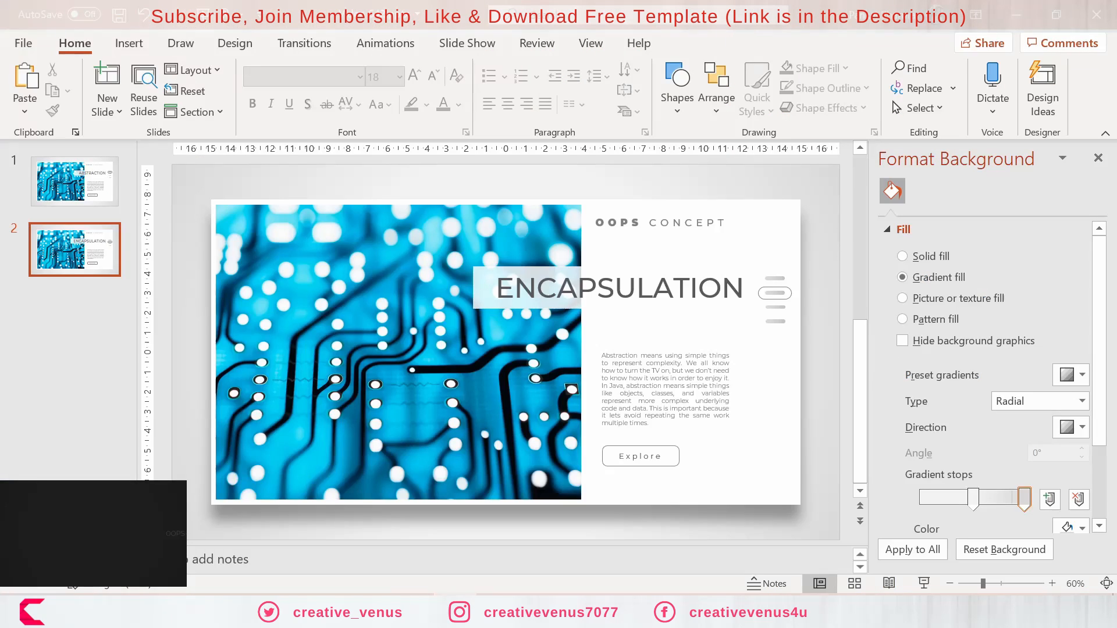
pyautogui.click(666, 390)
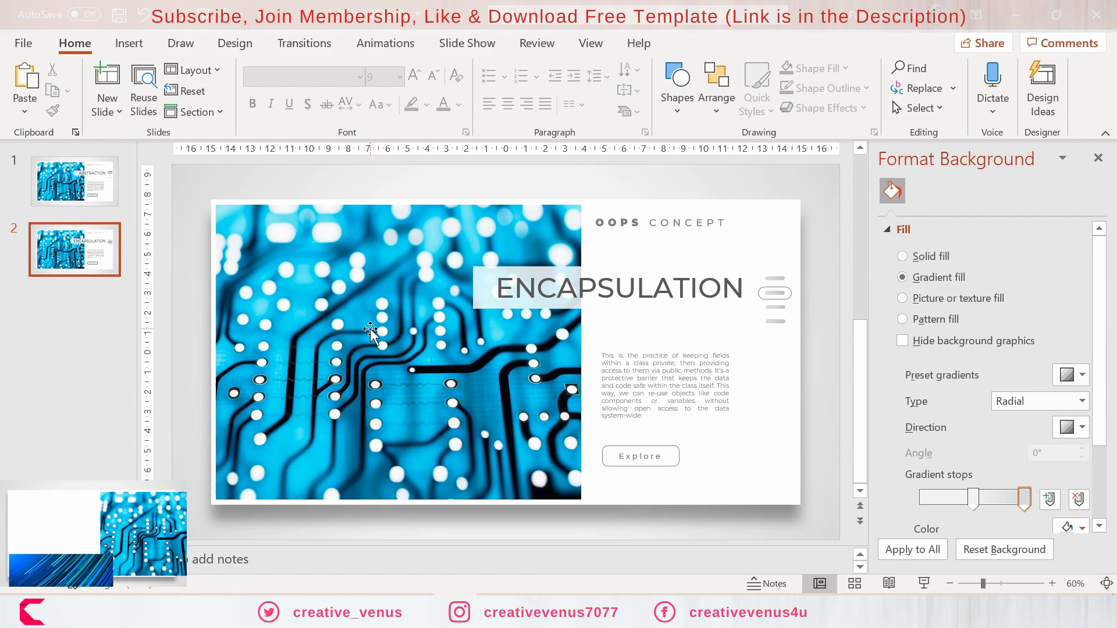
pyautogui.click(370, 333)
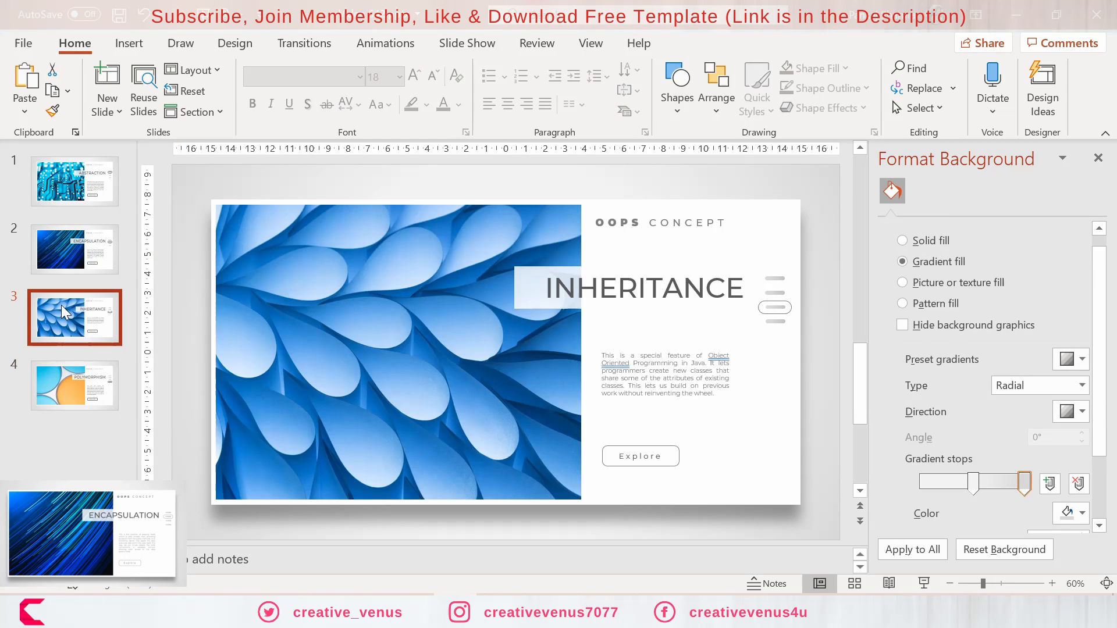
# Step: Select slides 1 through 4 in the thumbnail pane
pyautogui.click(74, 181)
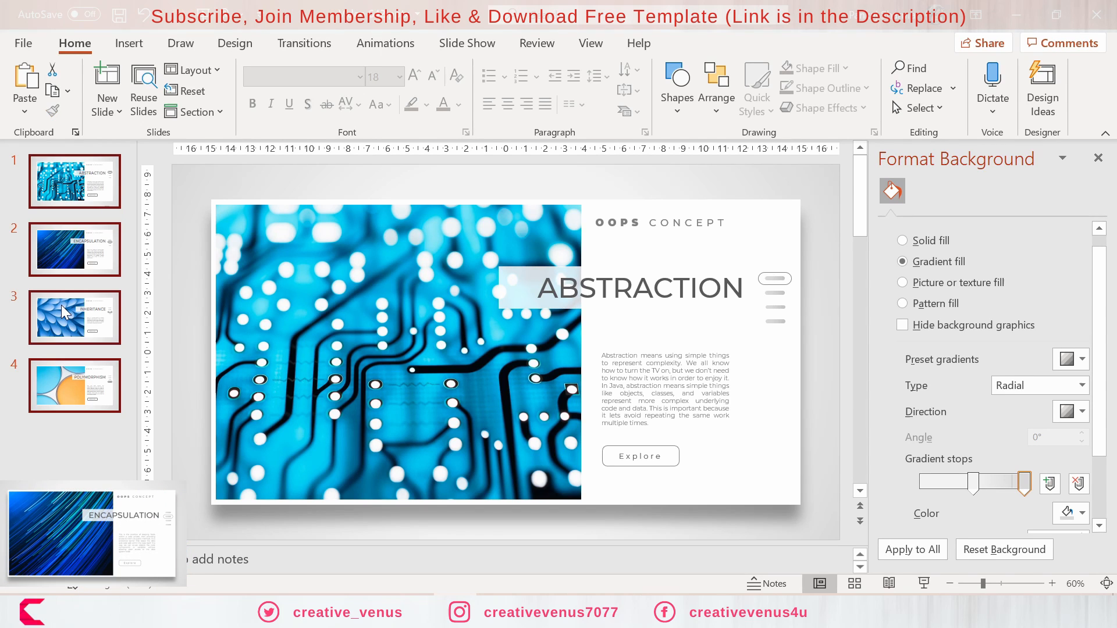
# Step: Apply the Morph transition to the four selected slides and zoom out the view
pyautogui.click(386, 43)
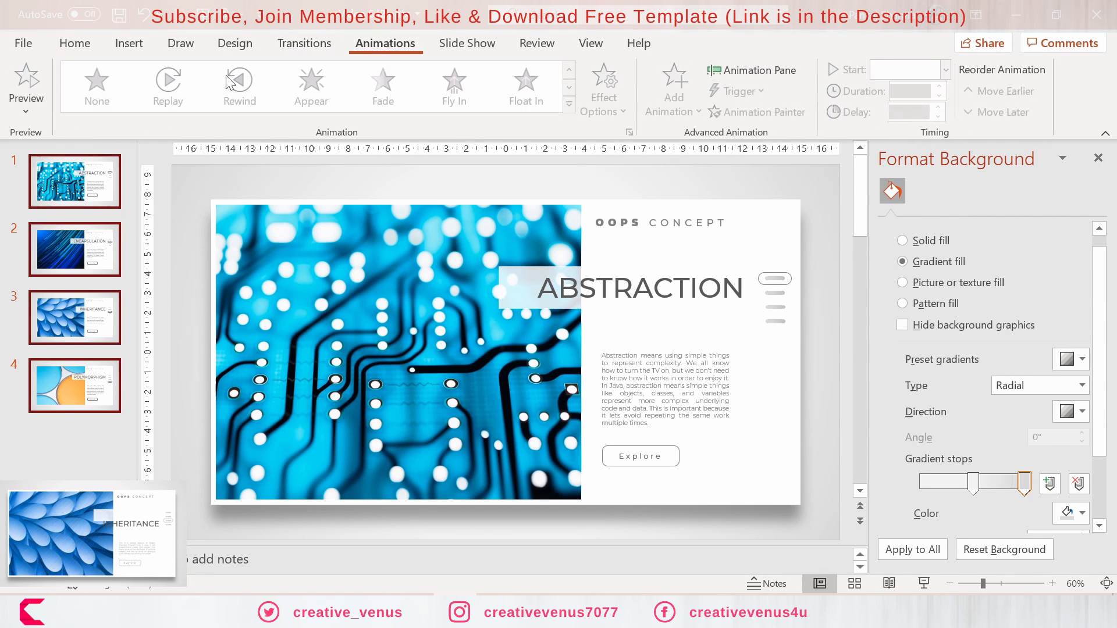
pyautogui.click(304, 43)
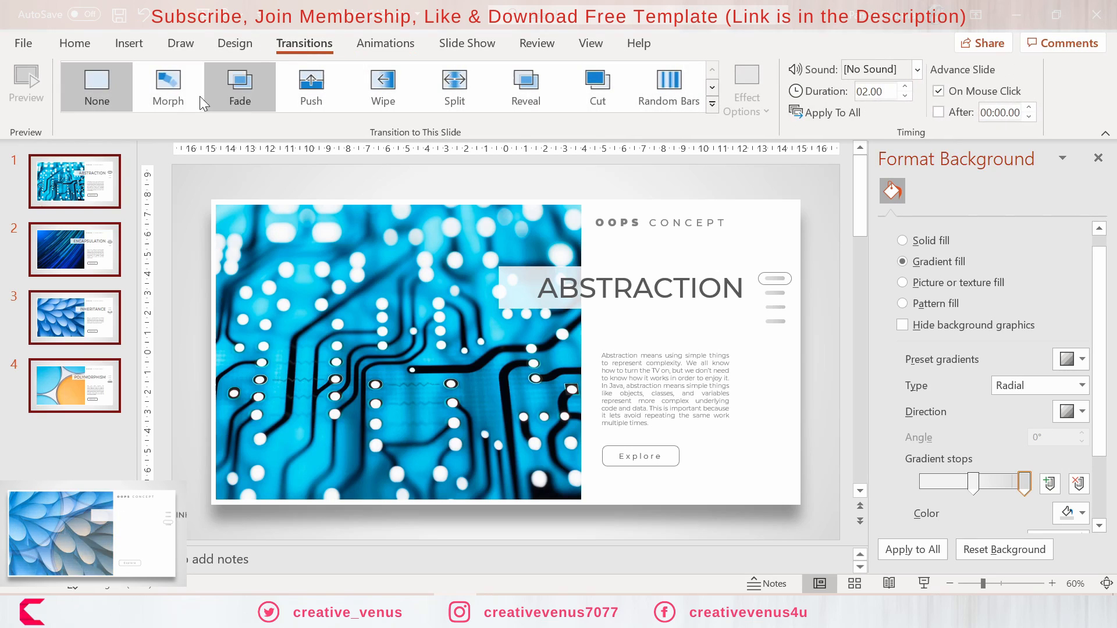
pyautogui.click(168, 86)
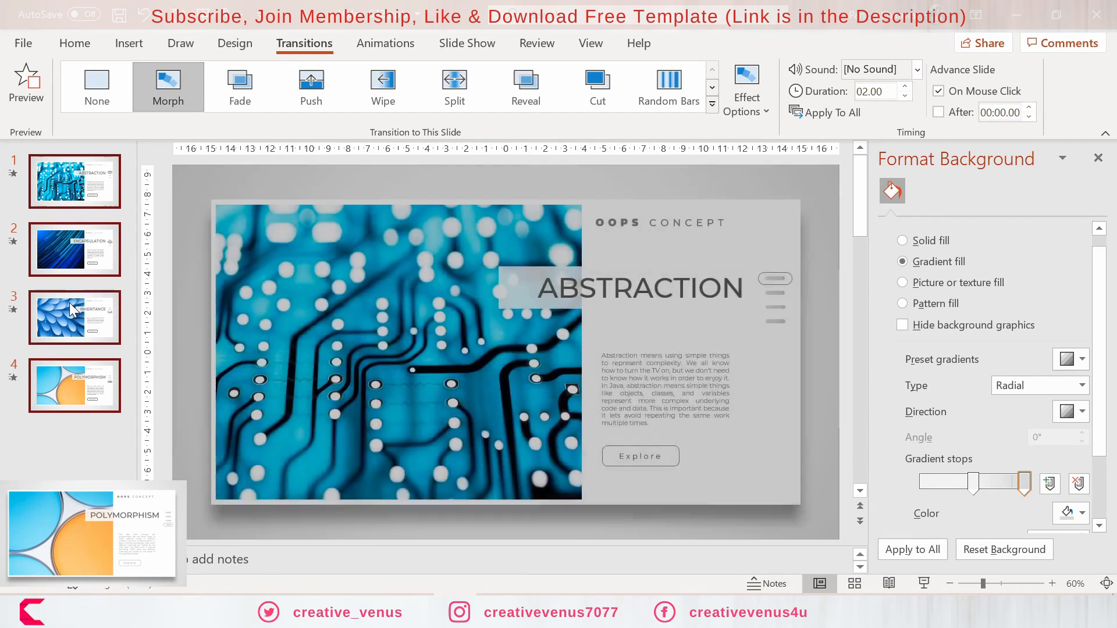
pyautogui.click(75, 250)
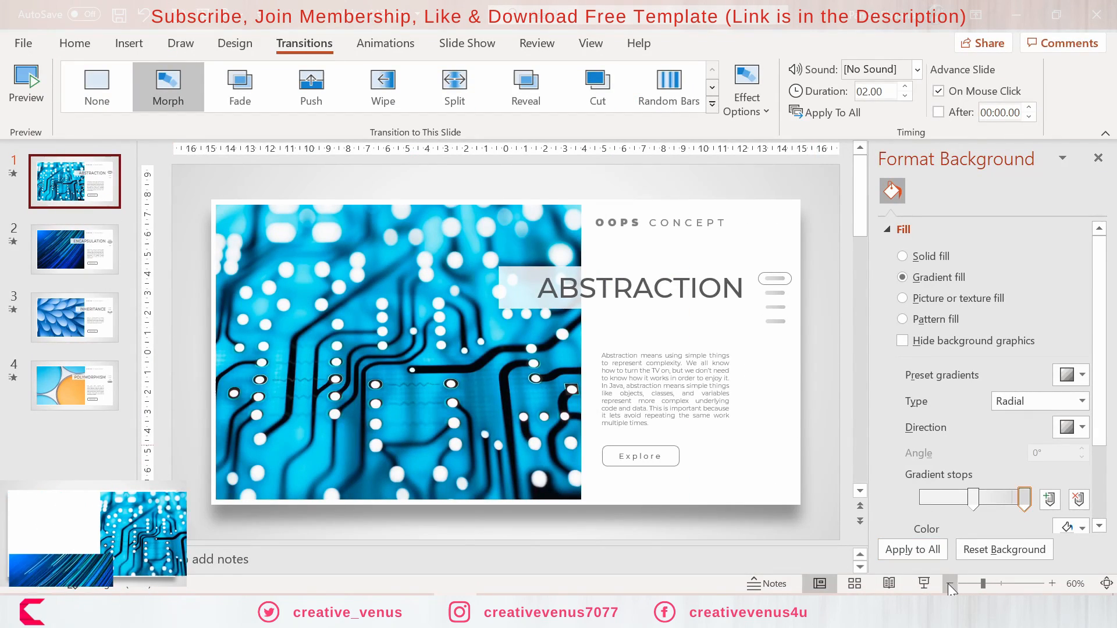
pyautogui.click(950, 583)
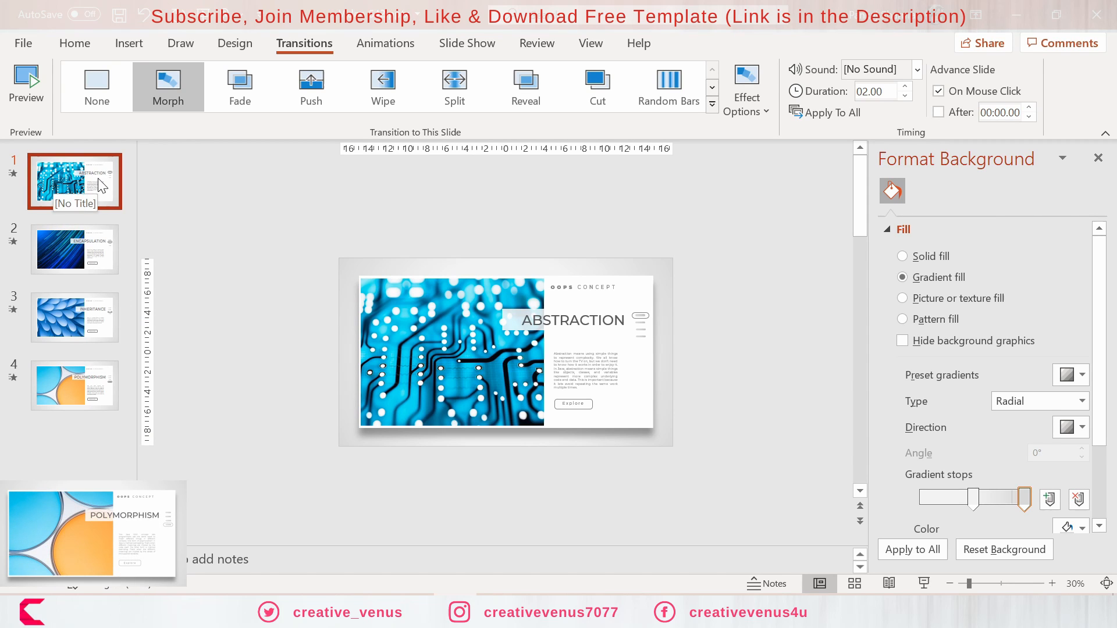
# Step: Add a duplicated closing slide whose card reads 'Please Subscribe, Join Membership, Like and Share'
pyautogui.rightClick(102, 187)
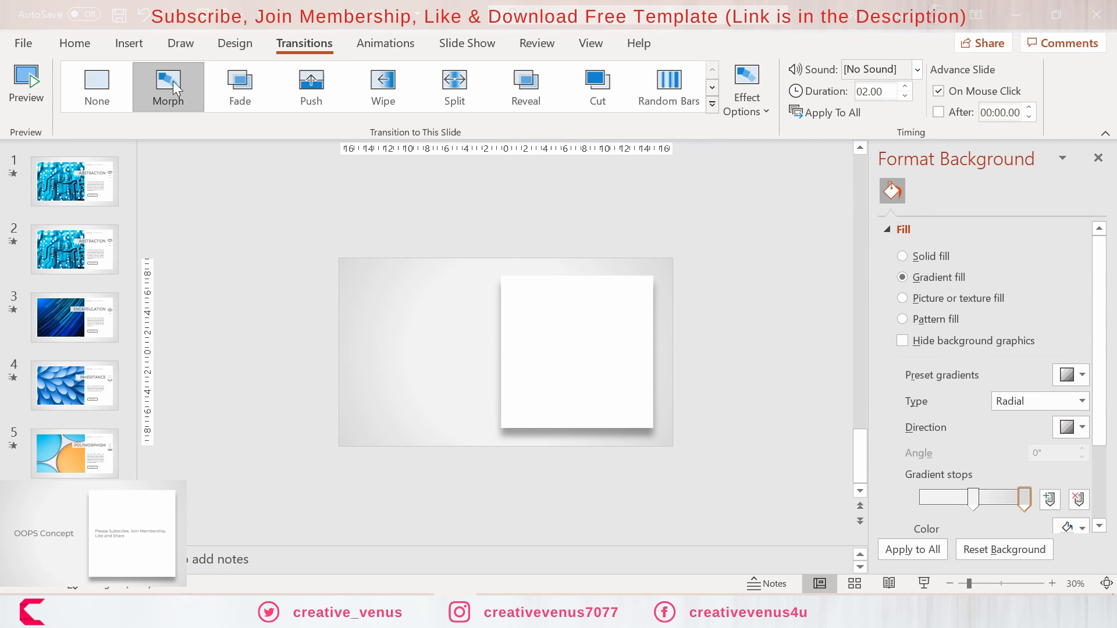
pyautogui.click(129, 42)
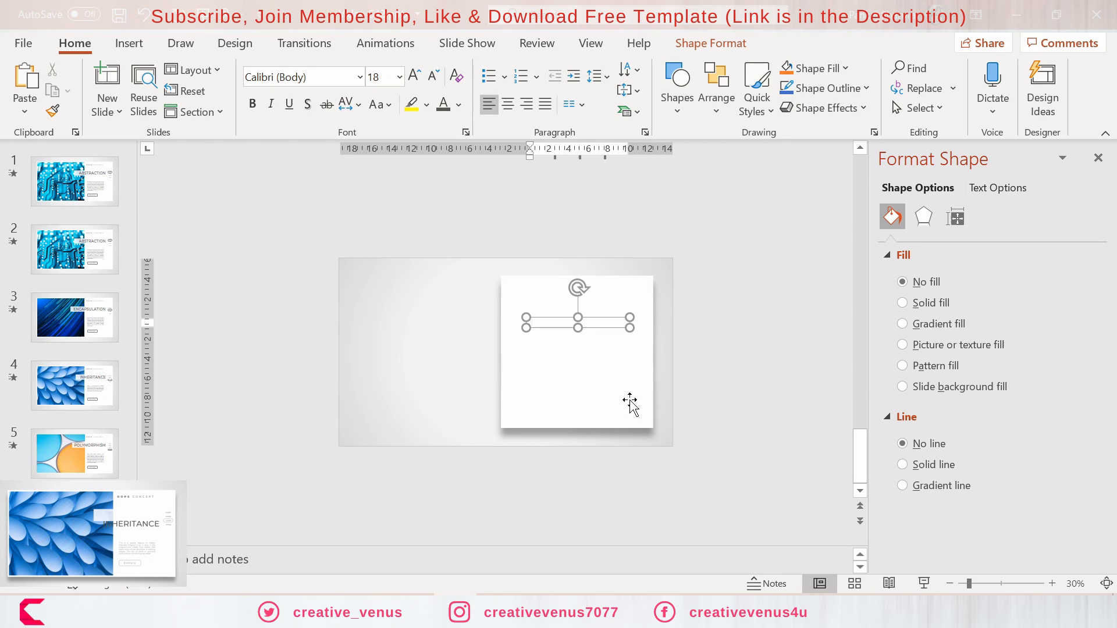
pyautogui.write('Please Subs')
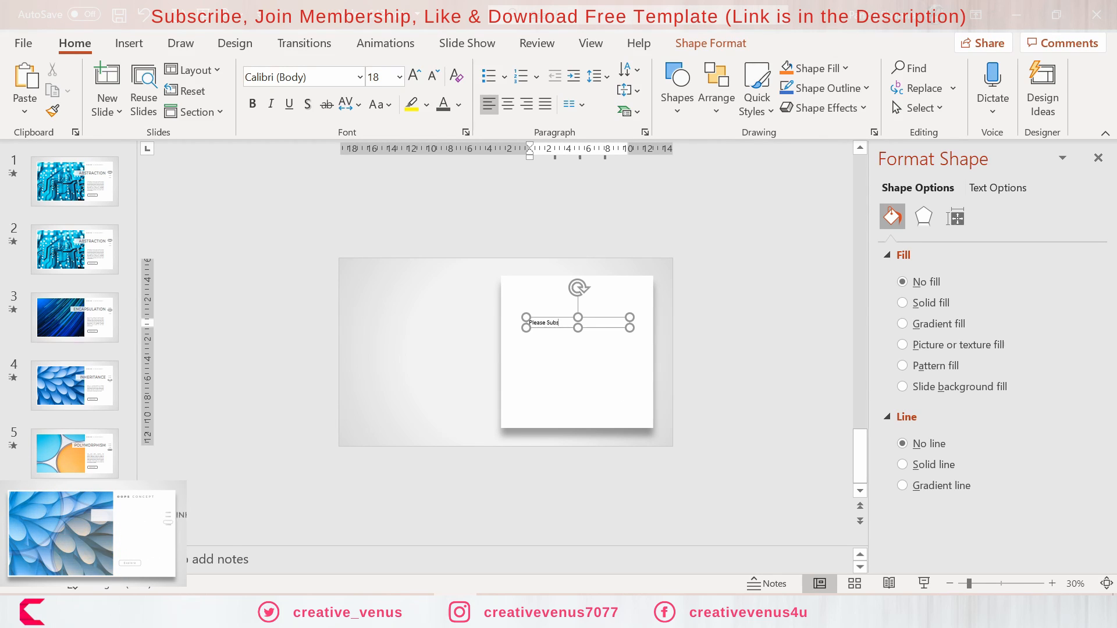
pyautogui.write('ribe, Join Membership, Like and Share')
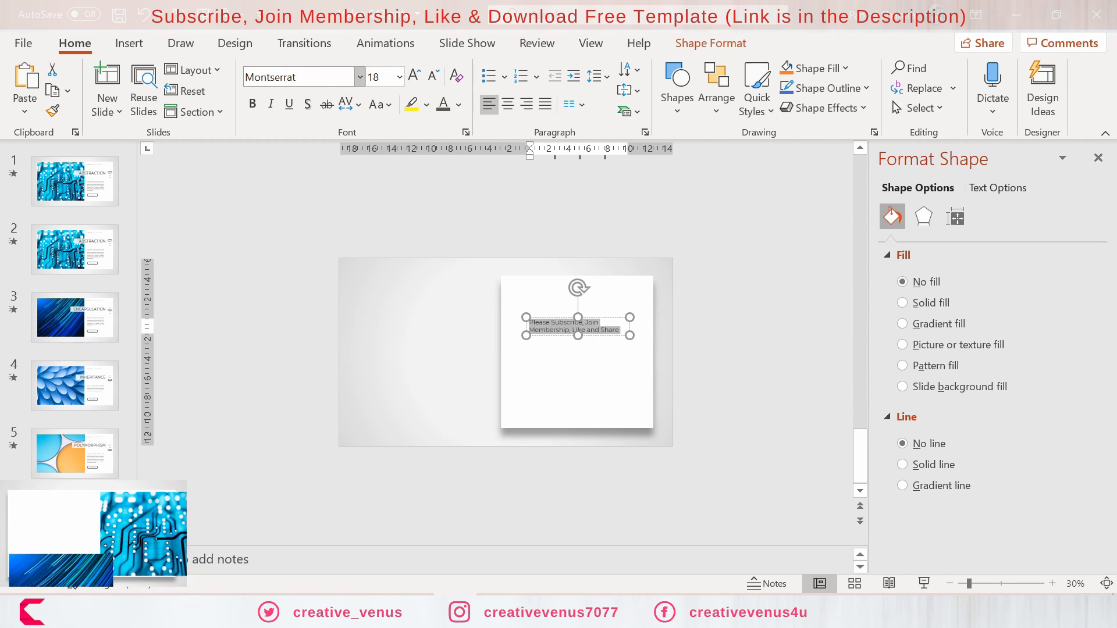
pyautogui.click(413, 75)
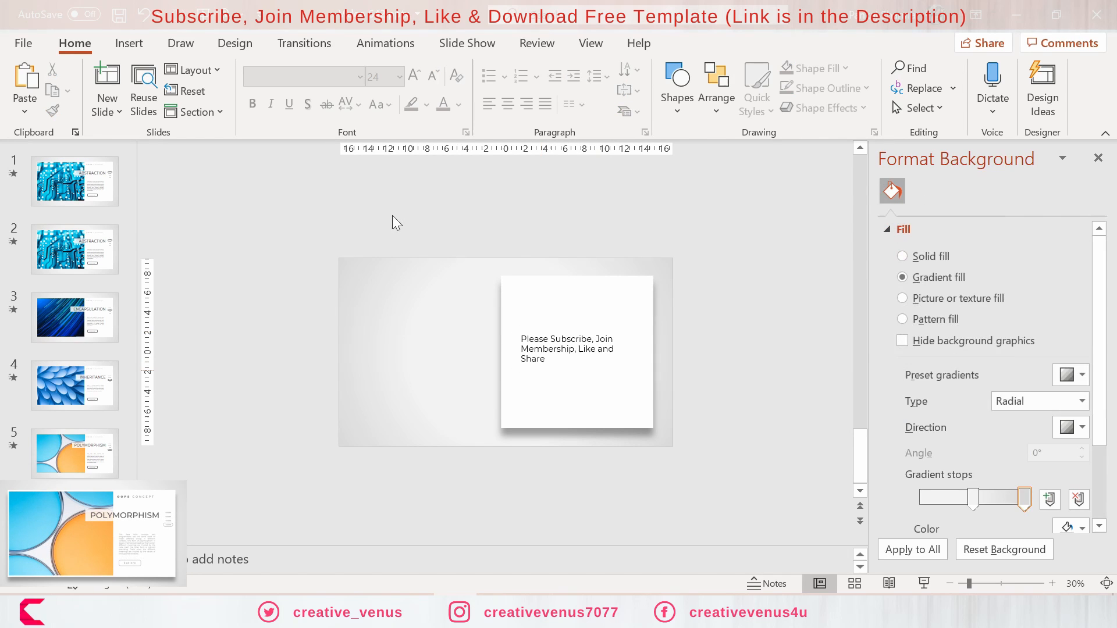
pyautogui.click(128, 43)
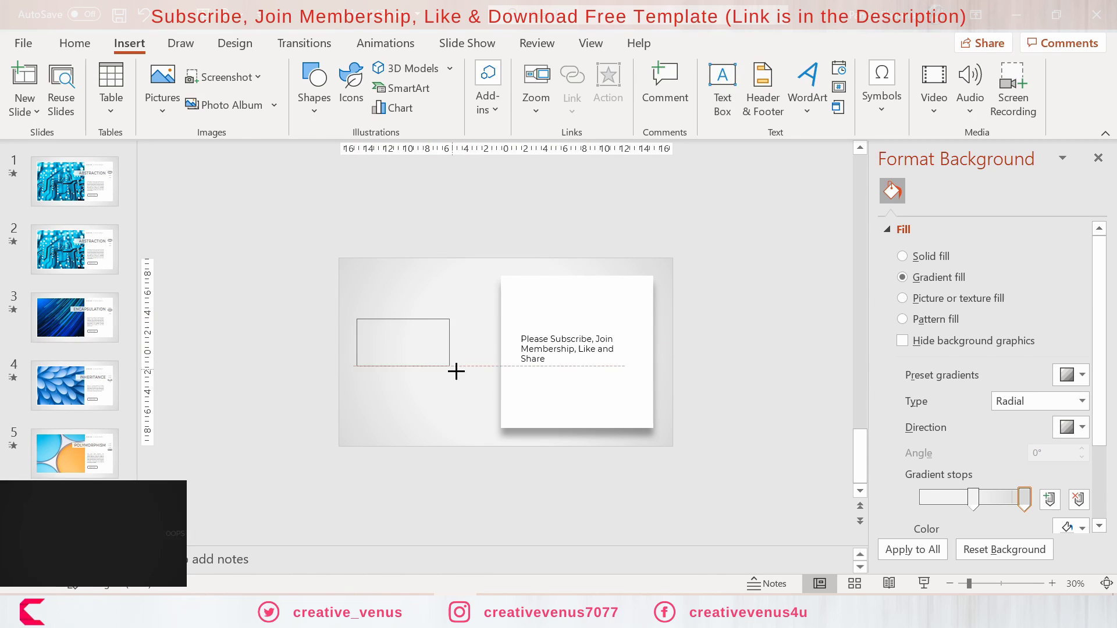
# Step: Add a THANK YOU text box left of the card, in uppercase with enlarged font
pyautogui.moveTo(356, 318); pyautogui.dragTo(469, 379)
pyautogui.write('THANK YOU')
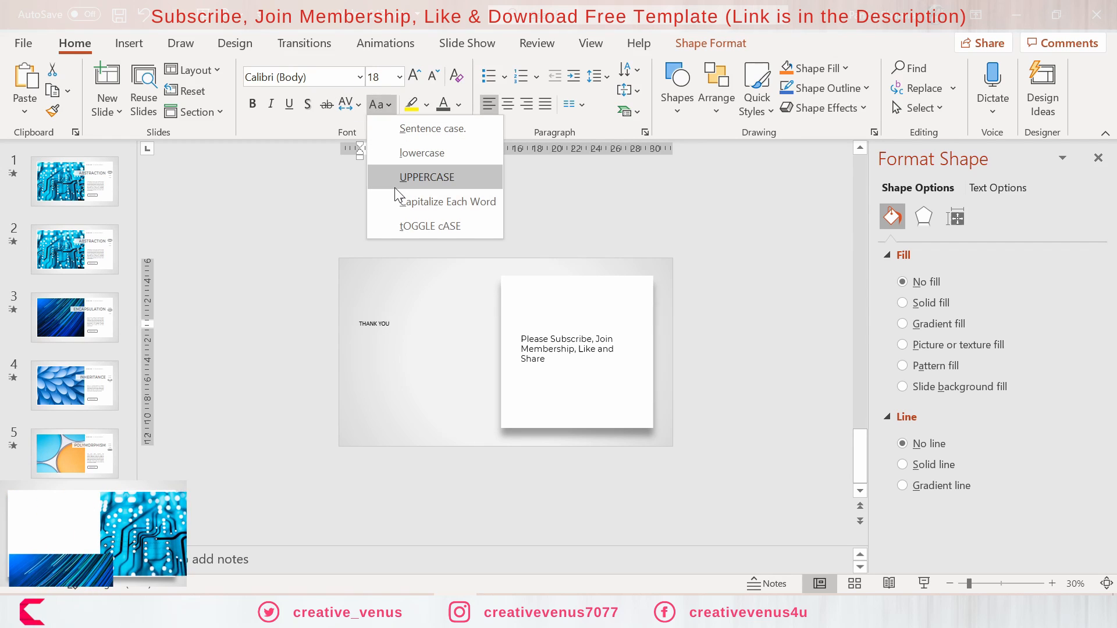
pyautogui.click(426, 177)
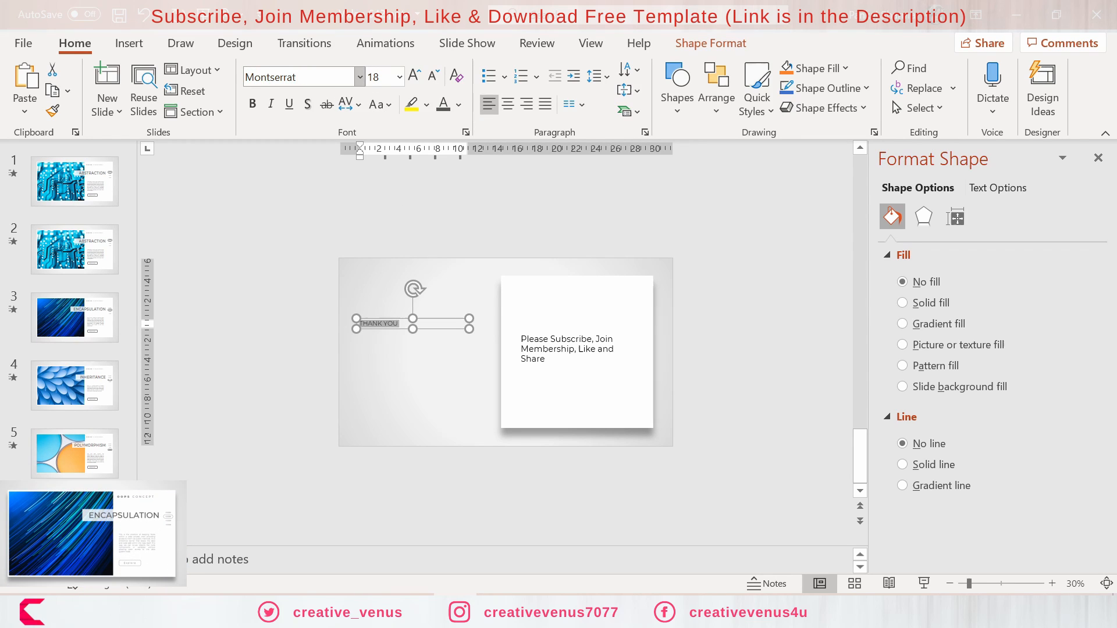
pyautogui.click(413, 74)
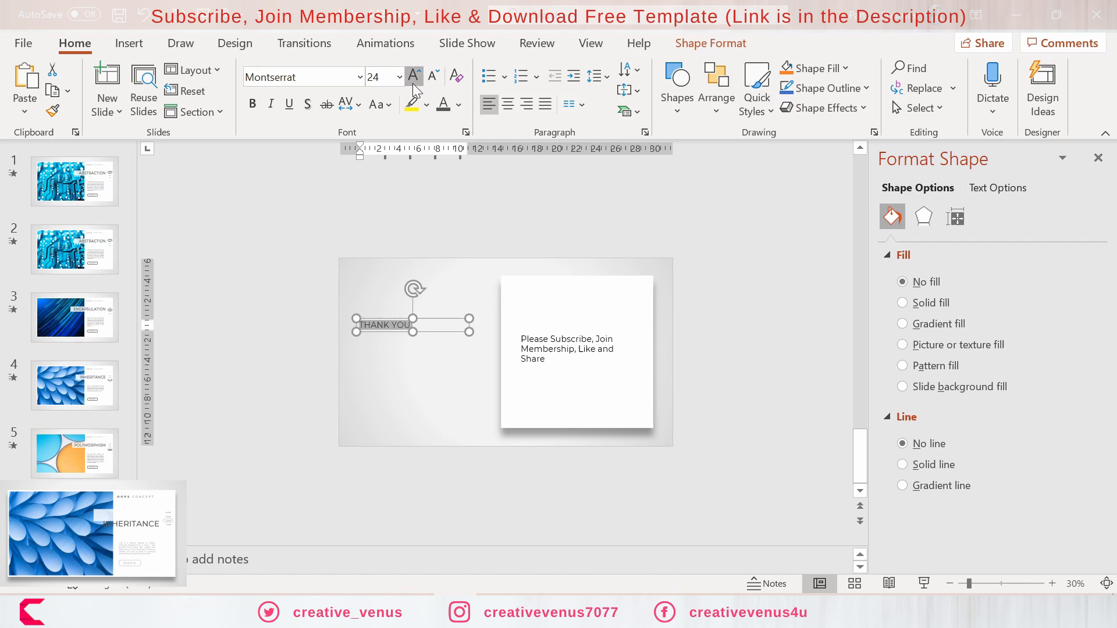
pyautogui.click(413, 75)
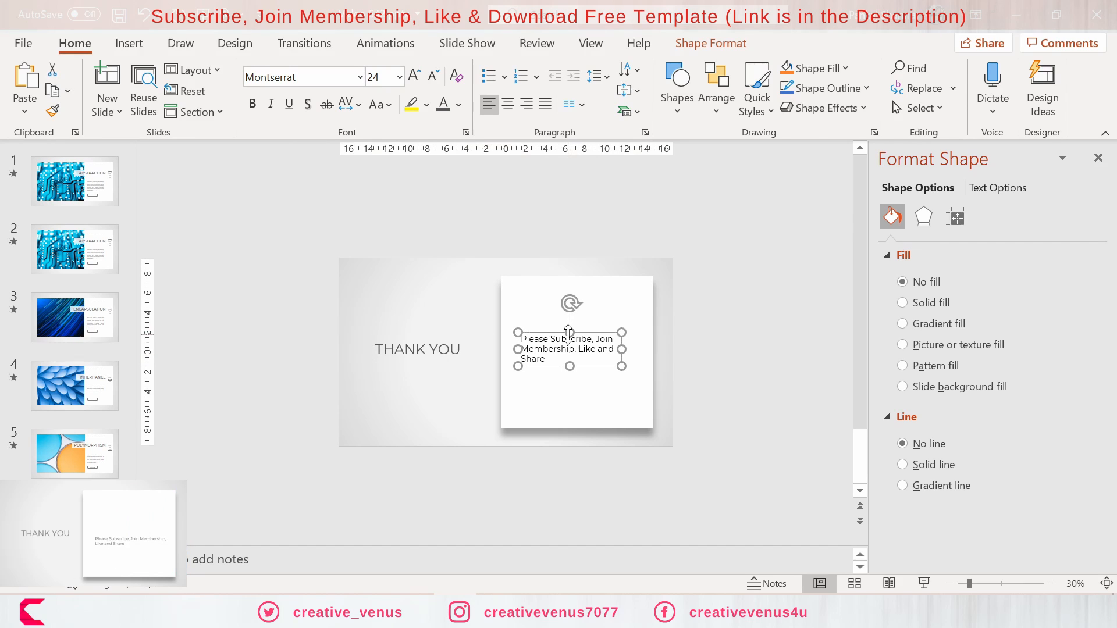
pyautogui.click(431, 75)
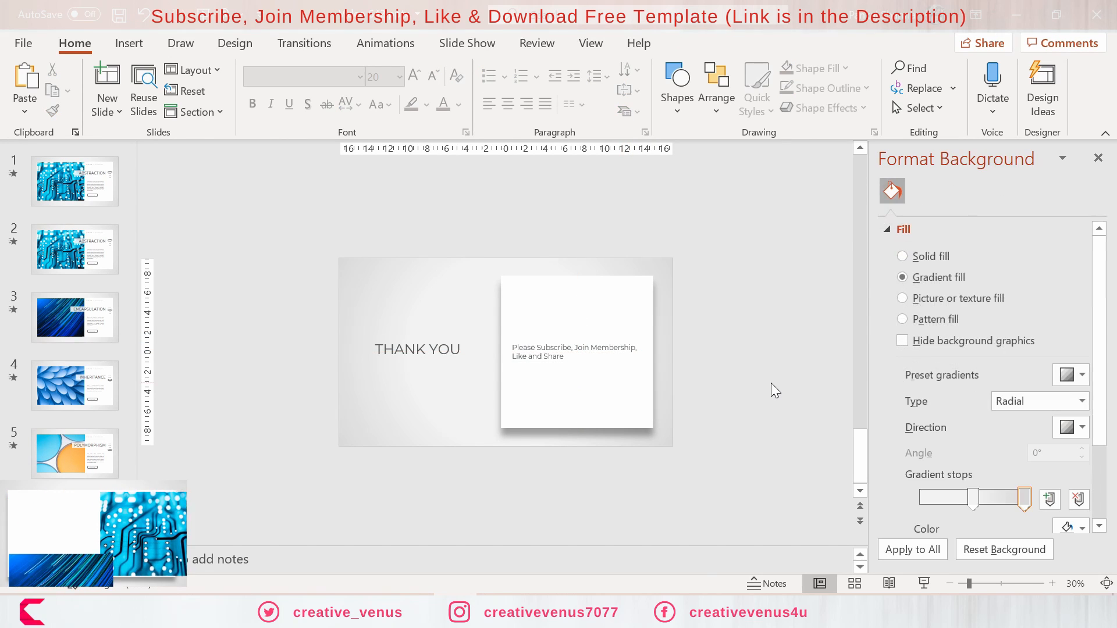
# Step: Move the THANK YOU heading beside the card and place a slide copy second
pyautogui.click(417, 349)
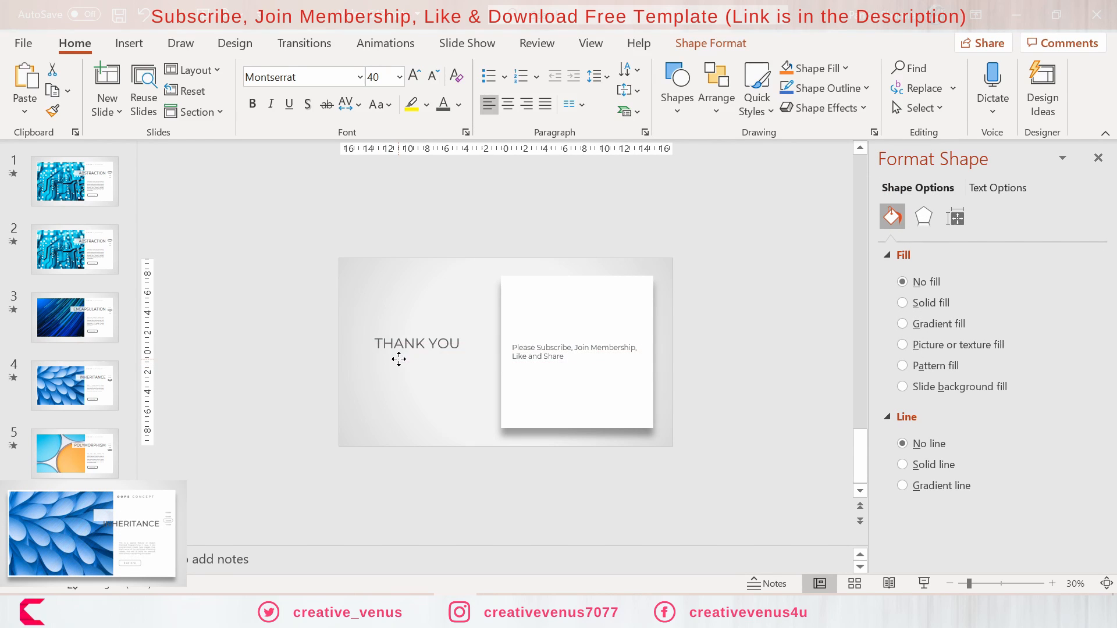
pyautogui.moveTo(416, 343); pyautogui.dragTo(417, 351)
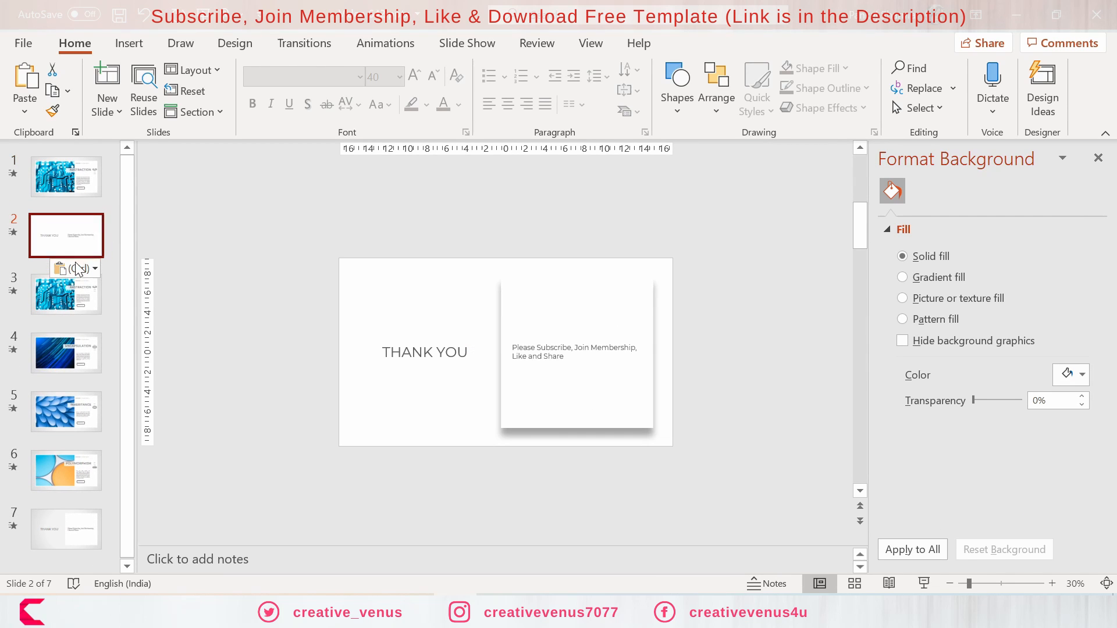
pyautogui.click(902, 276)
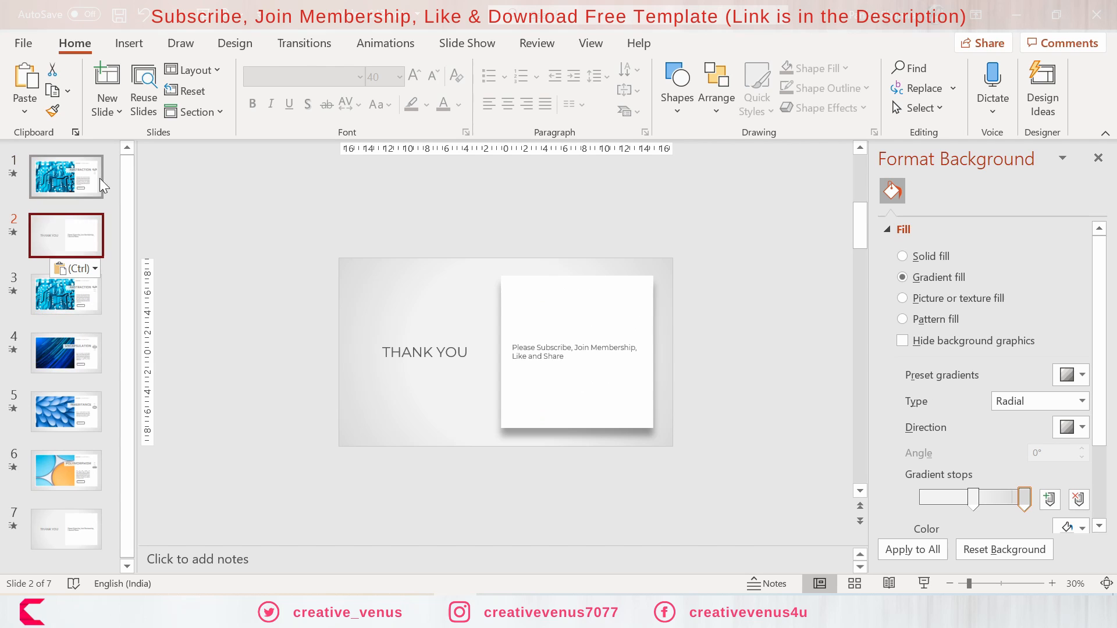